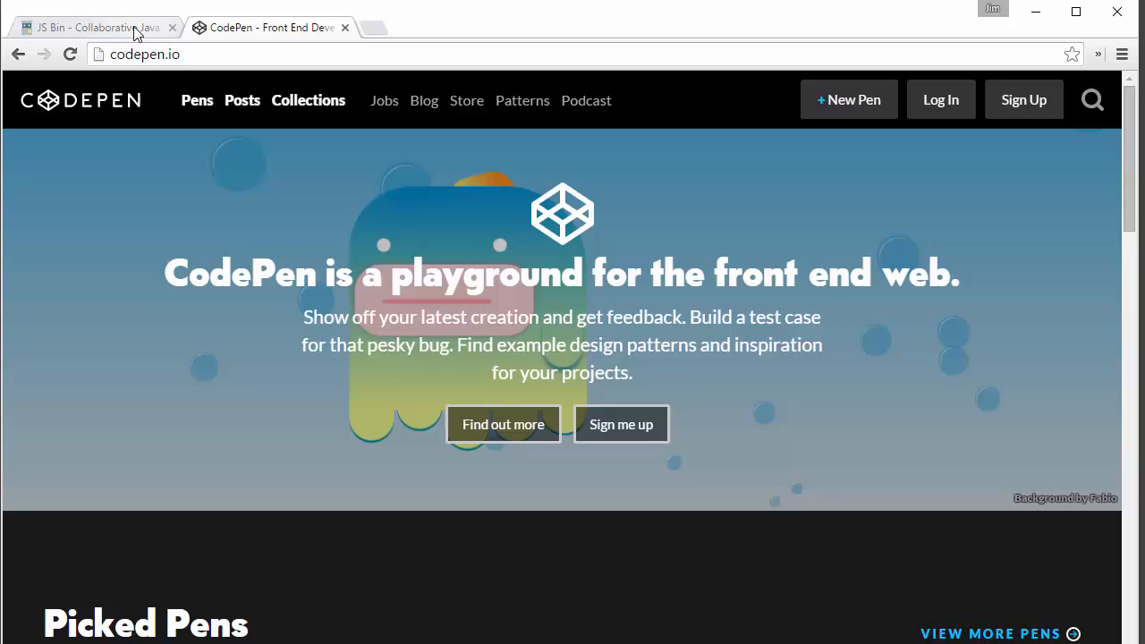
Step: Switch from CodePen to the JS Bin tab showing a fresh, empty bin
left_click(89, 27)
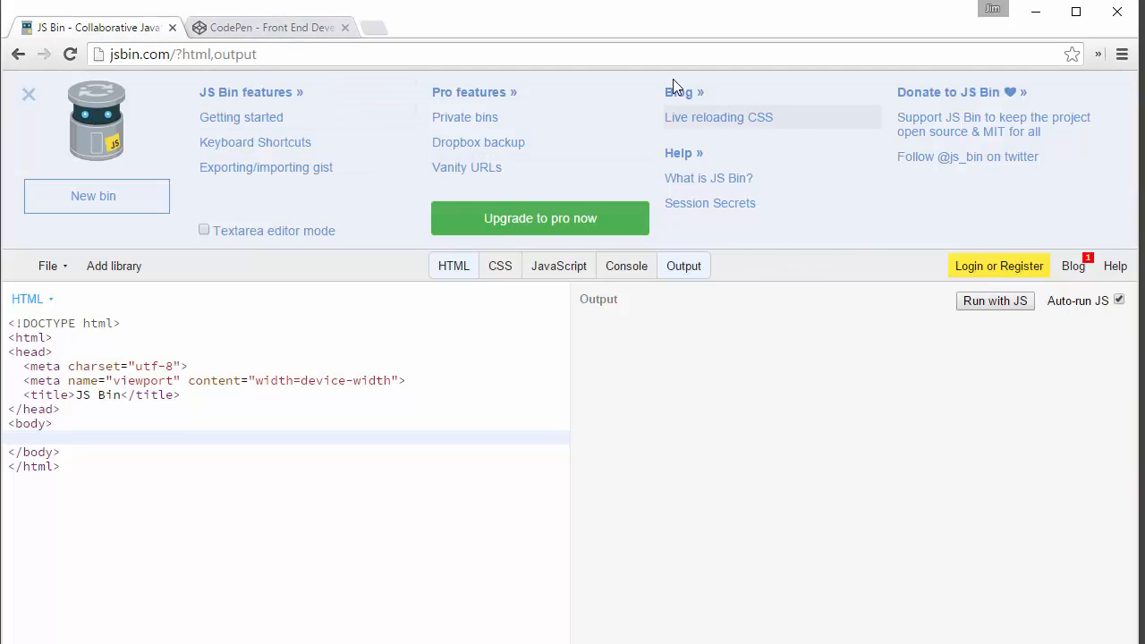
mouse_move(300, 185)
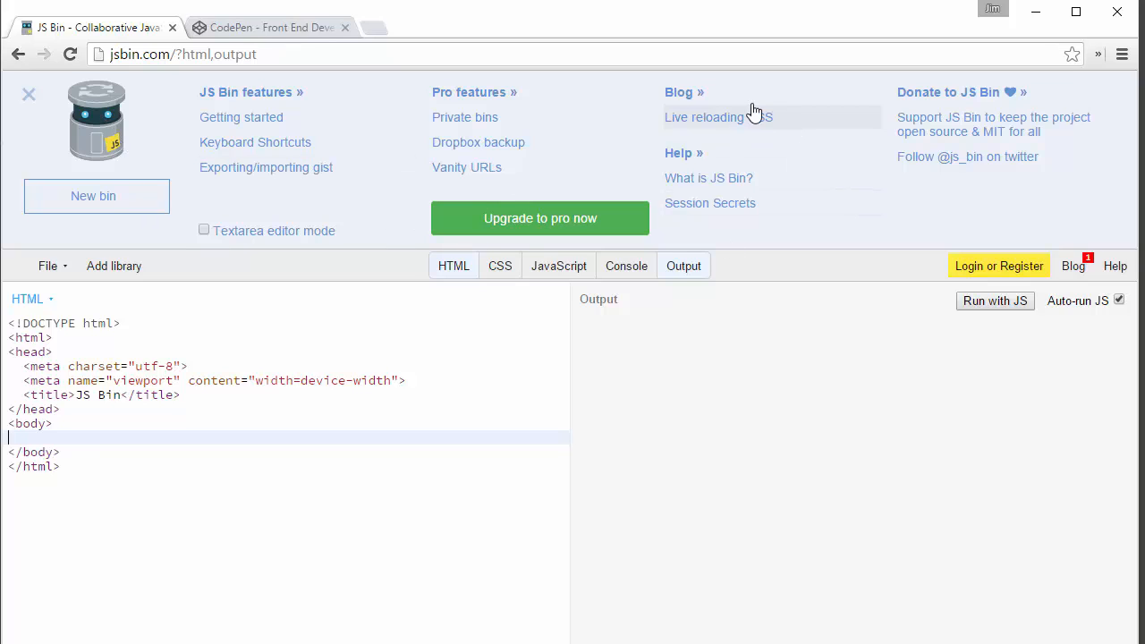
mouse_move(52, 126)
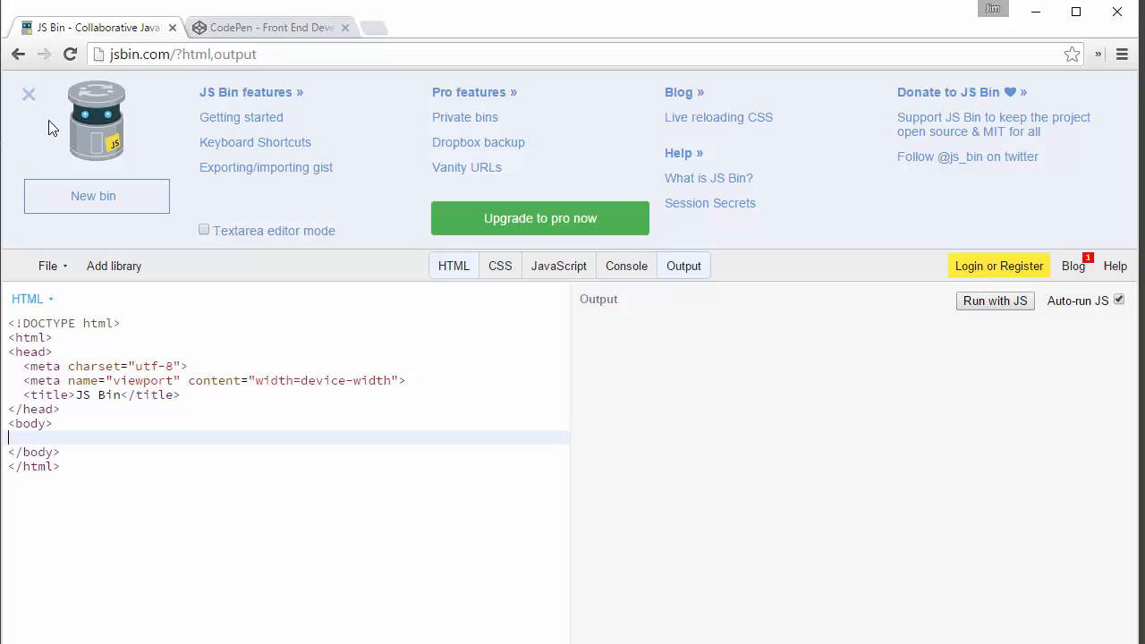
mouse_move(30, 94)
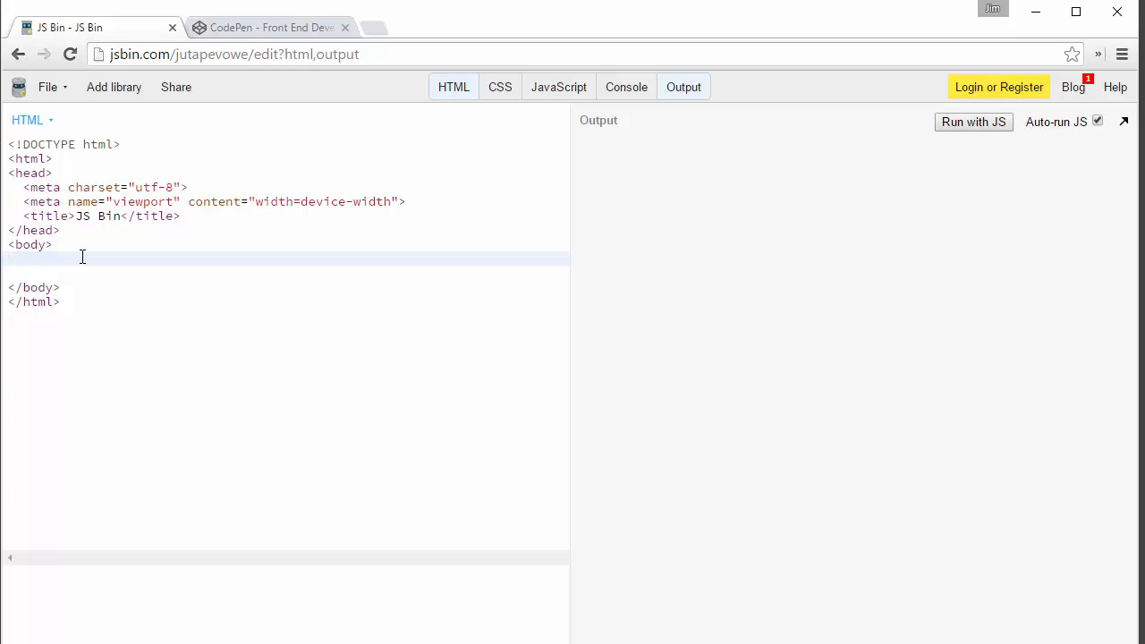
Step: Type an h1 heading reading 'Floating boxes' into the HTML body
type("h")
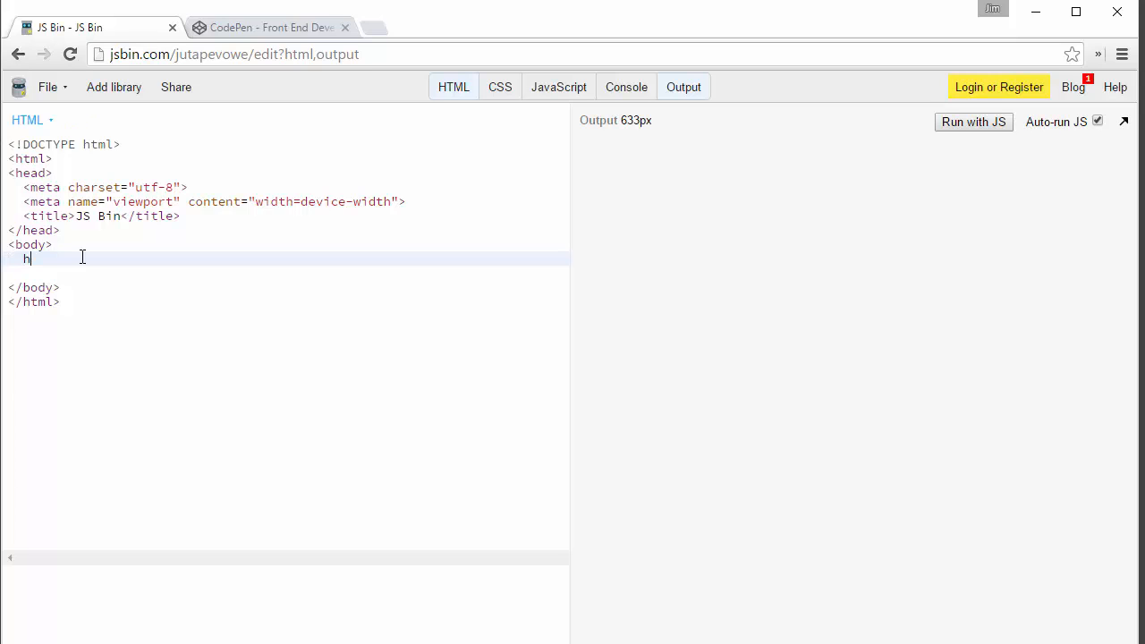
type("1></h1>")
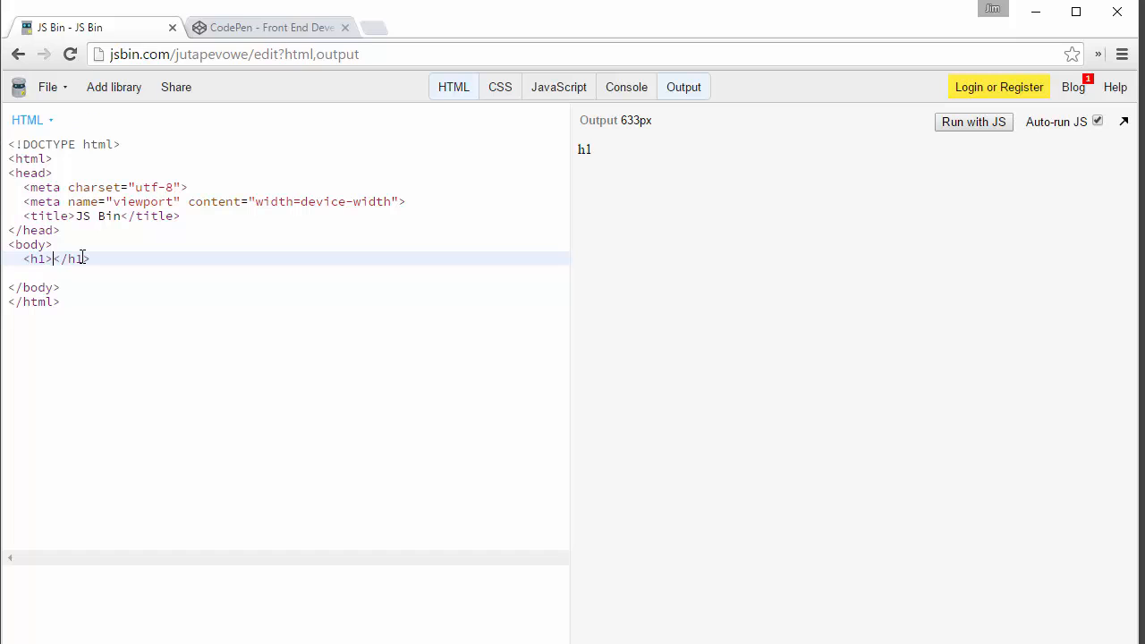
type("F")
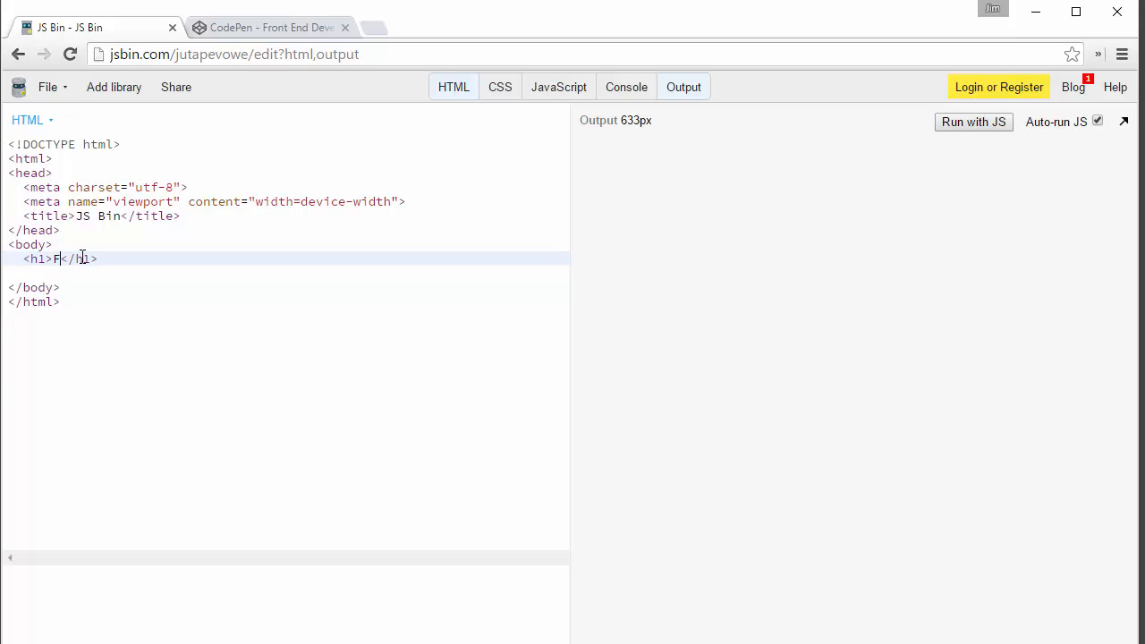
type("loating box")
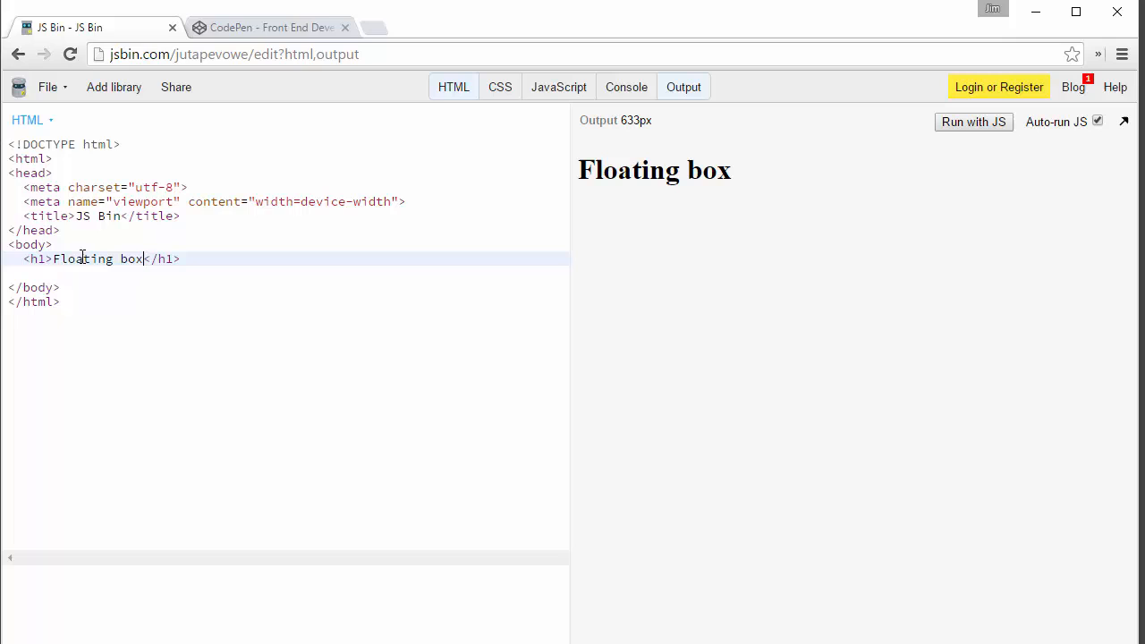
type("es")
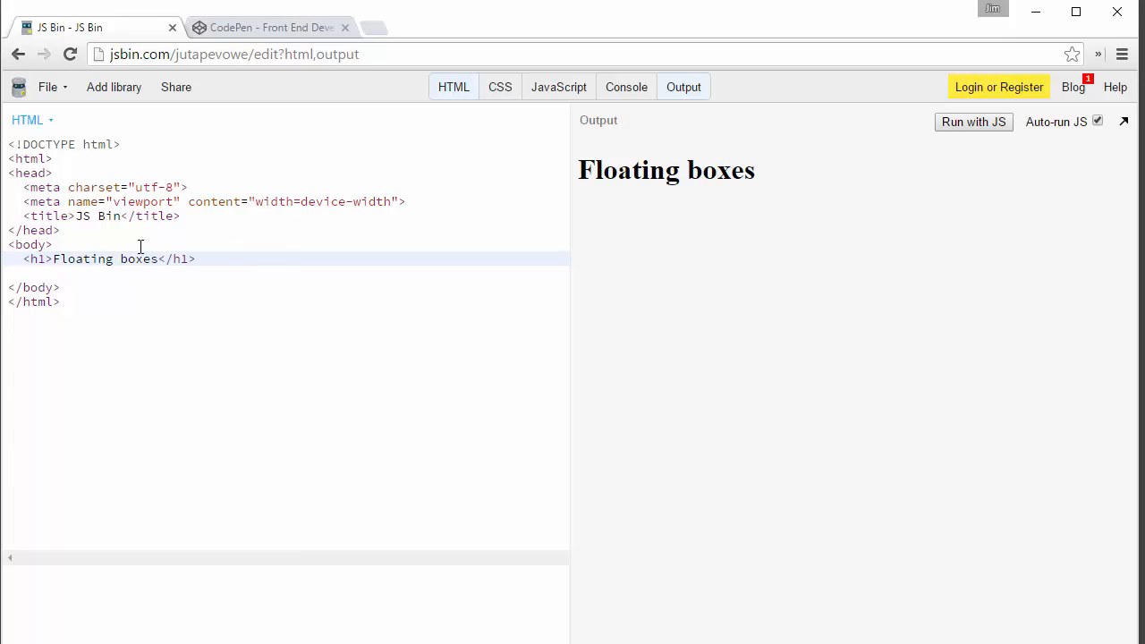
mouse_move(513, 108)
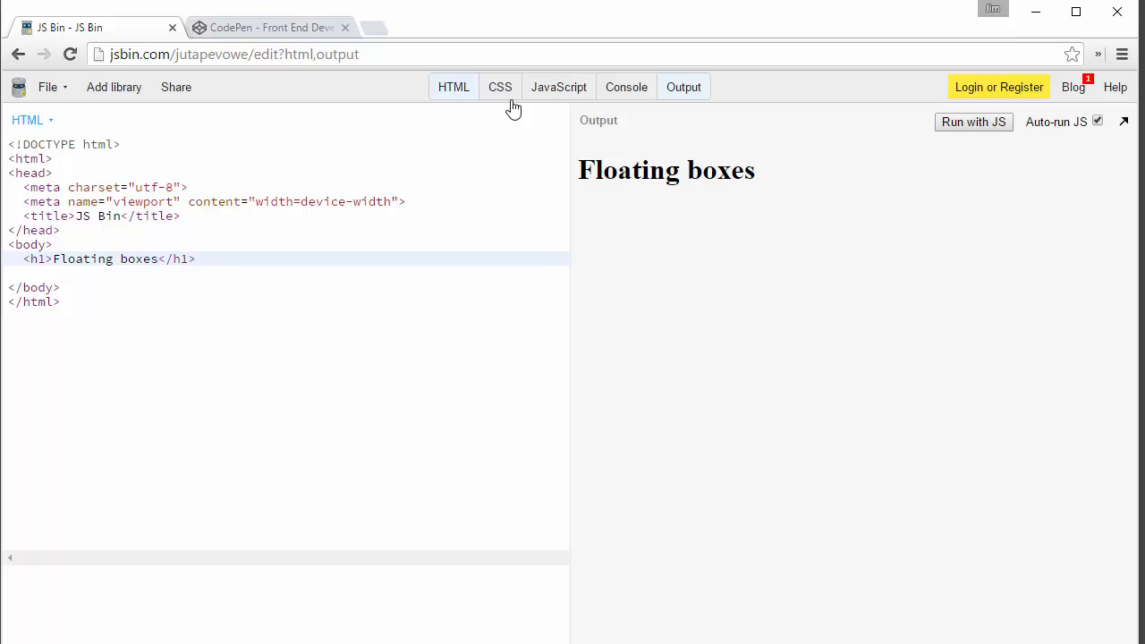
Step: Show the CSS pane and add the rule h1 {border: 1px solid blue;}
left_click(500, 86)
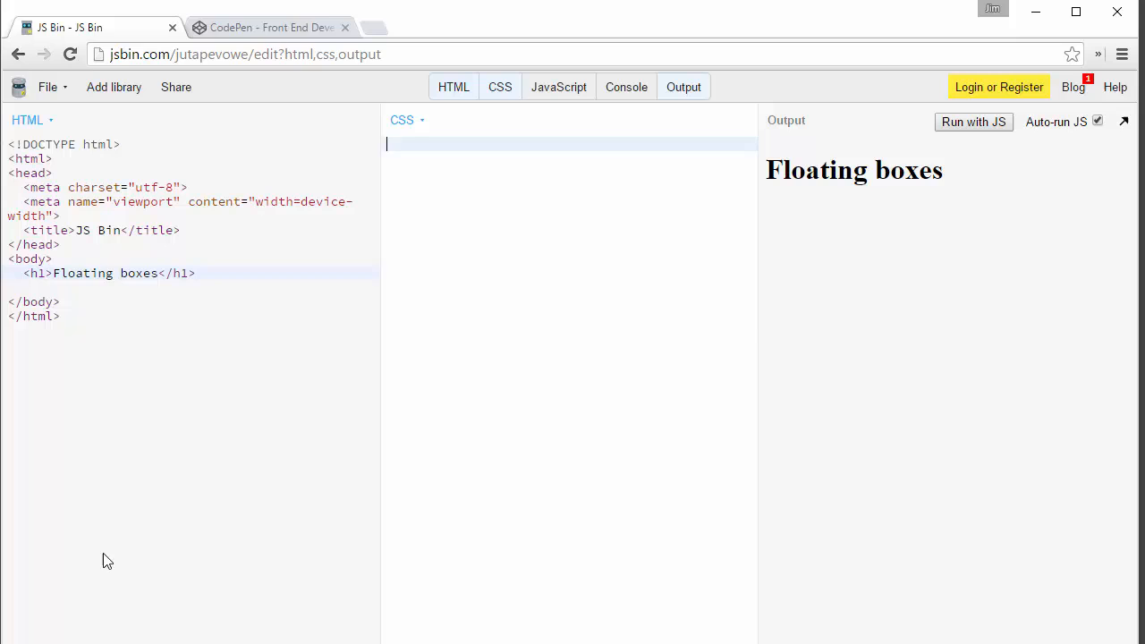
mouse_move(473, 198)
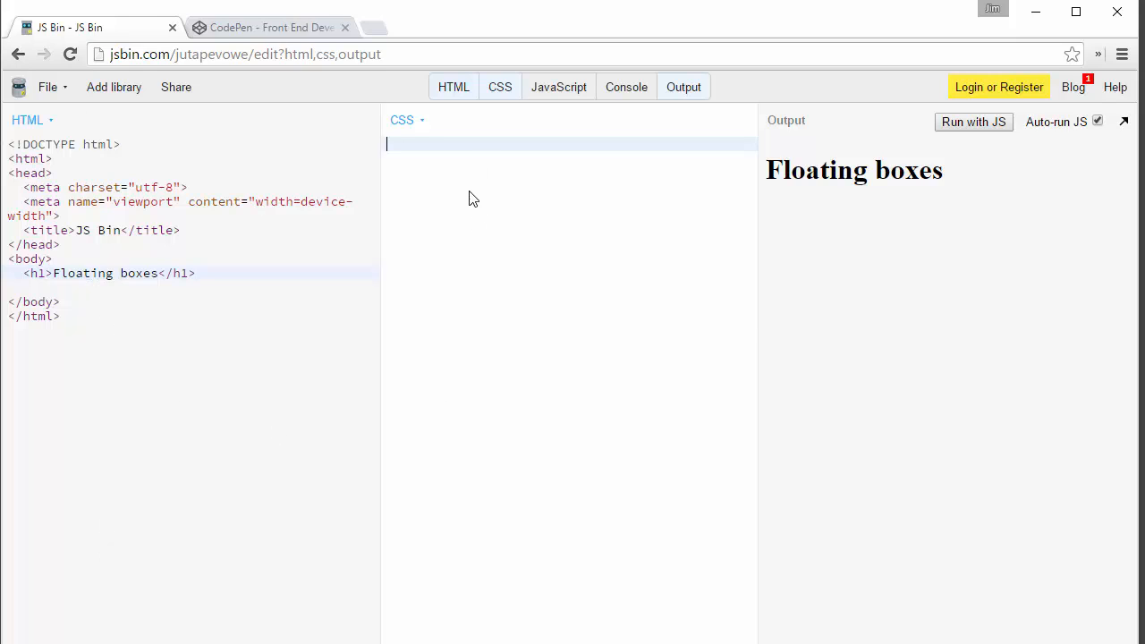
mouse_move(848, 196)
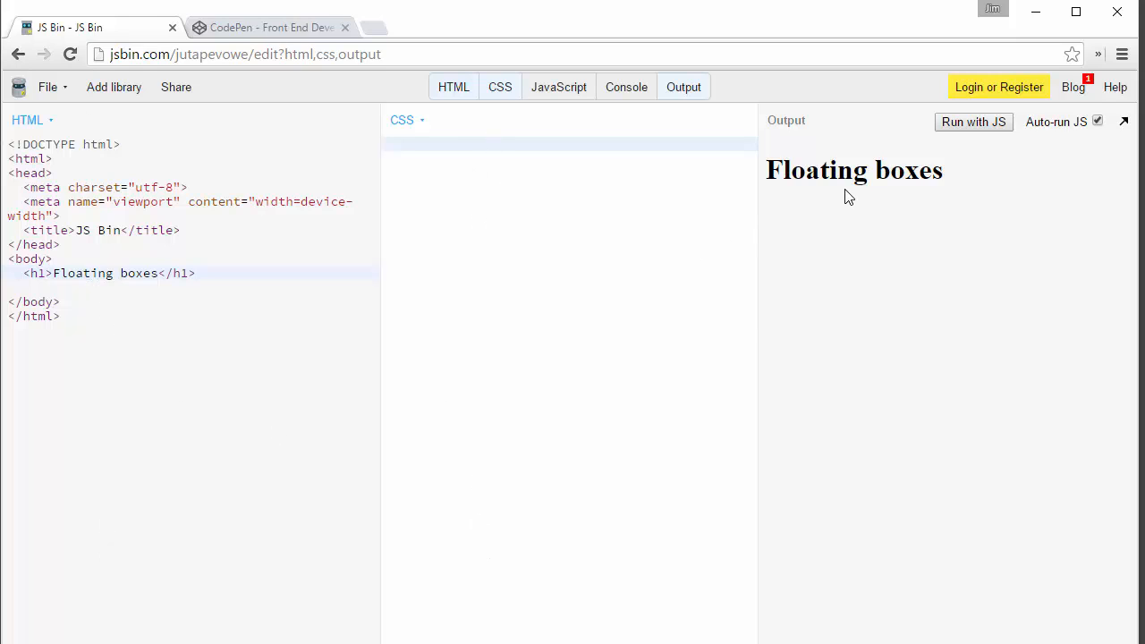
mouse_move(514, 171)
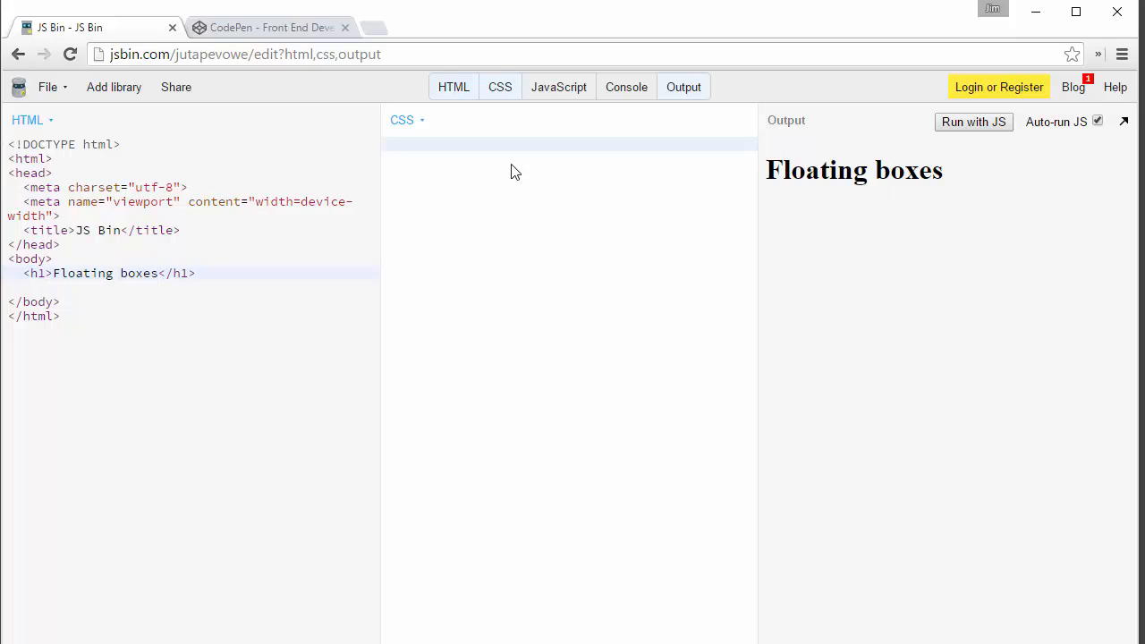
mouse_move(870, 258)
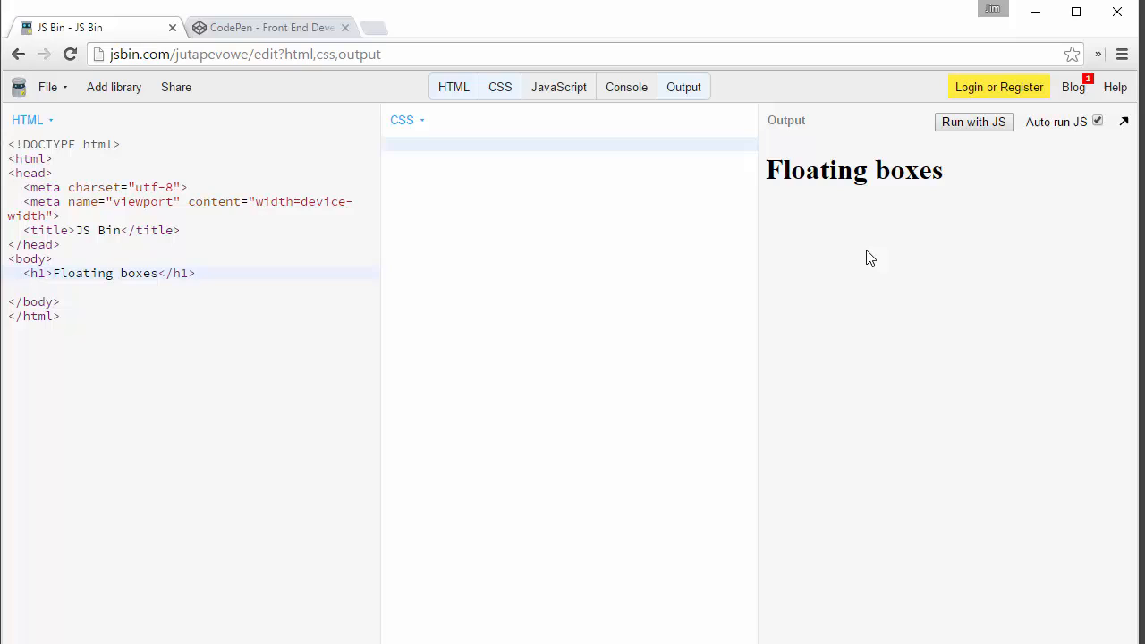
type("h1")
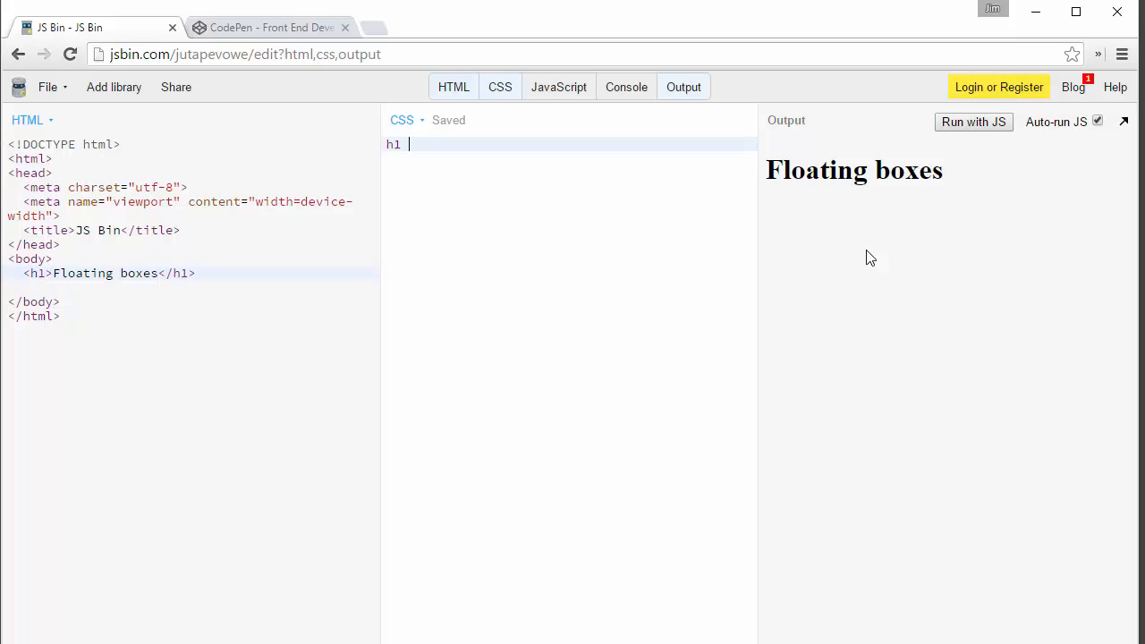
type("{")
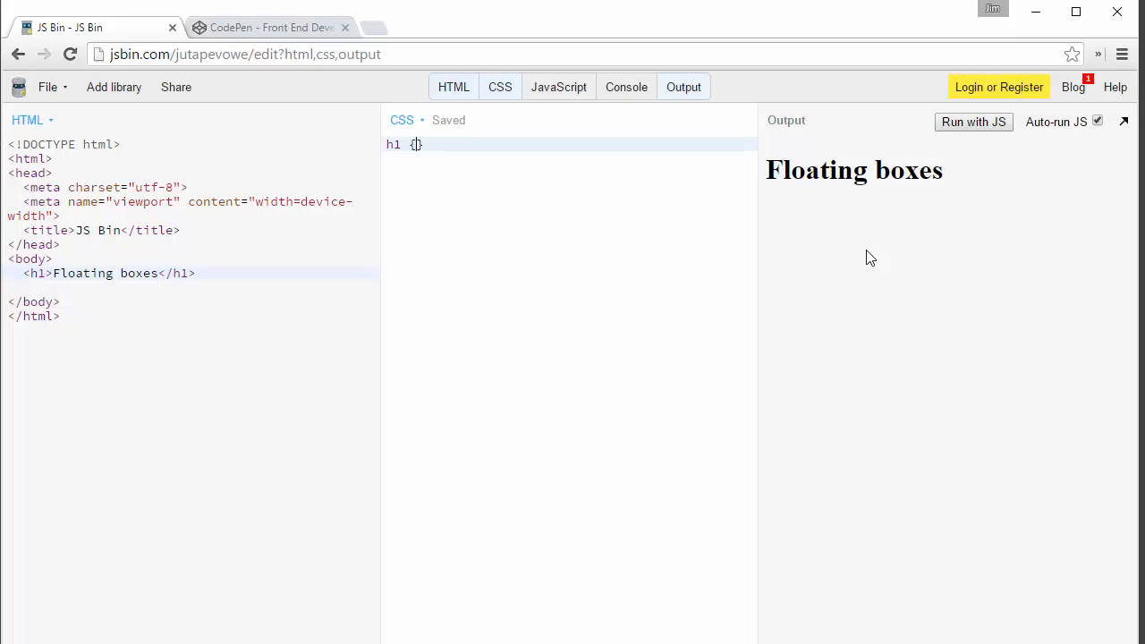
type("bo")
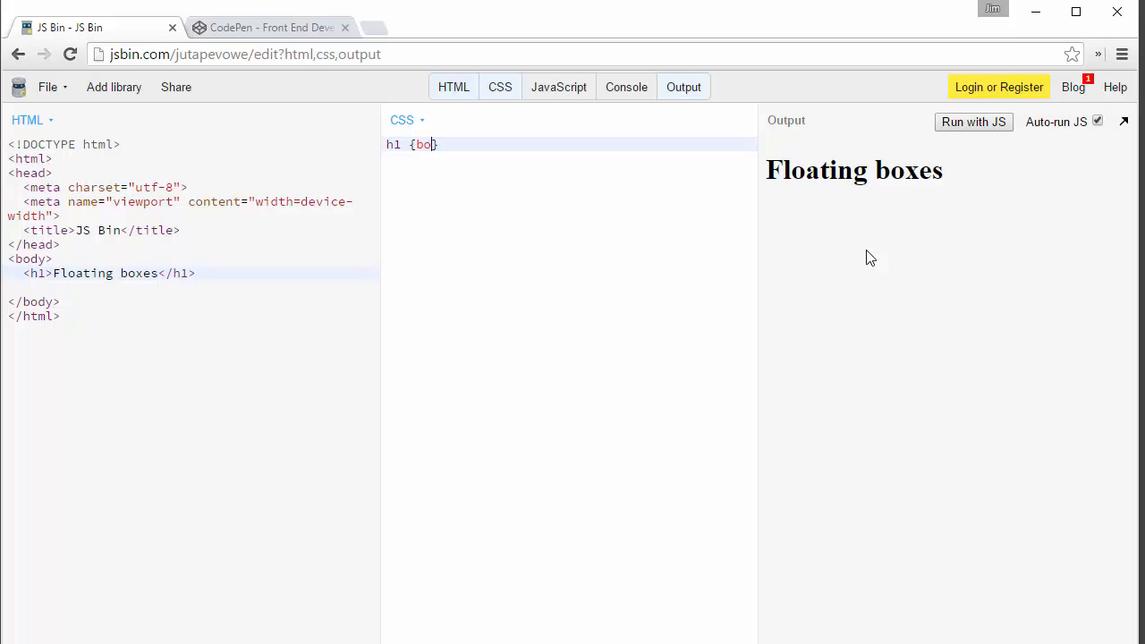
type("rder:")
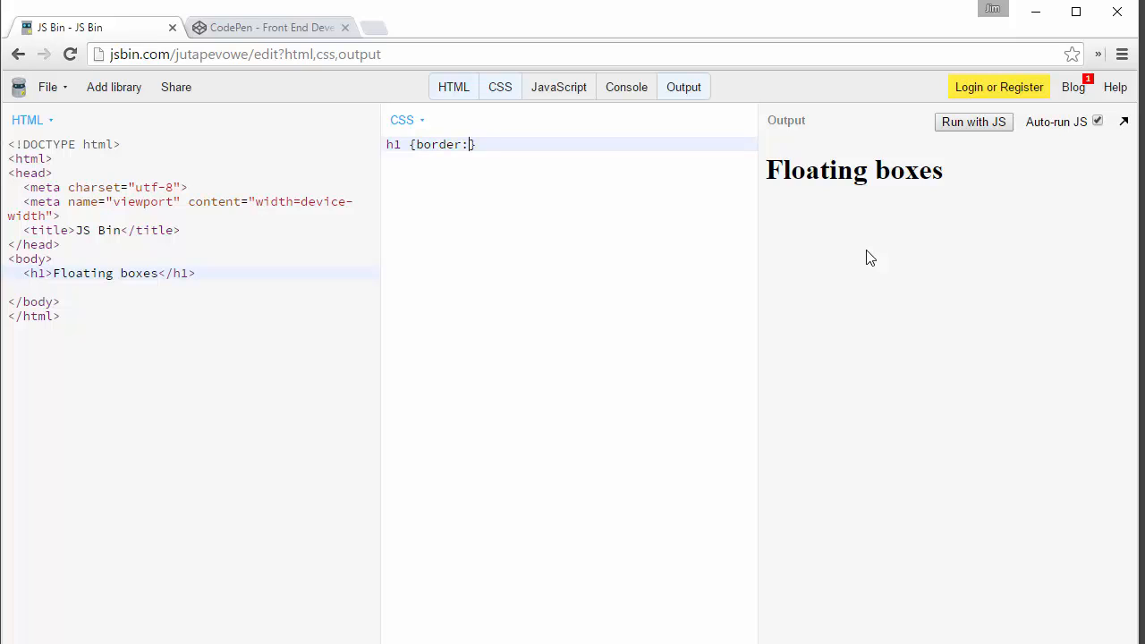
type("1px s")
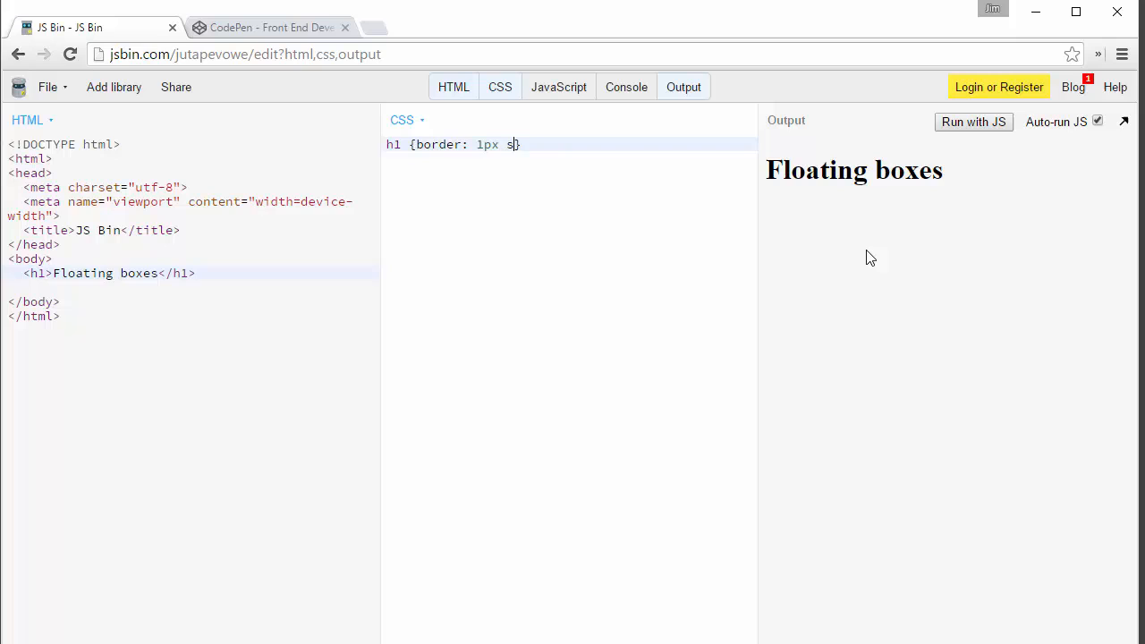
type("olid")
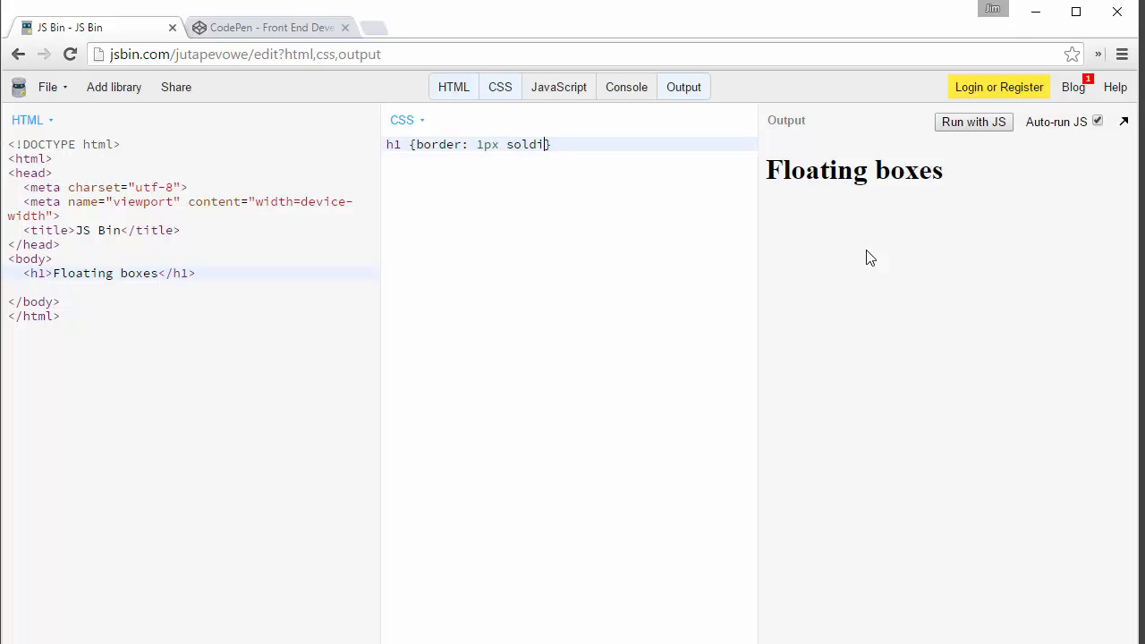
type("blue;")
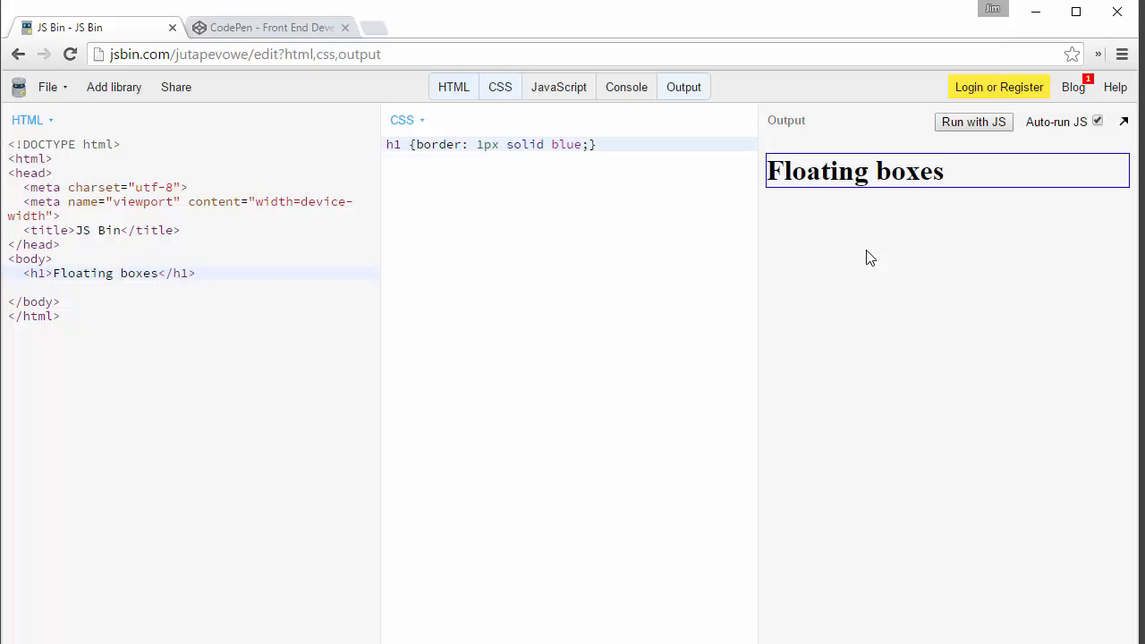
mouse_move(731, 271)
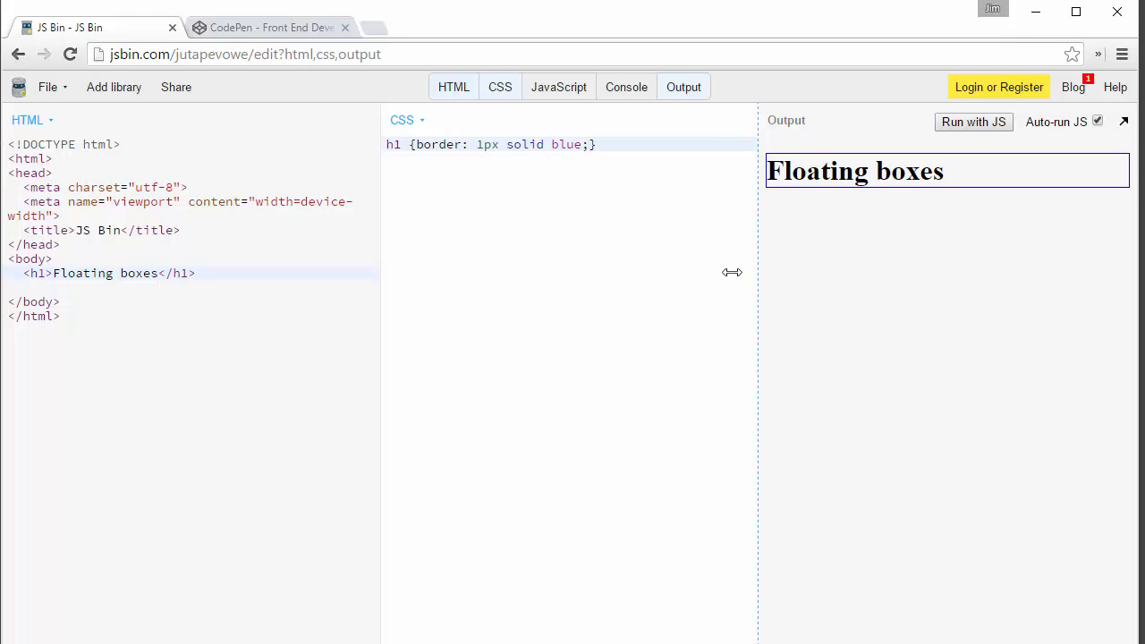
Step: Drag the CSS/Output divider to give the output preview more room
left_click_drag(731, 273, 740, 283)
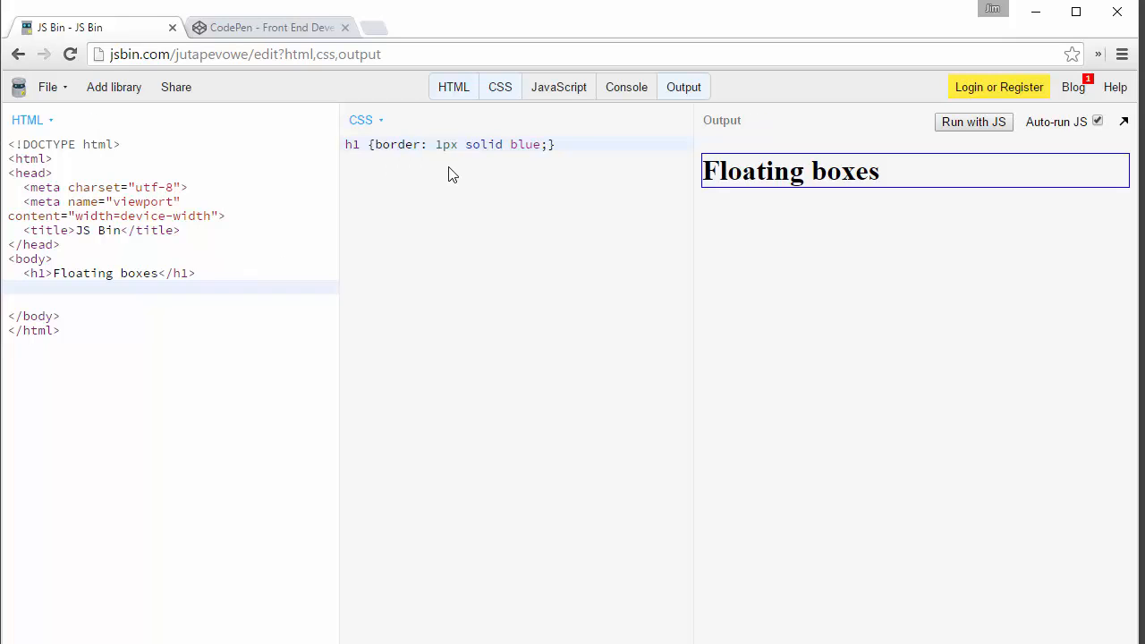
mouse_move(1132, 169)
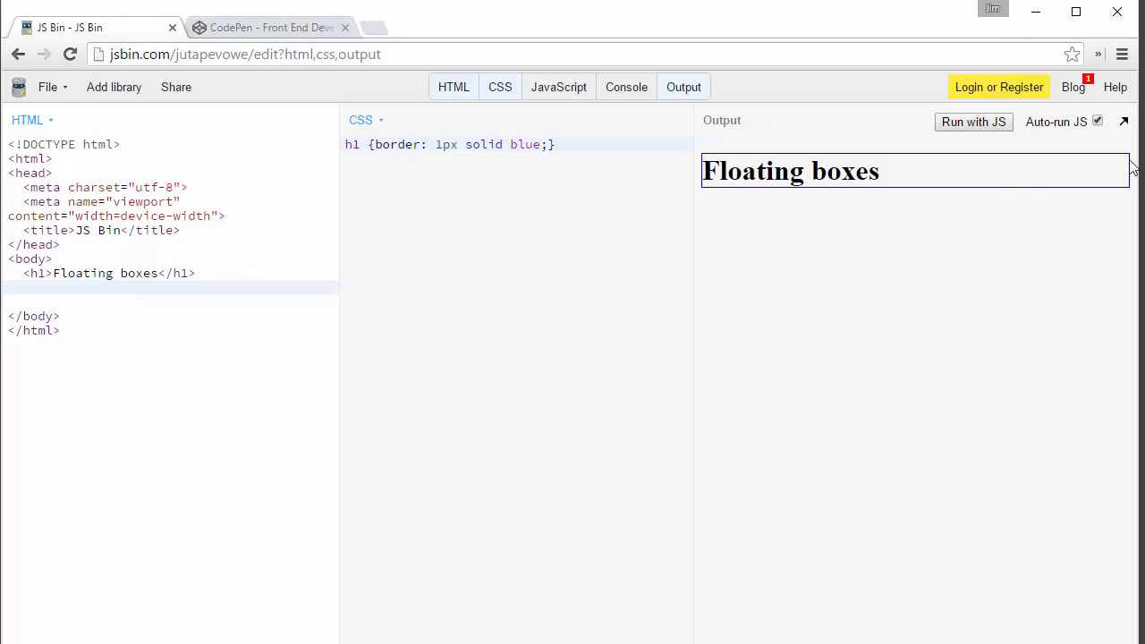
mouse_move(1082, 204)
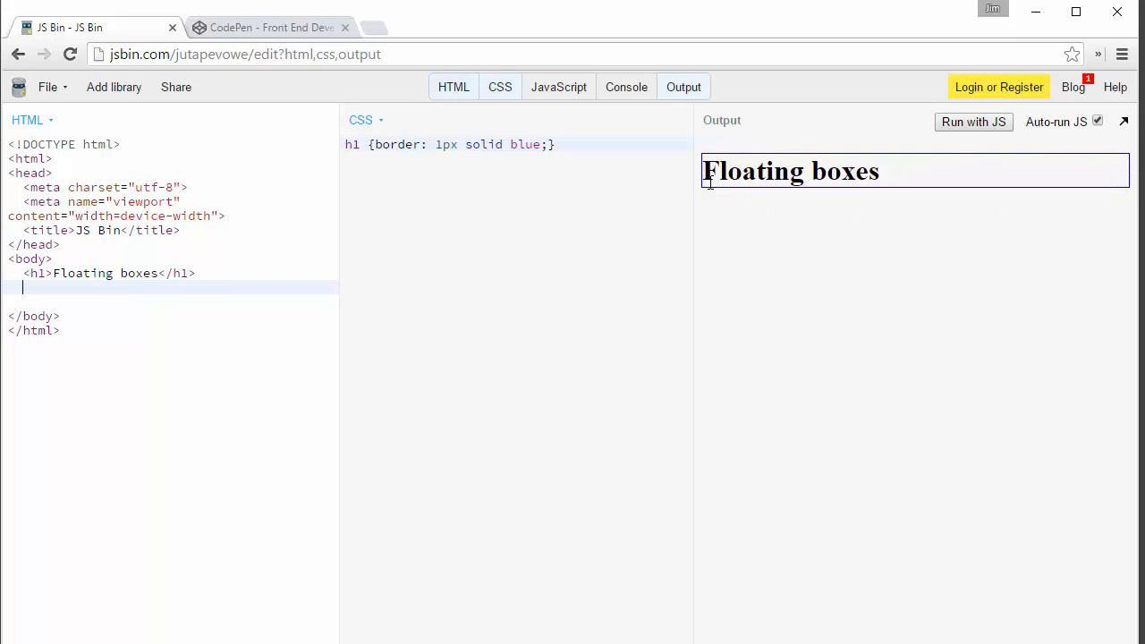
mouse_move(675, 182)
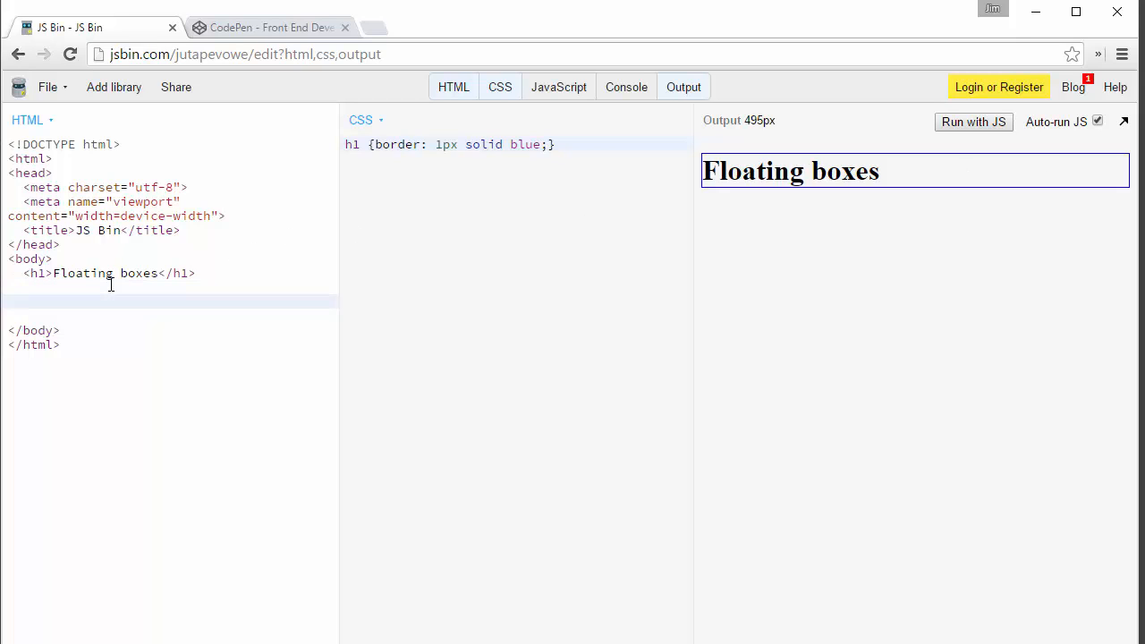
Step: Expand the Emmet abbreviation ul>li{Item $}*4 into a list of Item 1 to Item 4
type("ul")
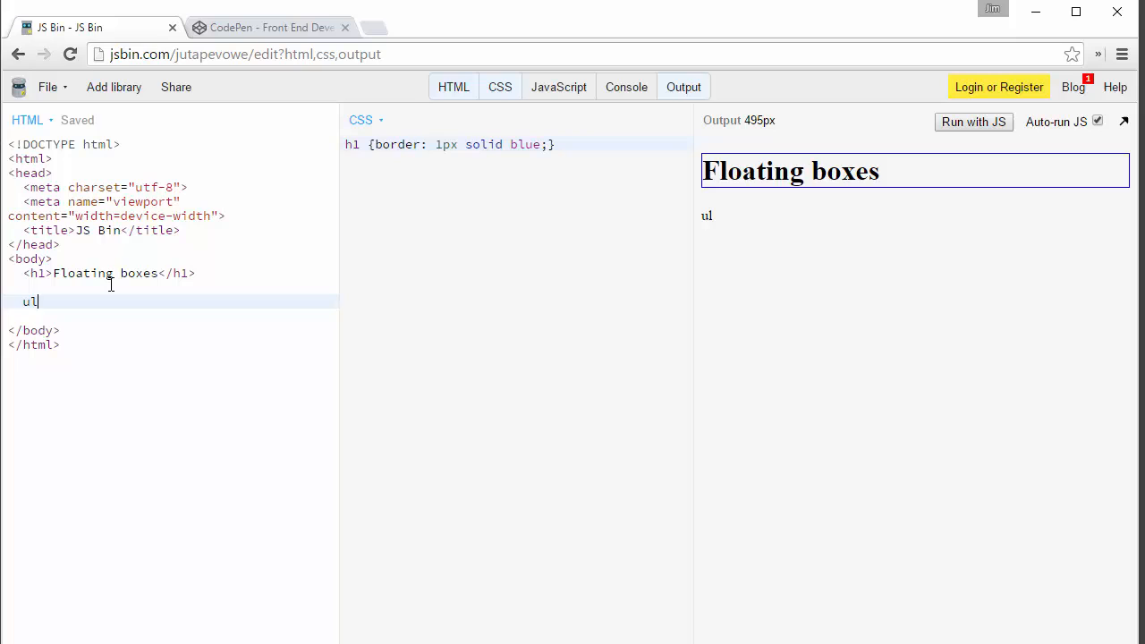
type(">l")
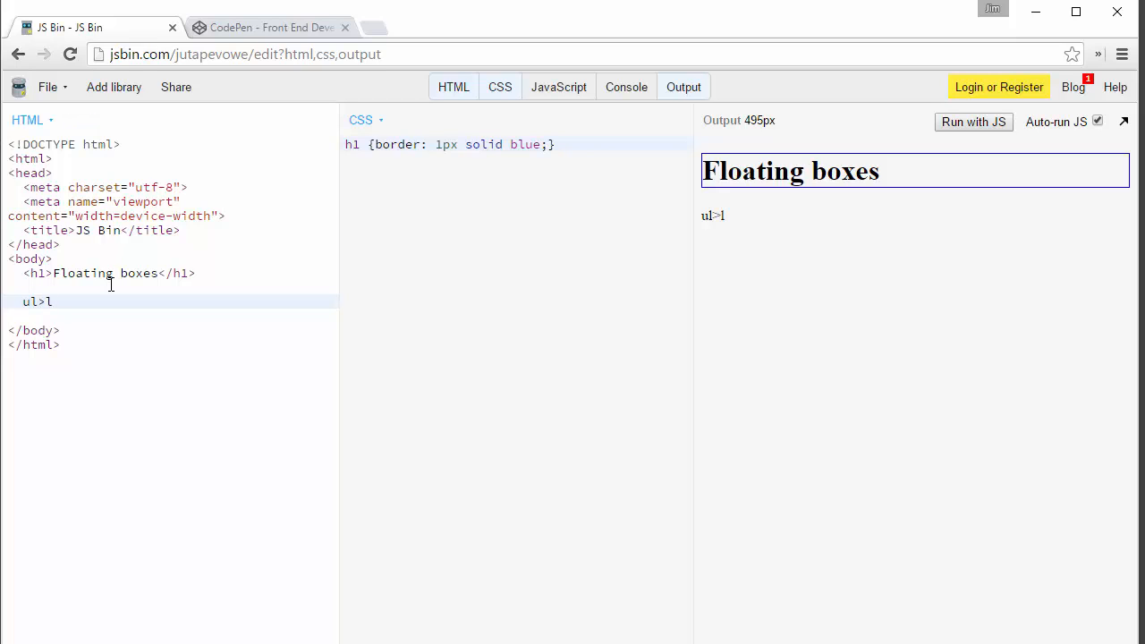
type("i{")
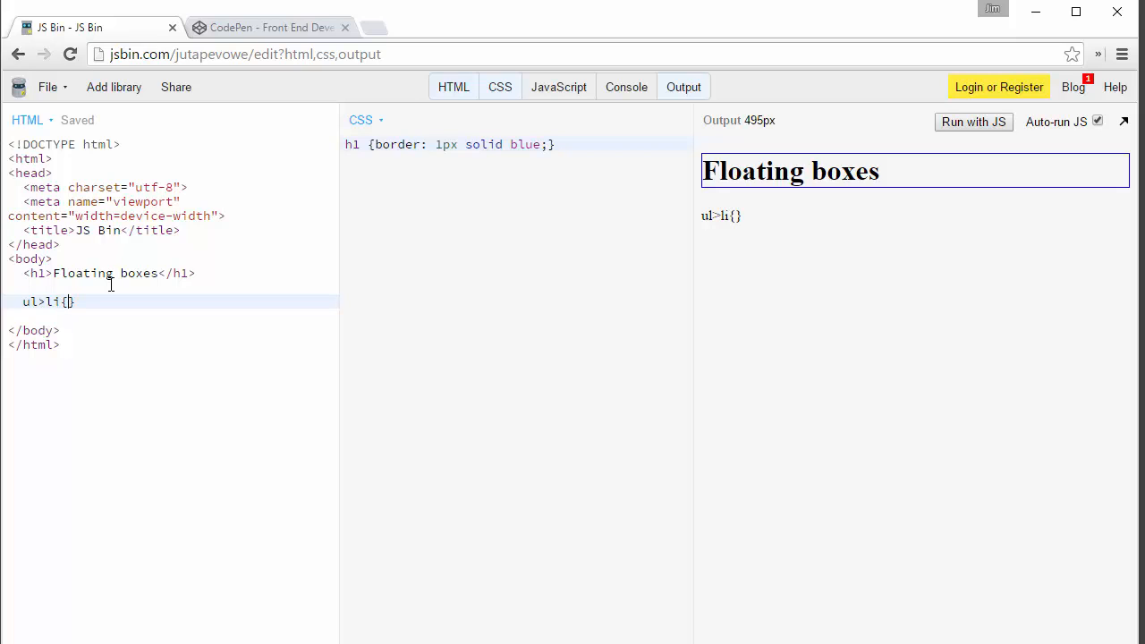
type("Item")
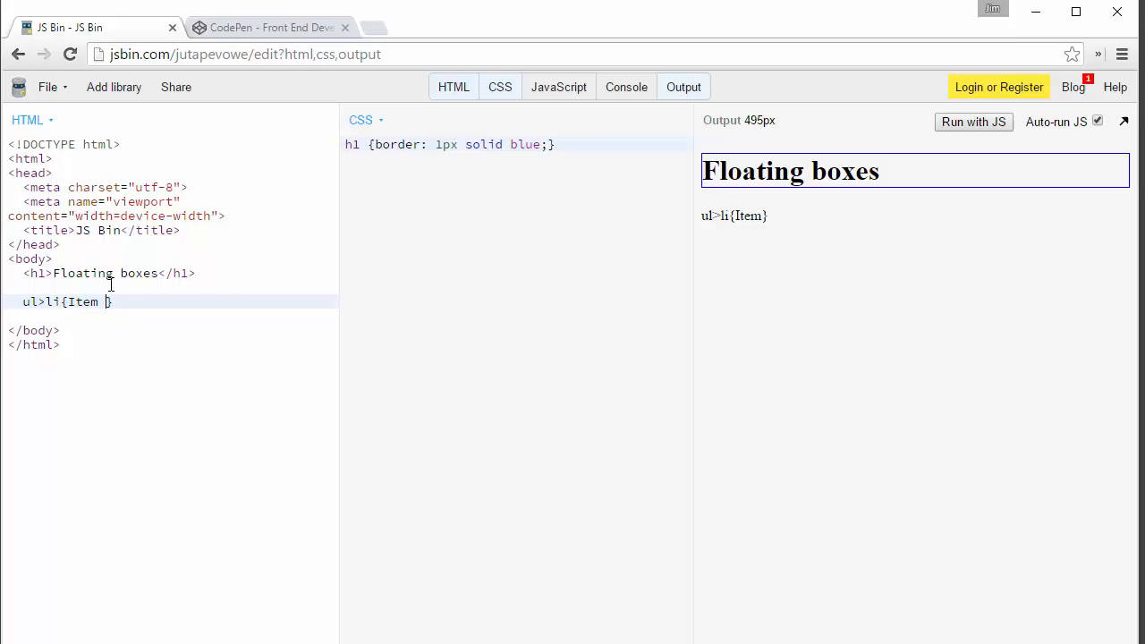
type("$")
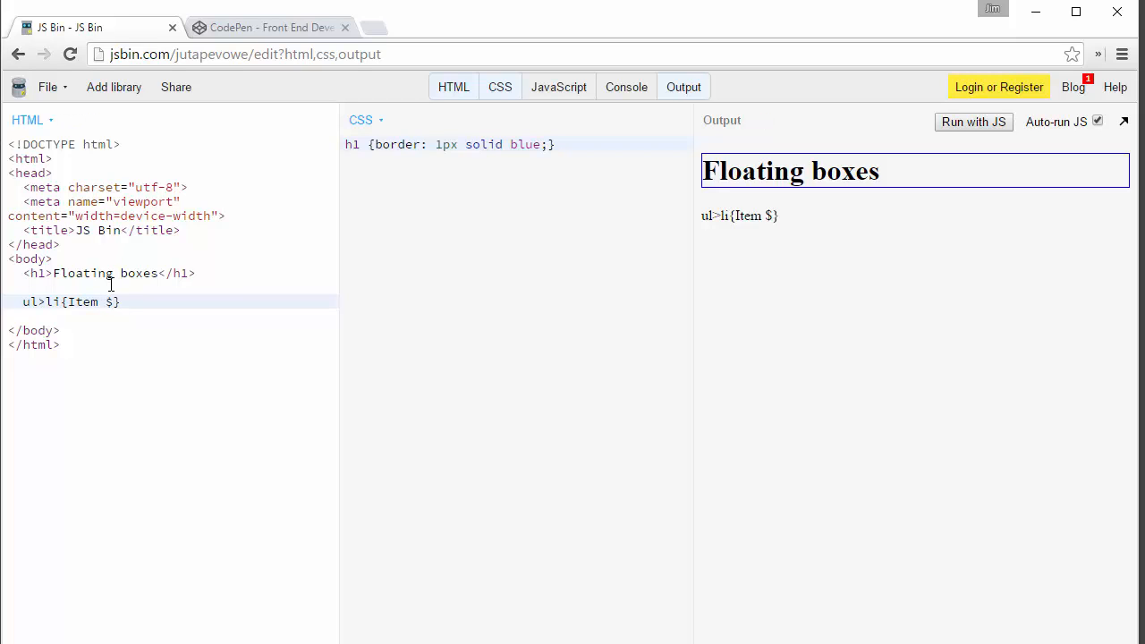
type("*")
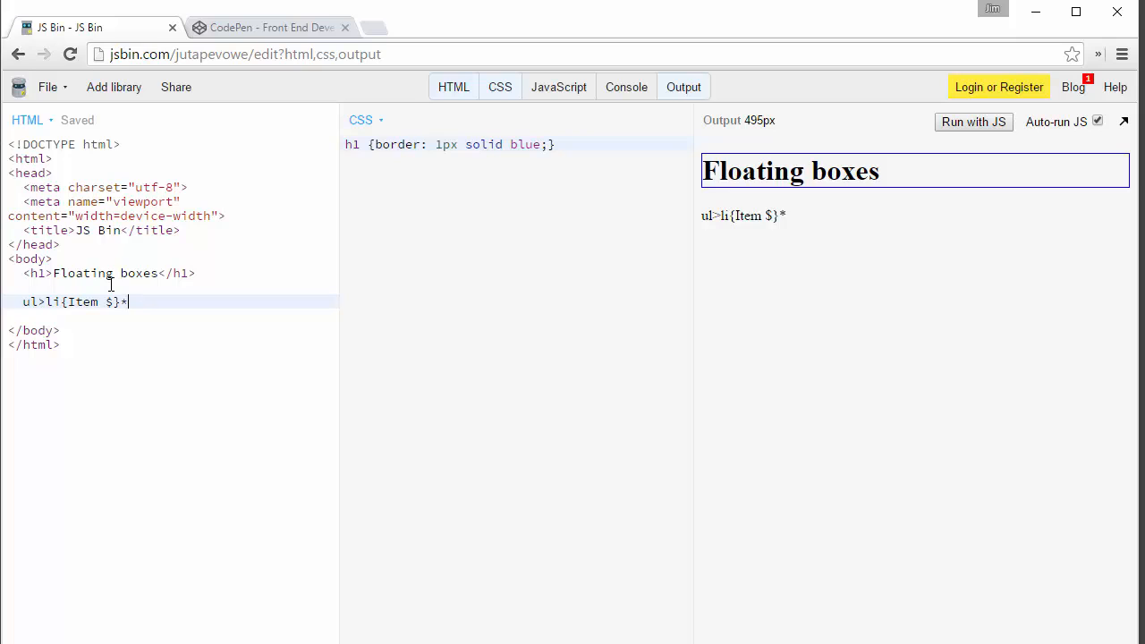
type("4")
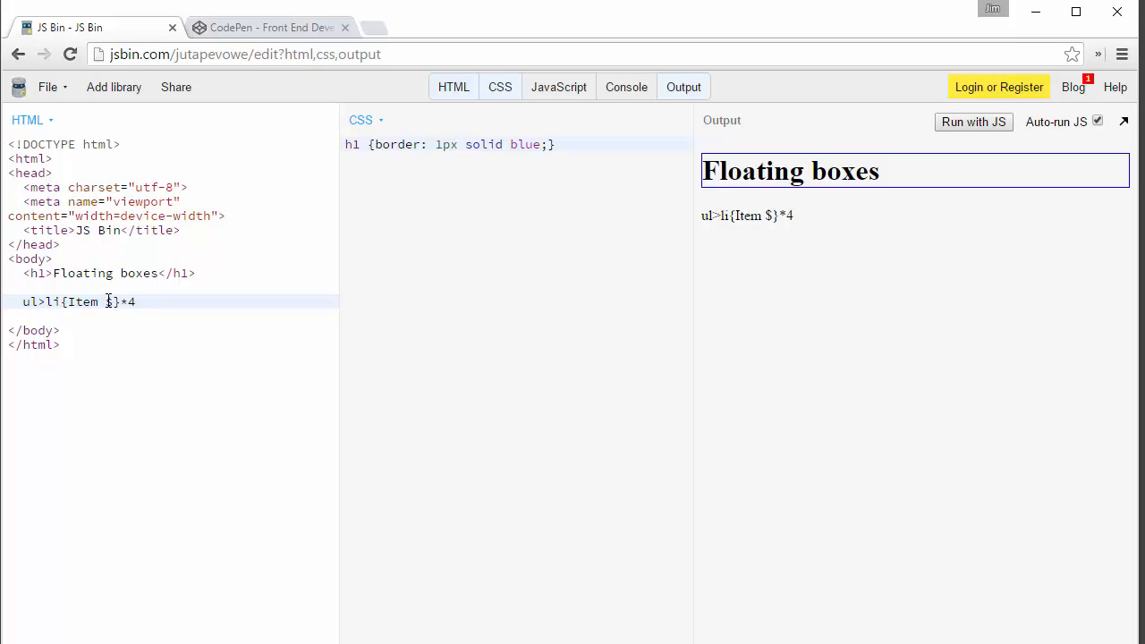
left_click(138, 302)
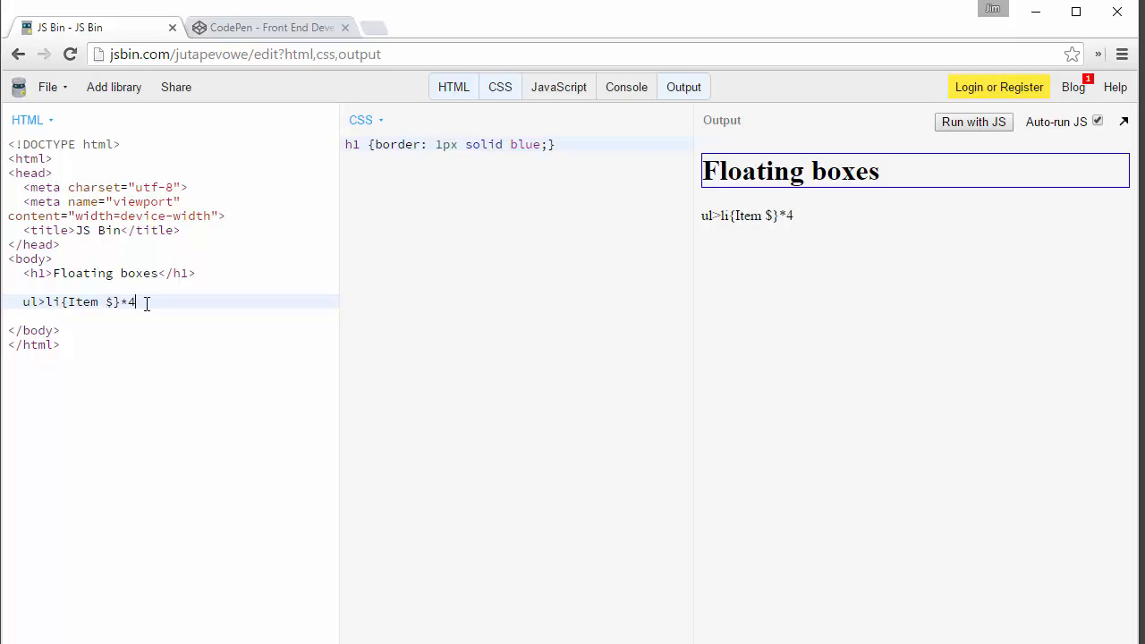
key("Tab")
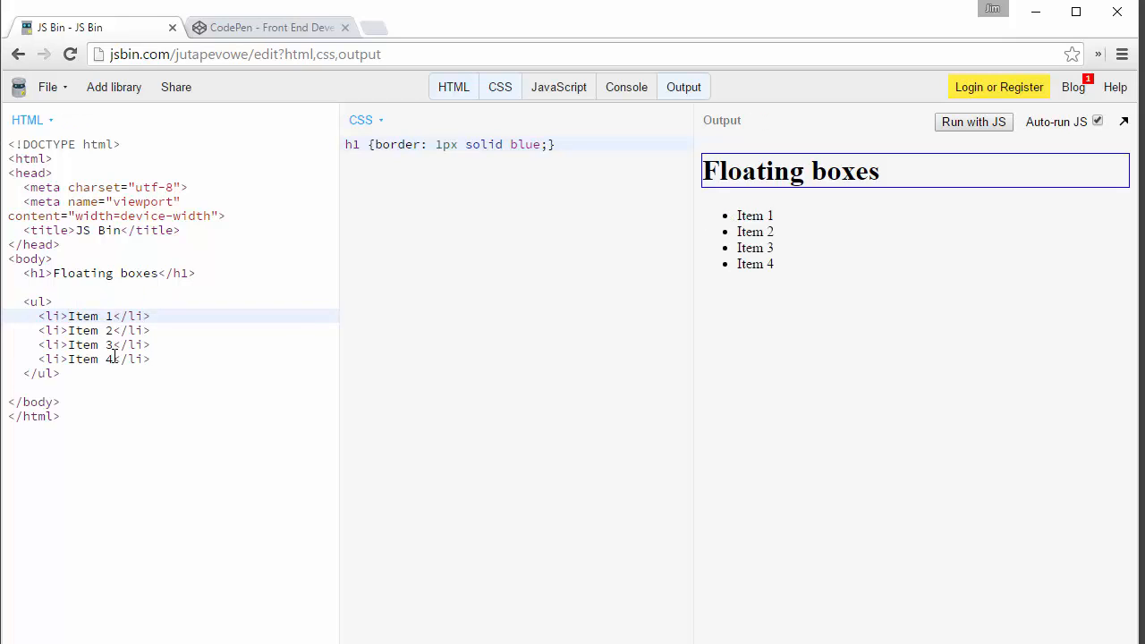
left_click(80, 373)
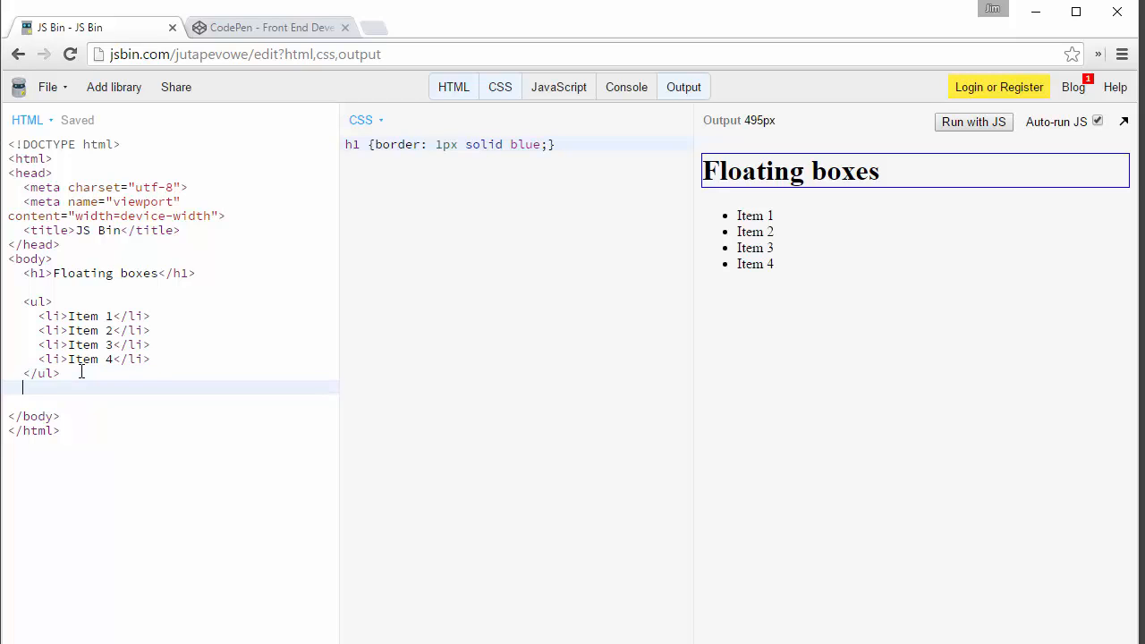
Step: Expand div>p>lorem into a div holding a lorem ipsum paragraph below the list
type("div")
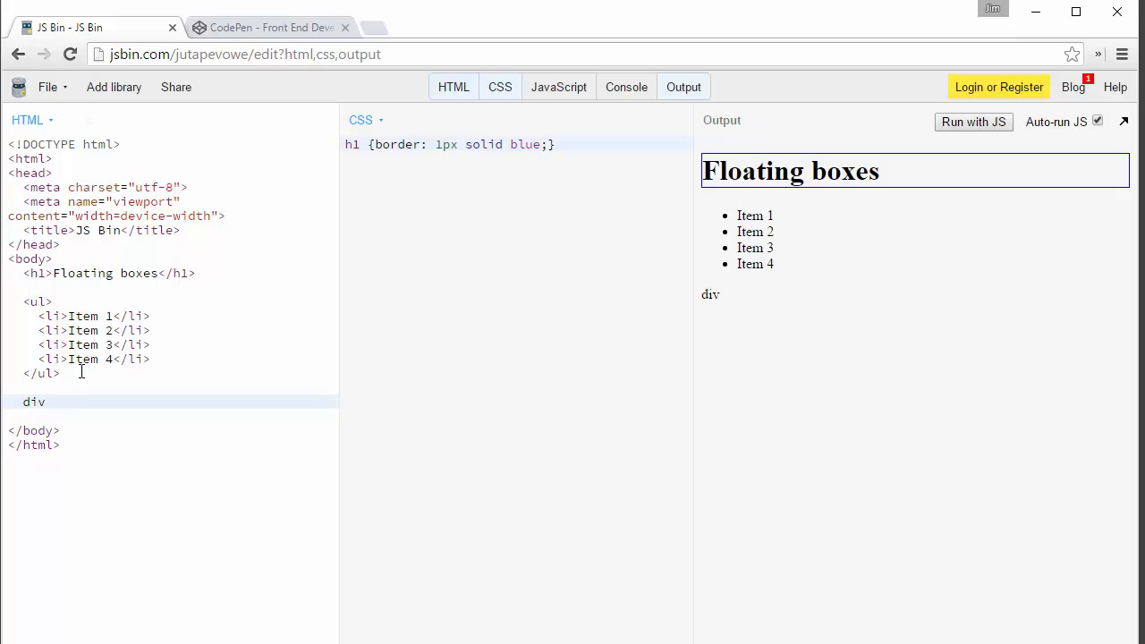
type(">")
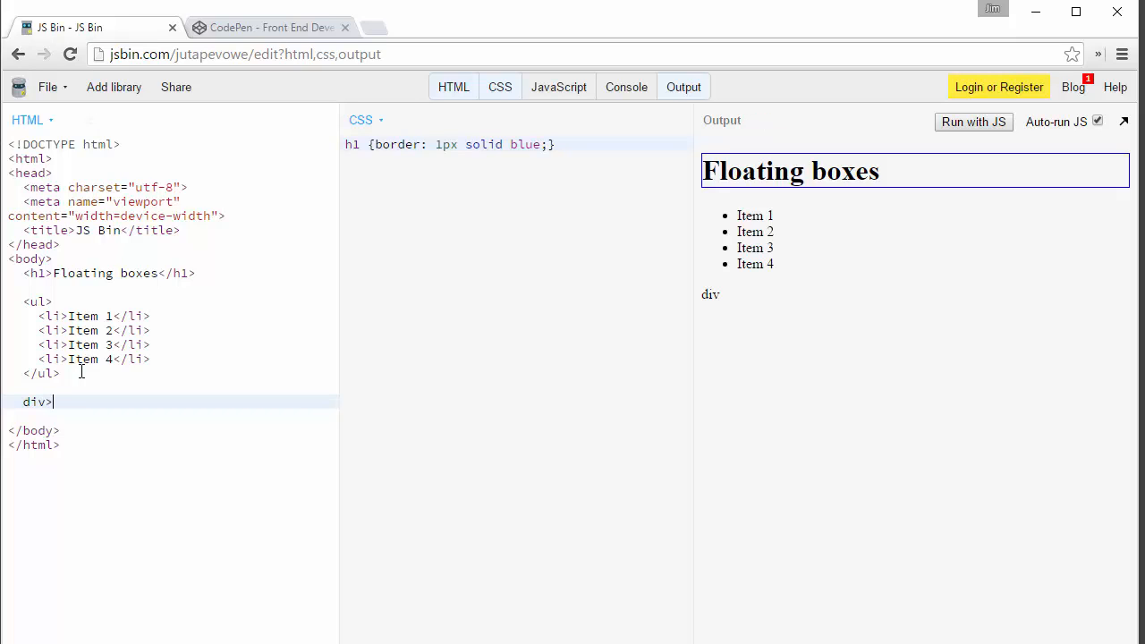
type("p")
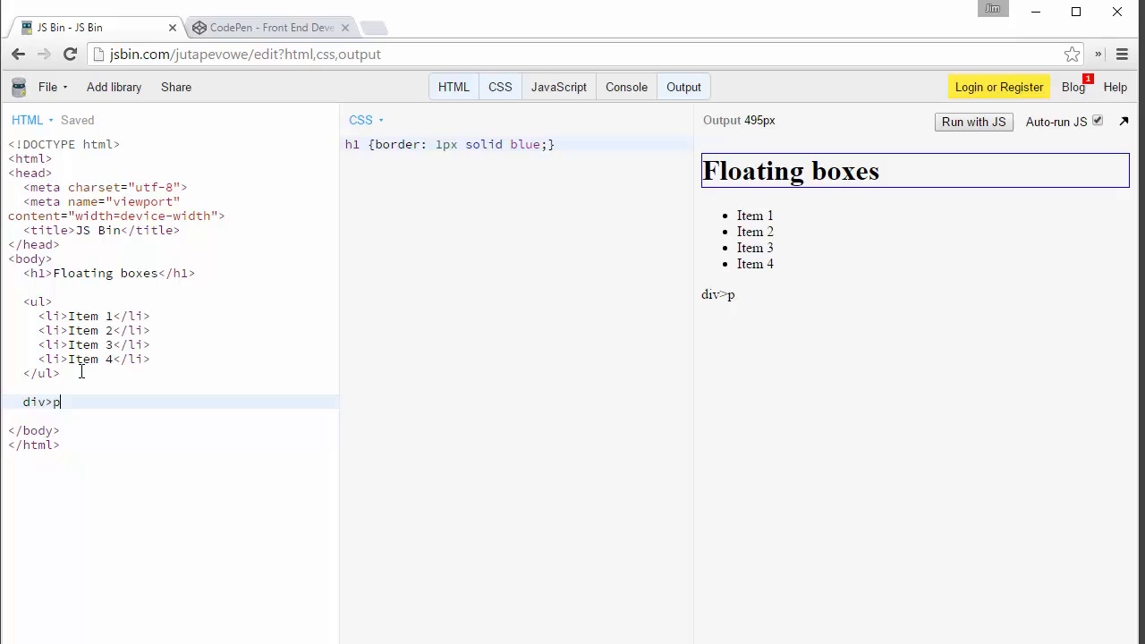
type(">")
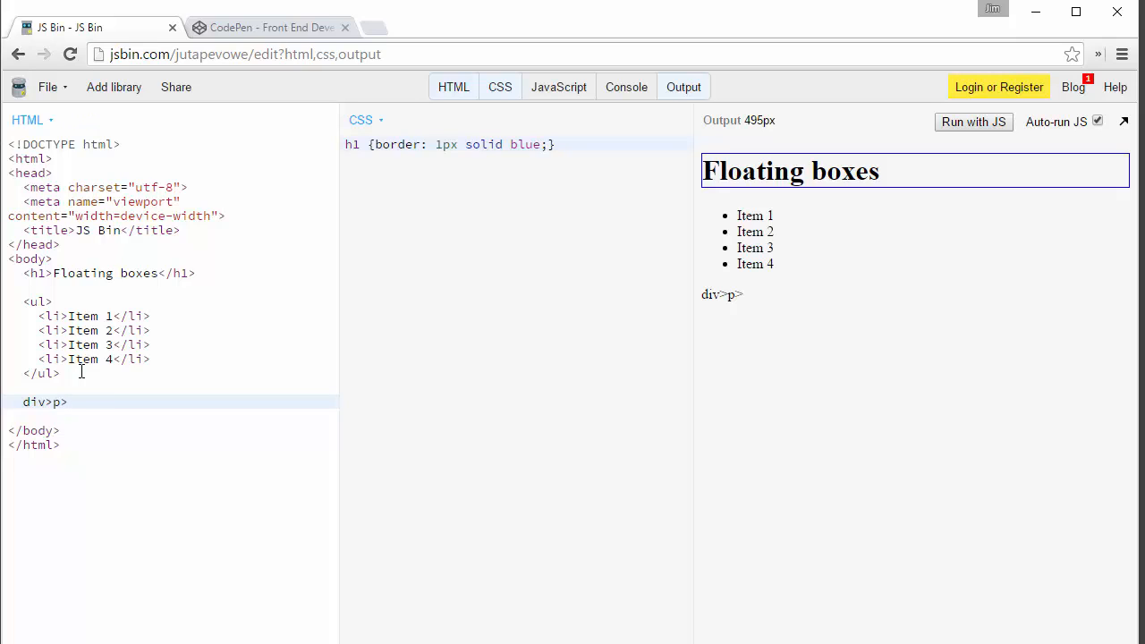
type("lorem")
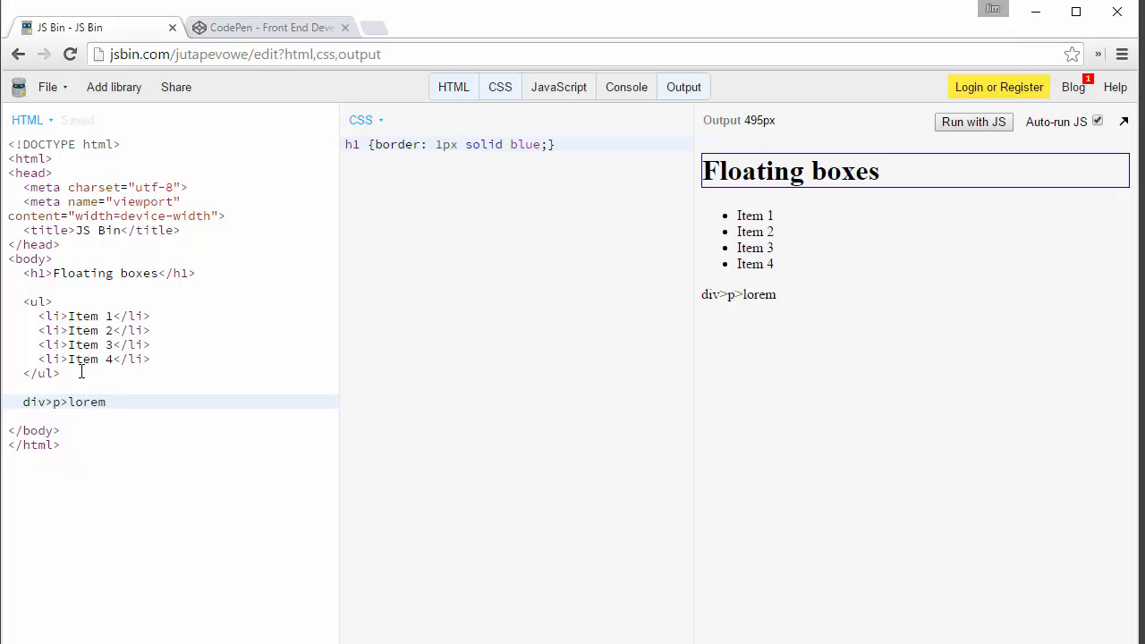
type("40")
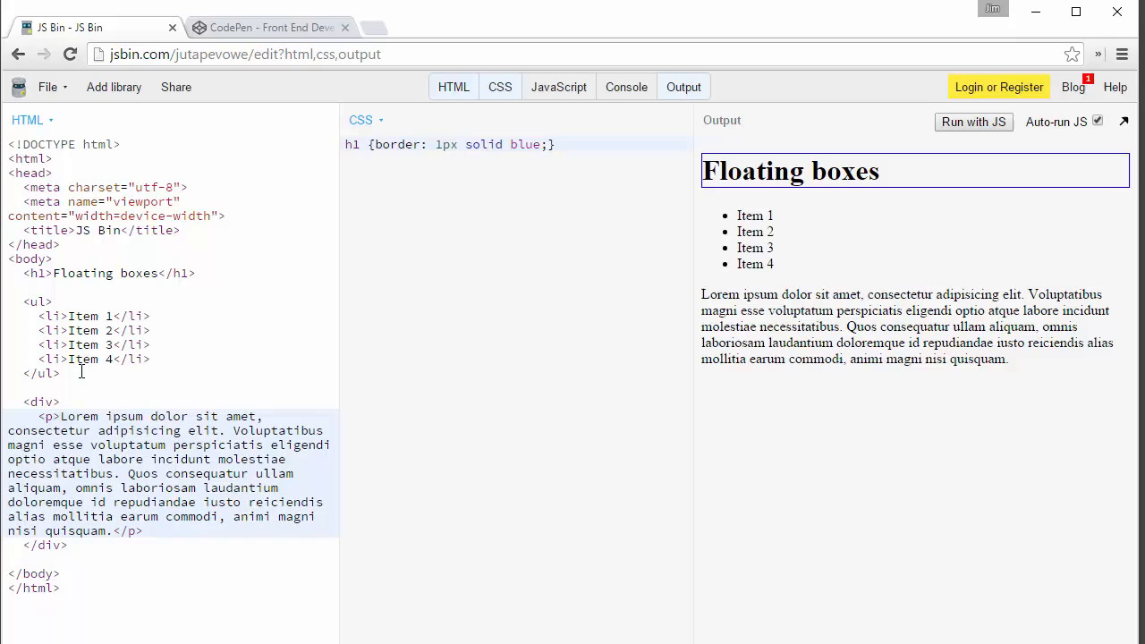
type("div>p>lorem4")
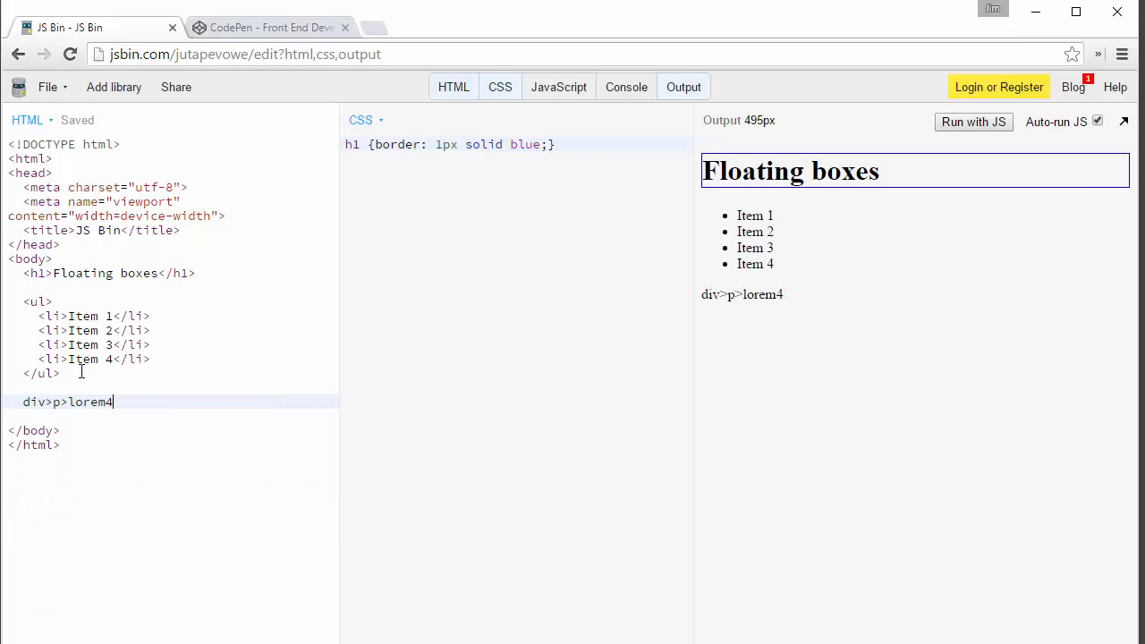
key("Backspace")
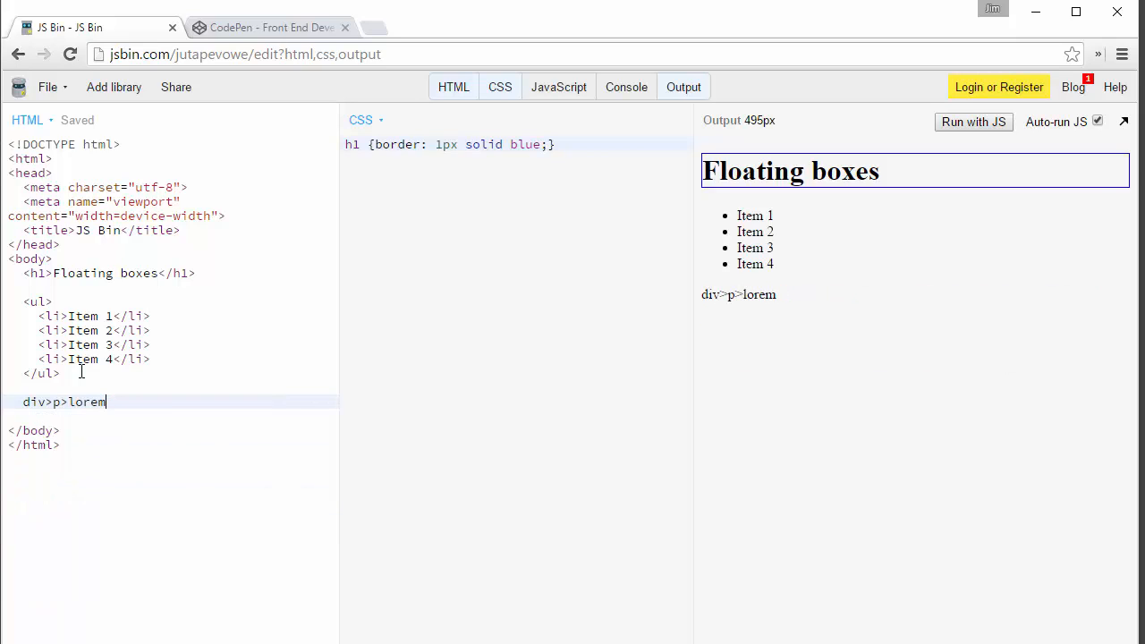
key("Tab")
type(", ")
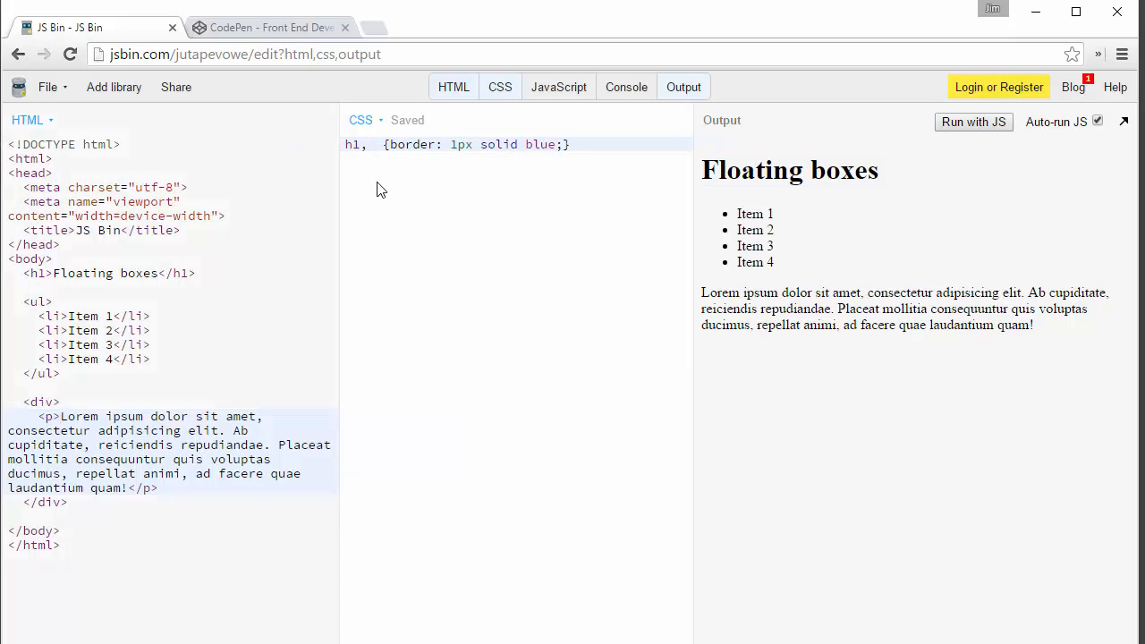
Step: Extend the border rule's selector to h1, div, ul
type("div")
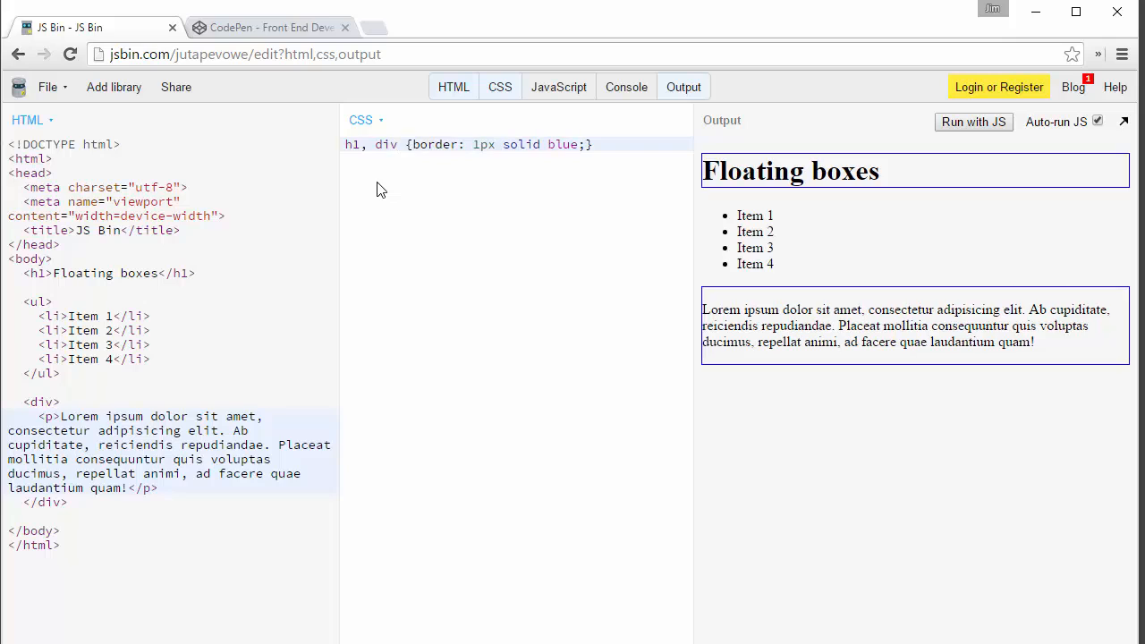
type(", u")
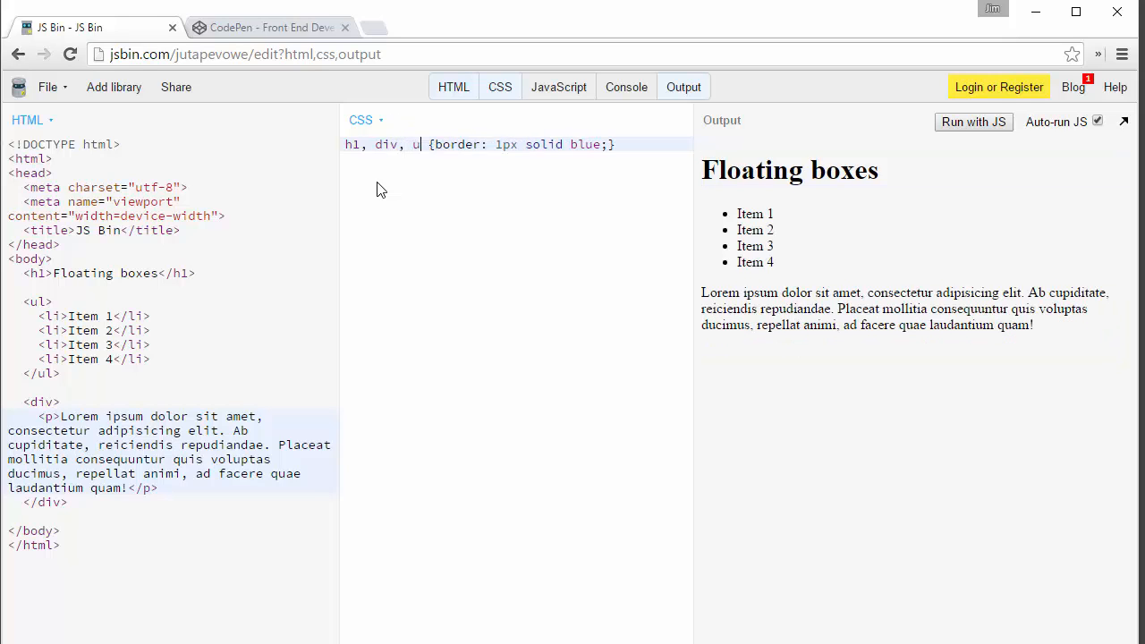
type("l")
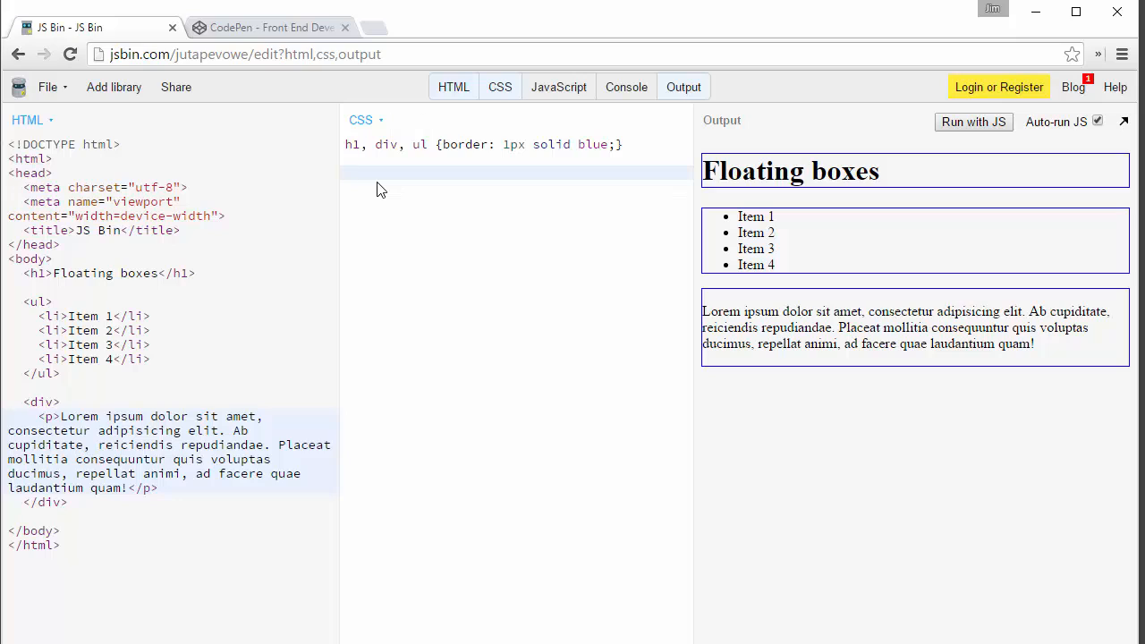
Step: Add the rule ul {width: 25%;} and begin a div rule
type("ul")
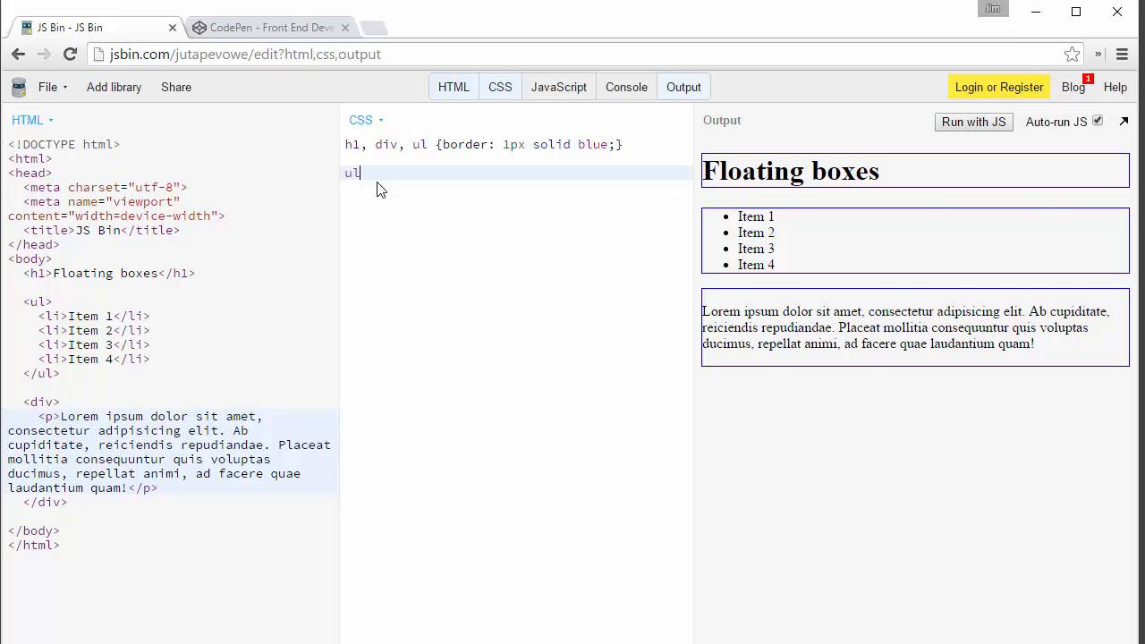
type("{}")
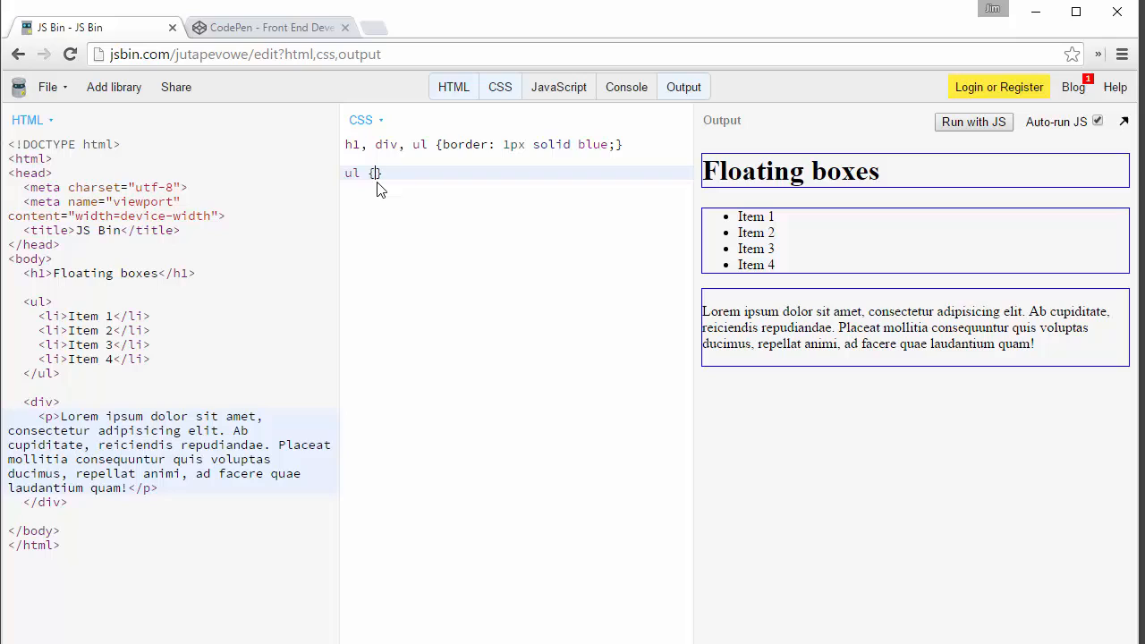
type("wi")
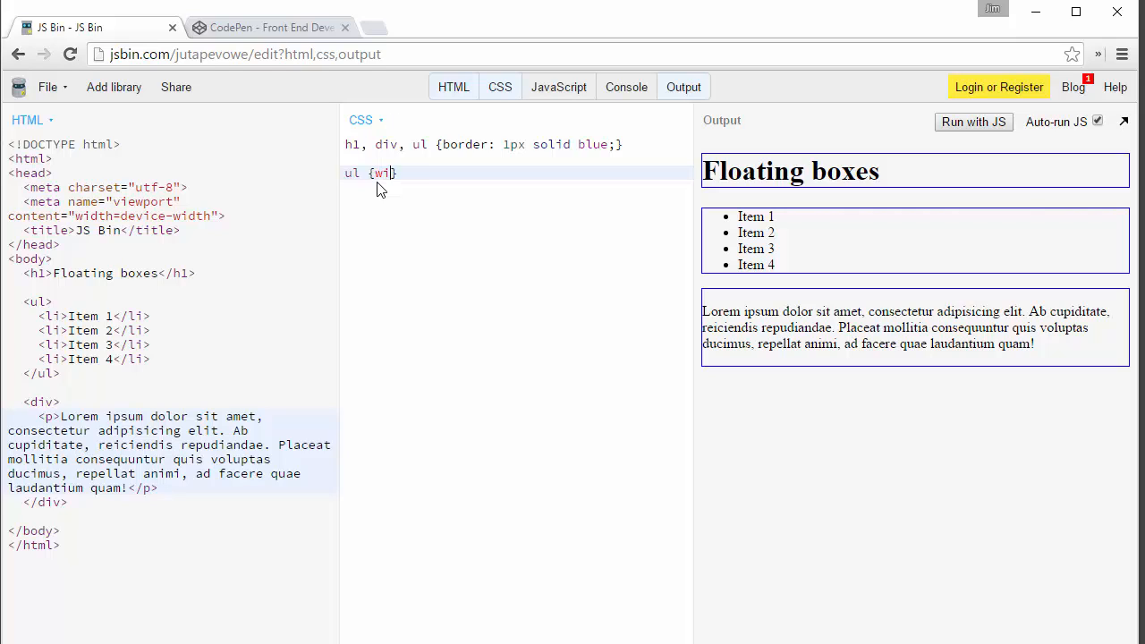
type("dth: 2")
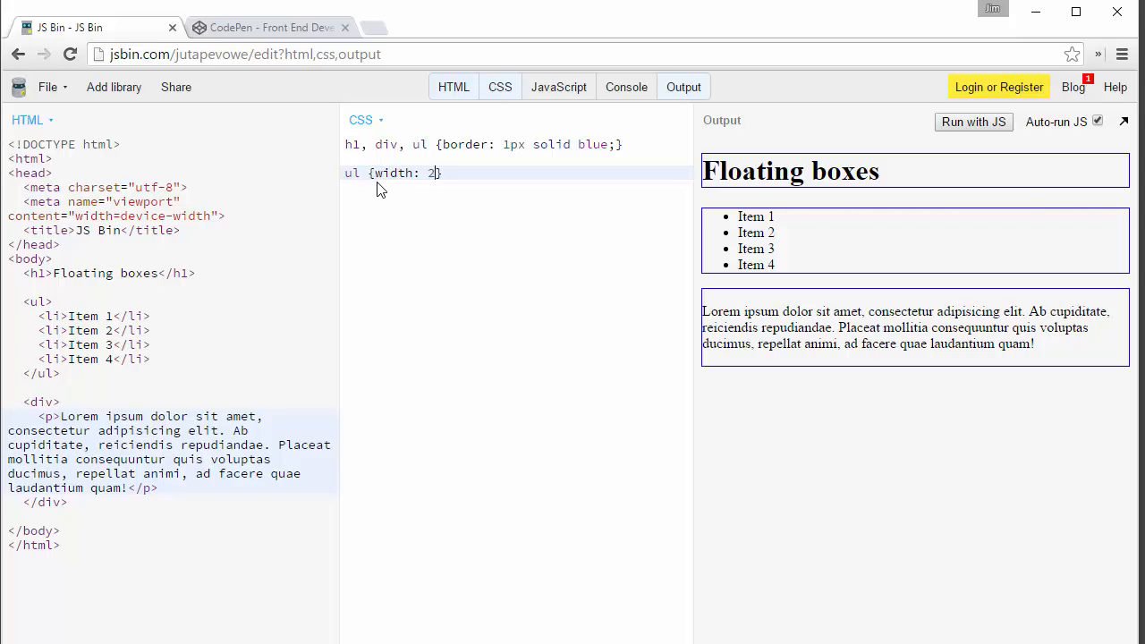
type("5")
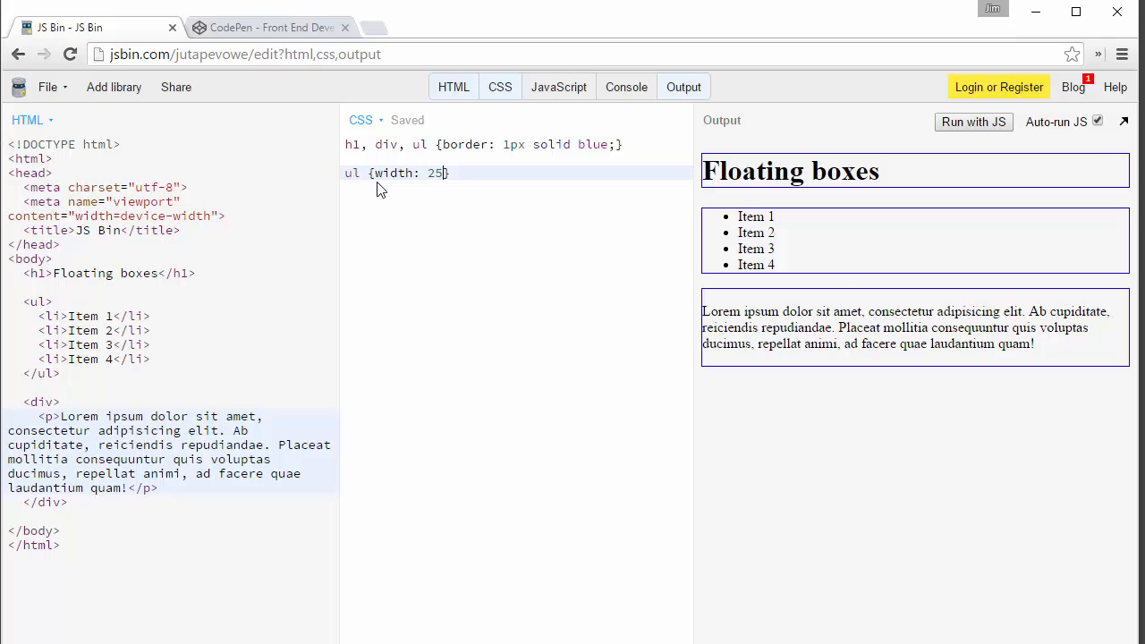
type("%;}")
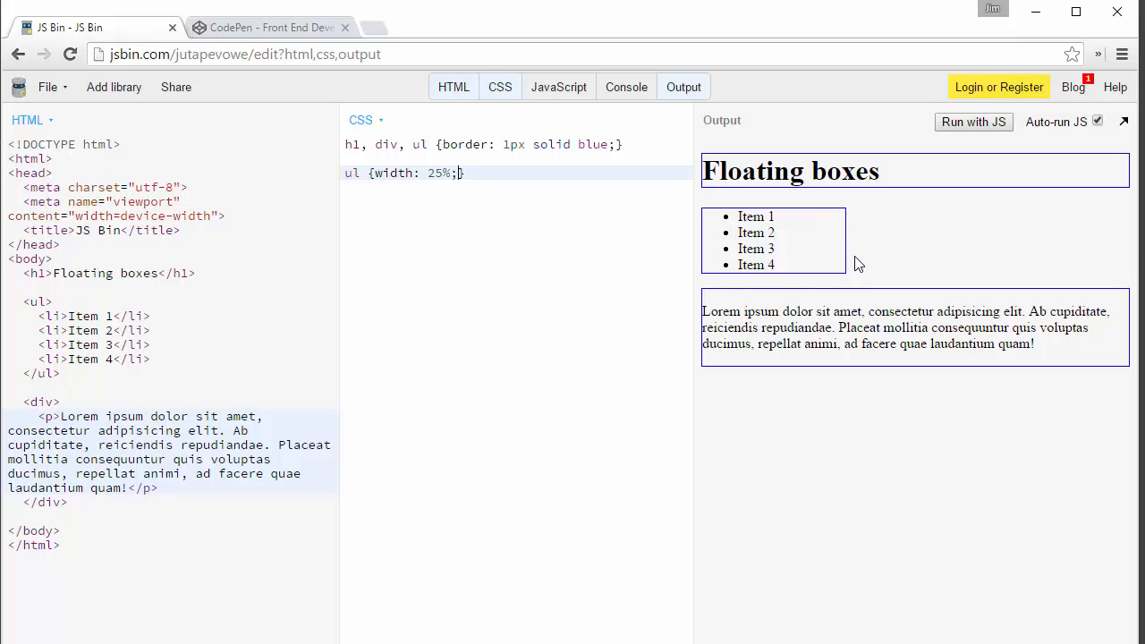
mouse_move(804, 233)
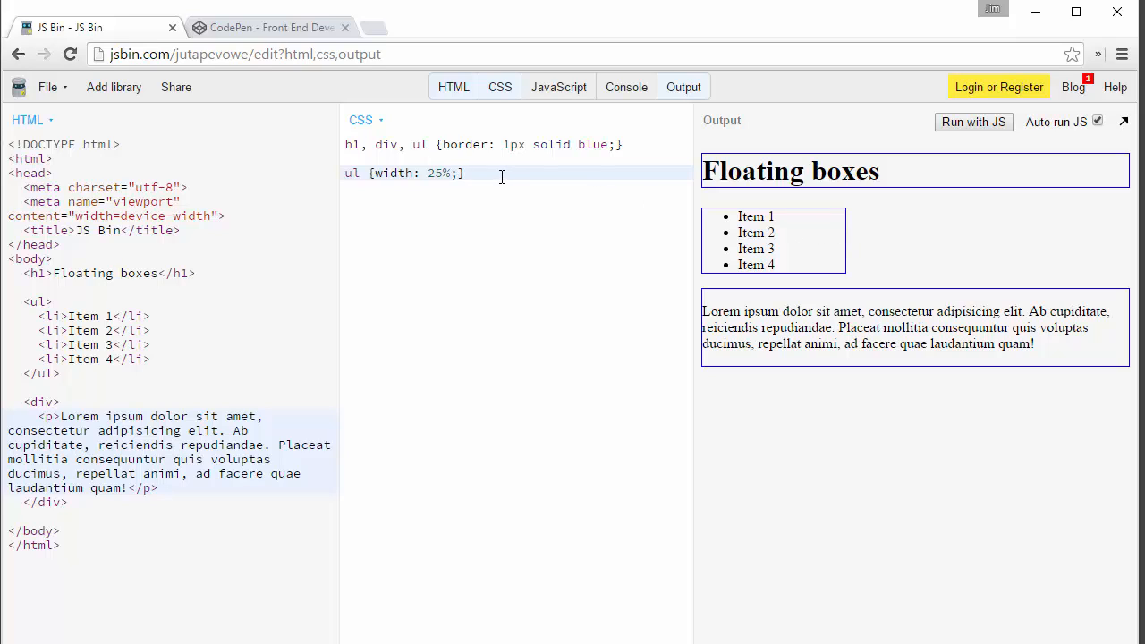
type("div {wi")
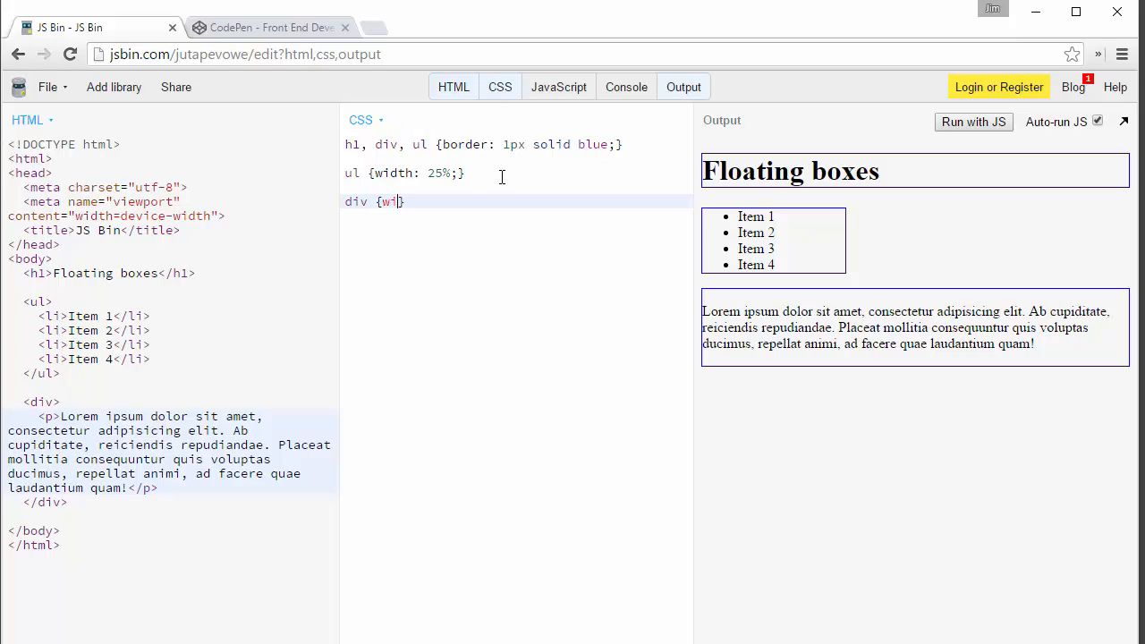
Step: Complete the div rule with width: 75%
type("dth:")
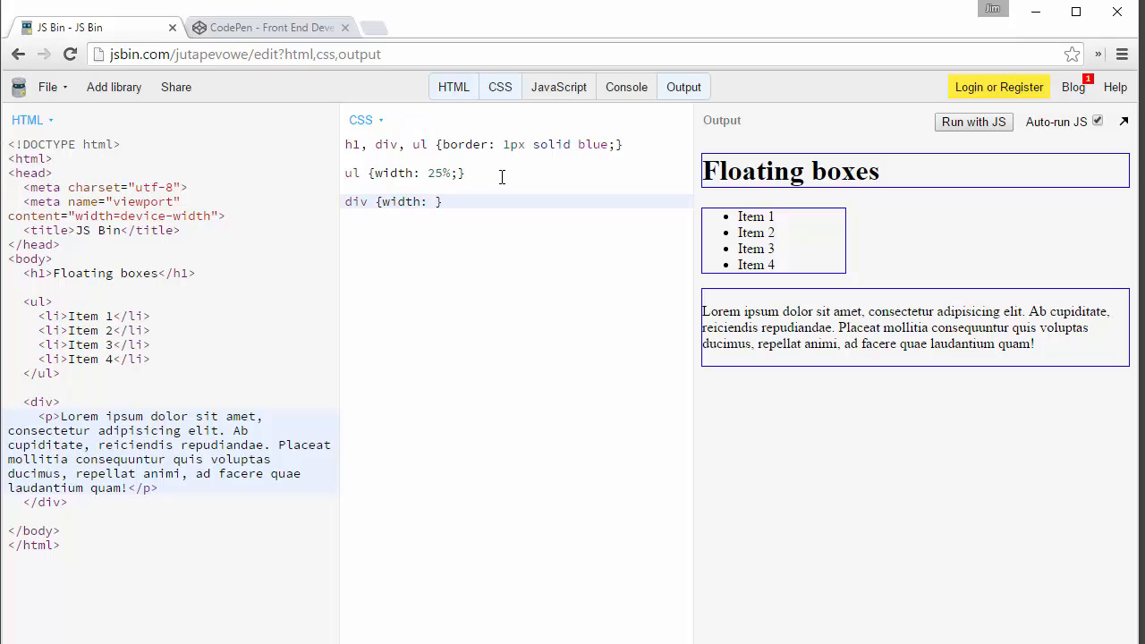
type("75%;")
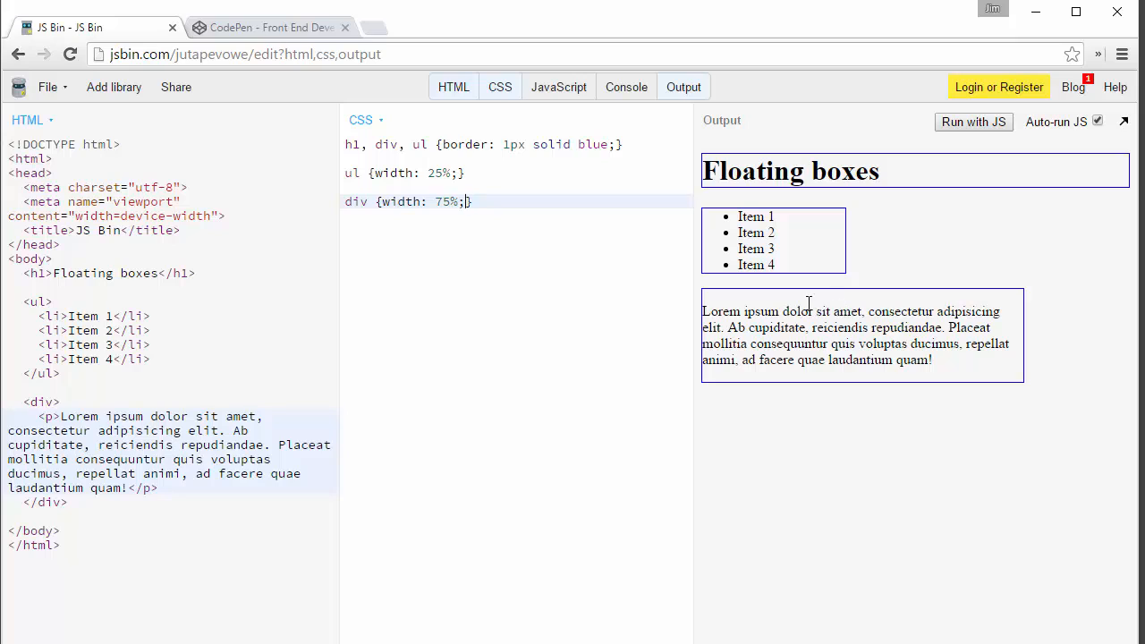
mouse_move(912, 394)
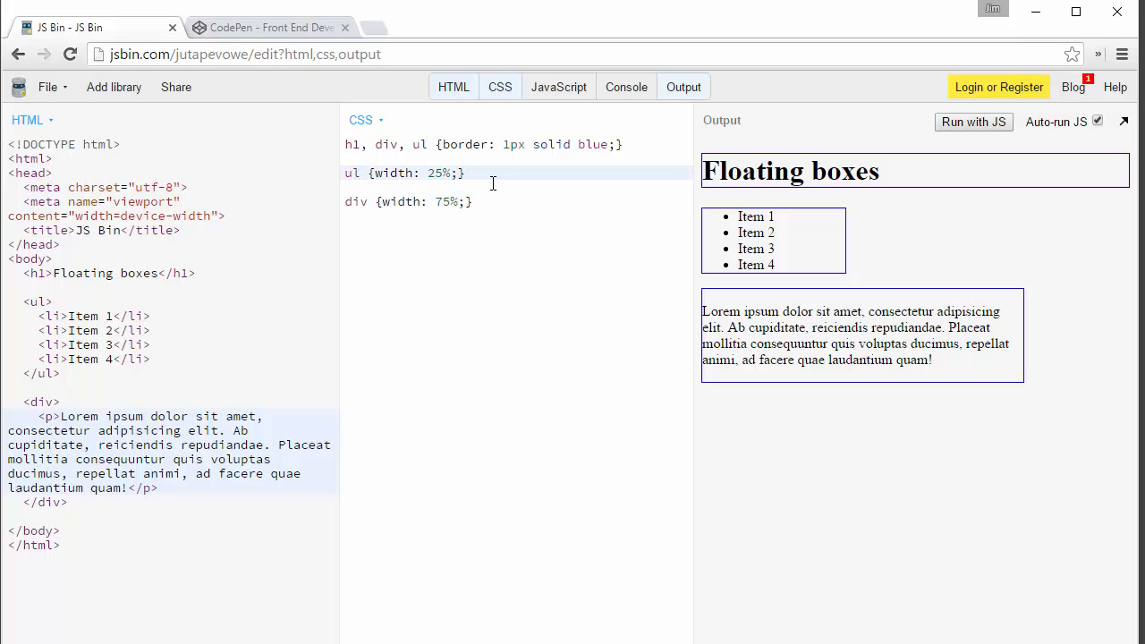
Step: Add float: left to the ul rule so the lorem text wraps beside the list
type("float:")
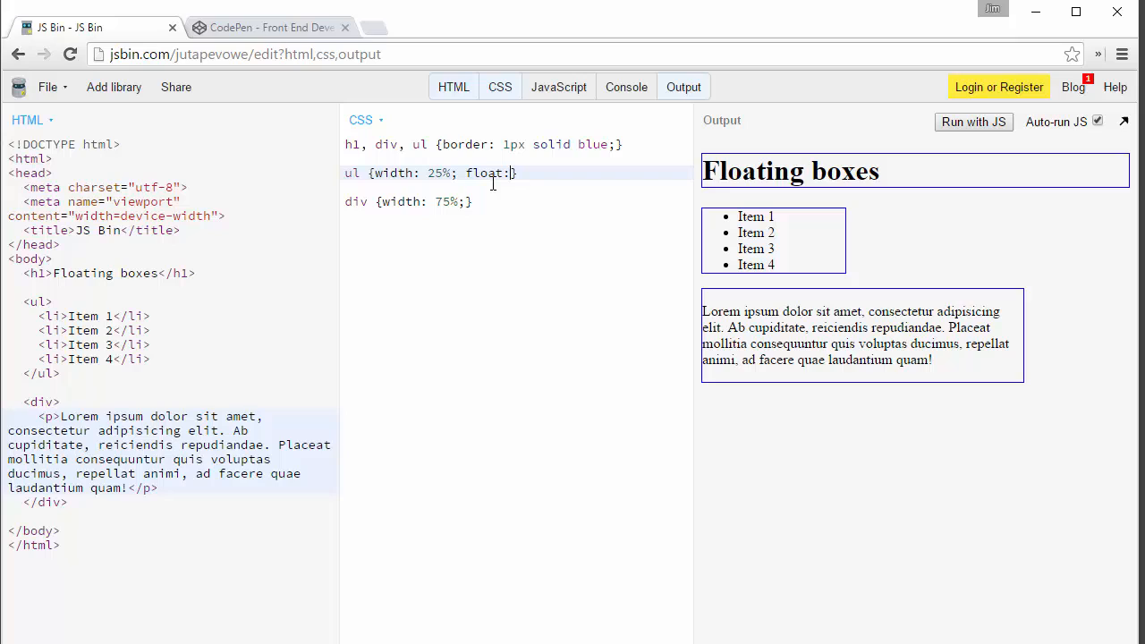
type("\" \"")
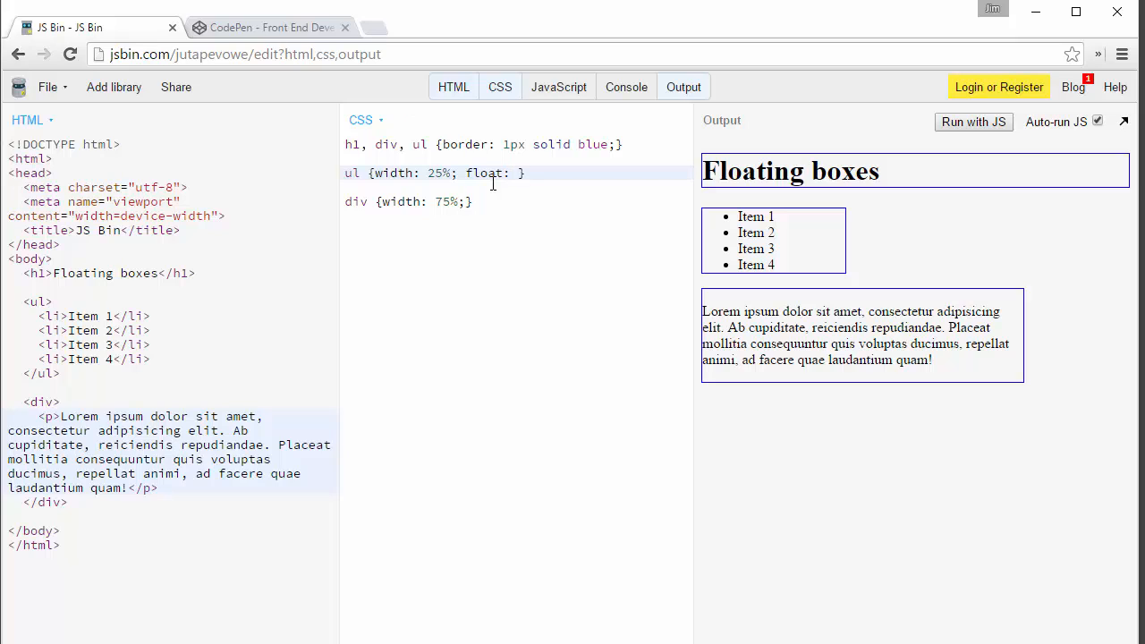
type("left;")
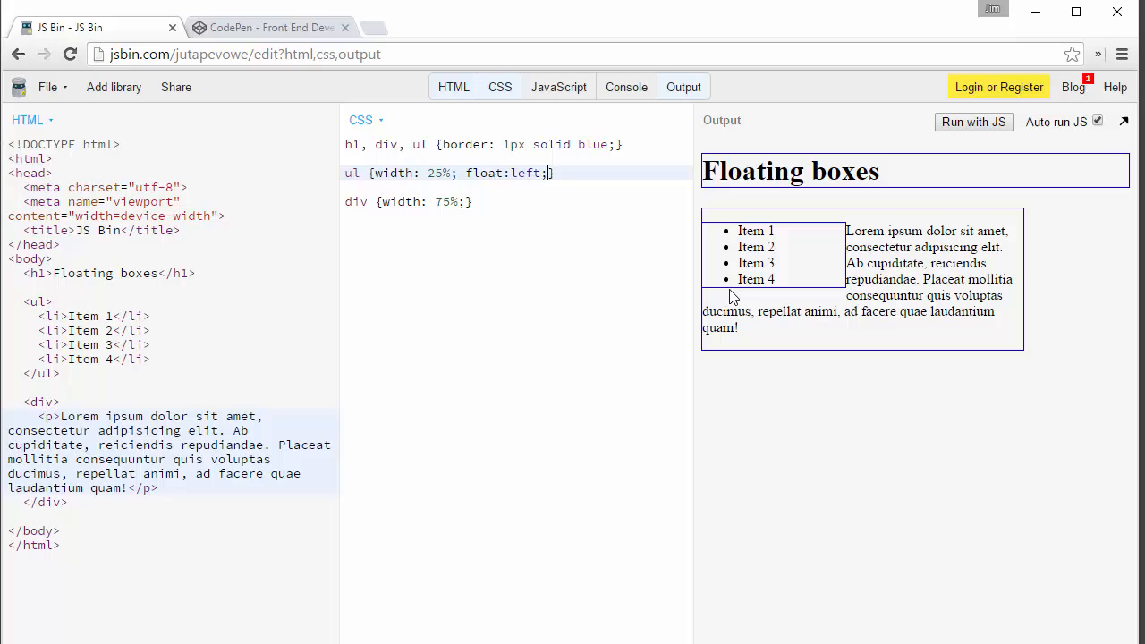
mouse_move(846, 350)
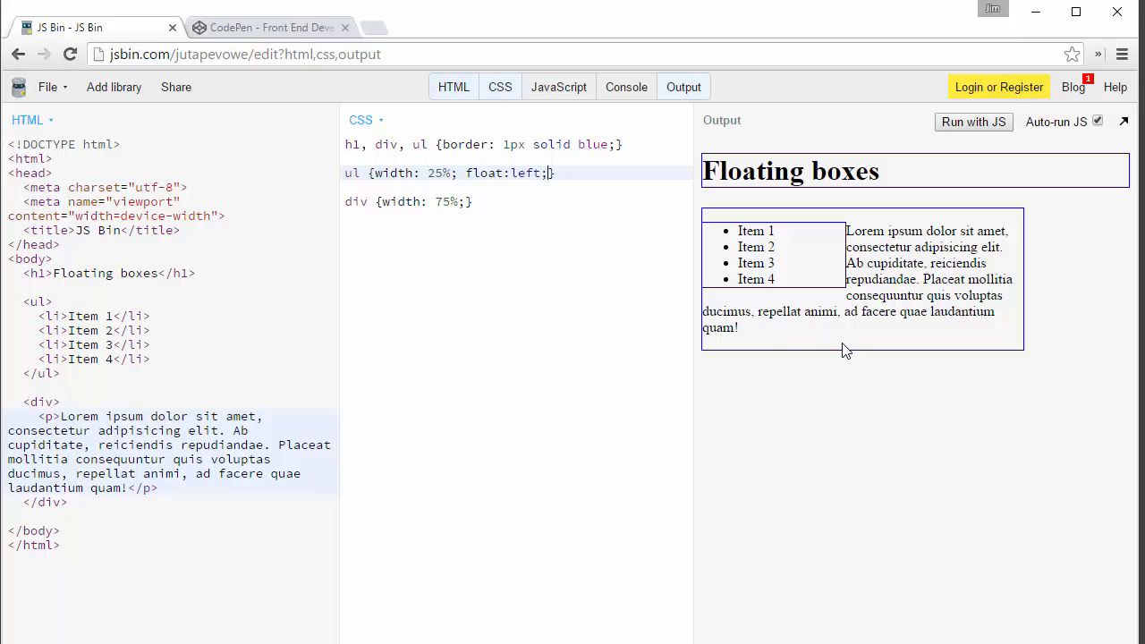
mouse_move(732, 353)
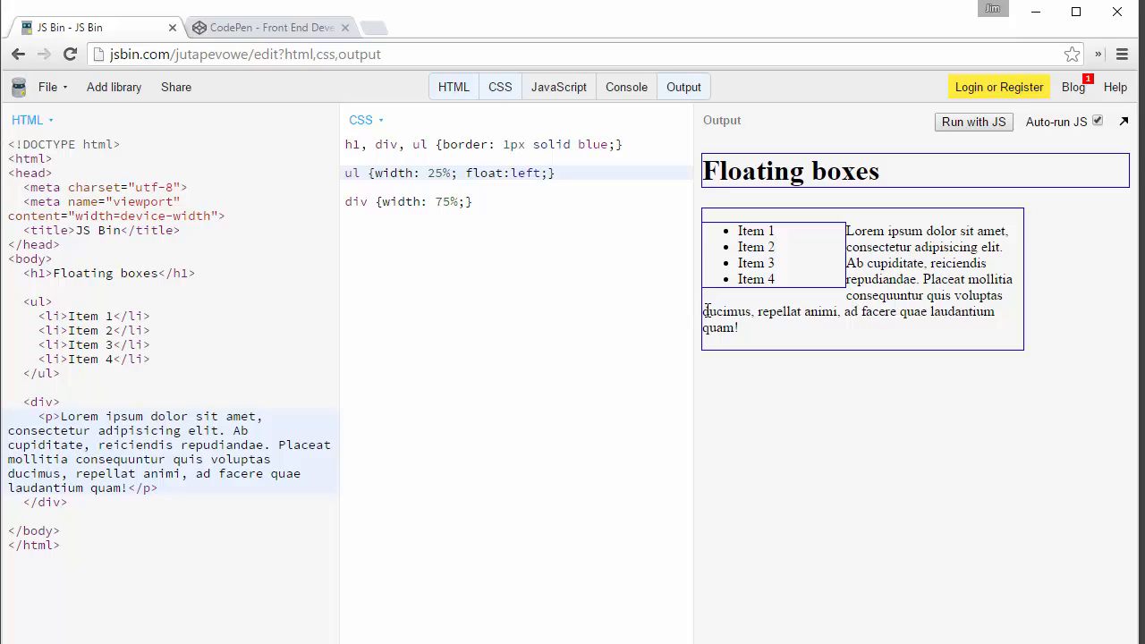
mouse_move(725, 255)
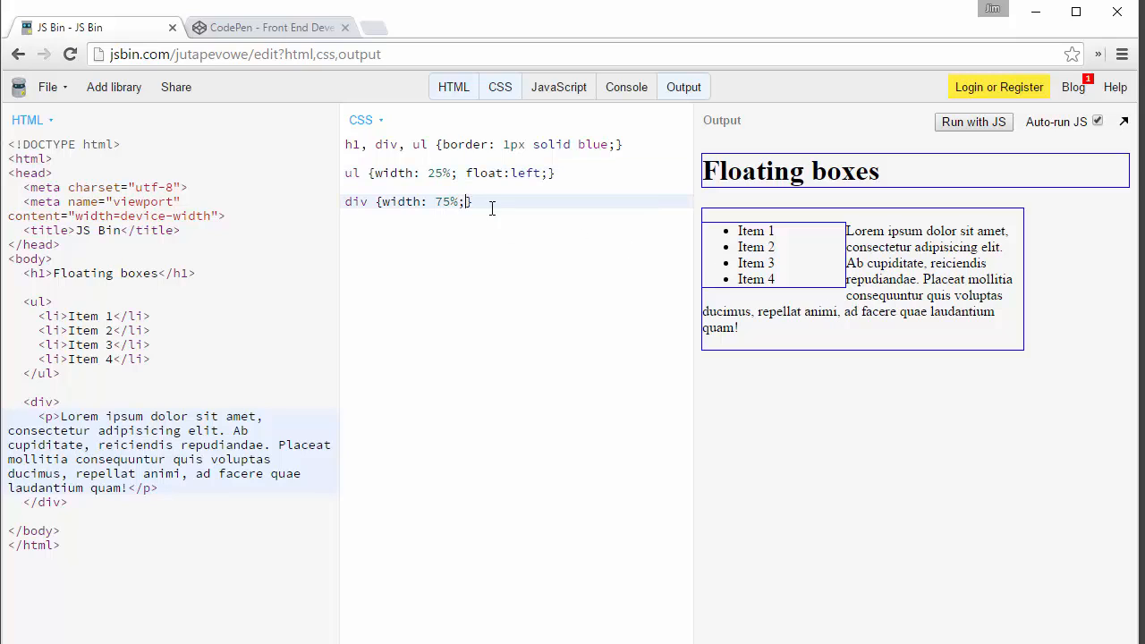
Step: Add float: left to the div rule, dropping its box below the list
type("fl")
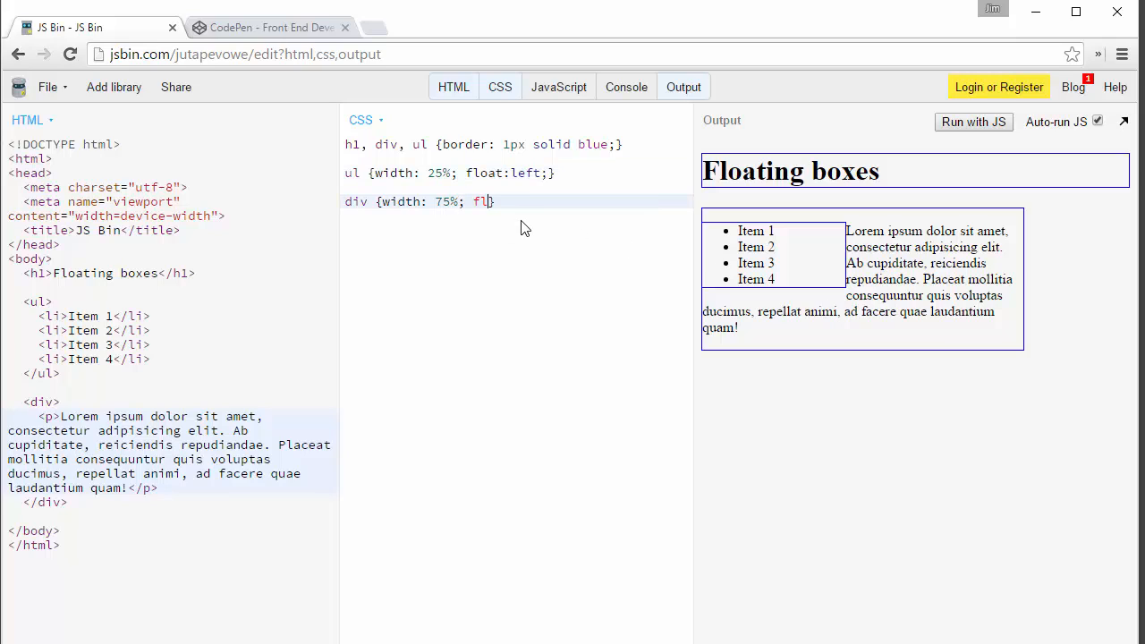
type("oat:")
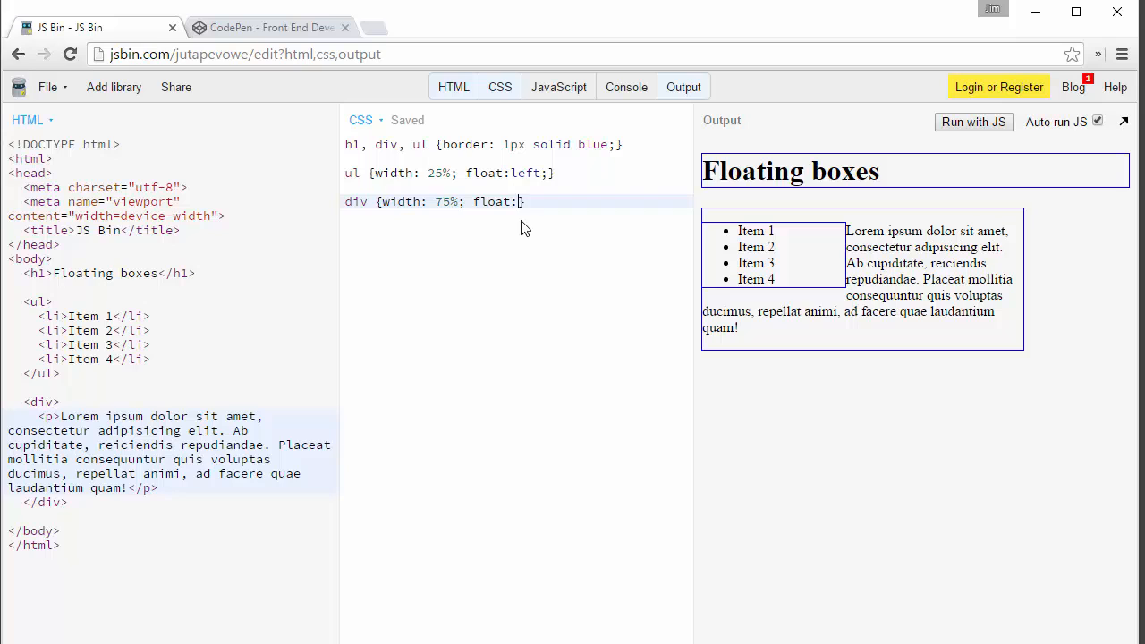
type("left;")
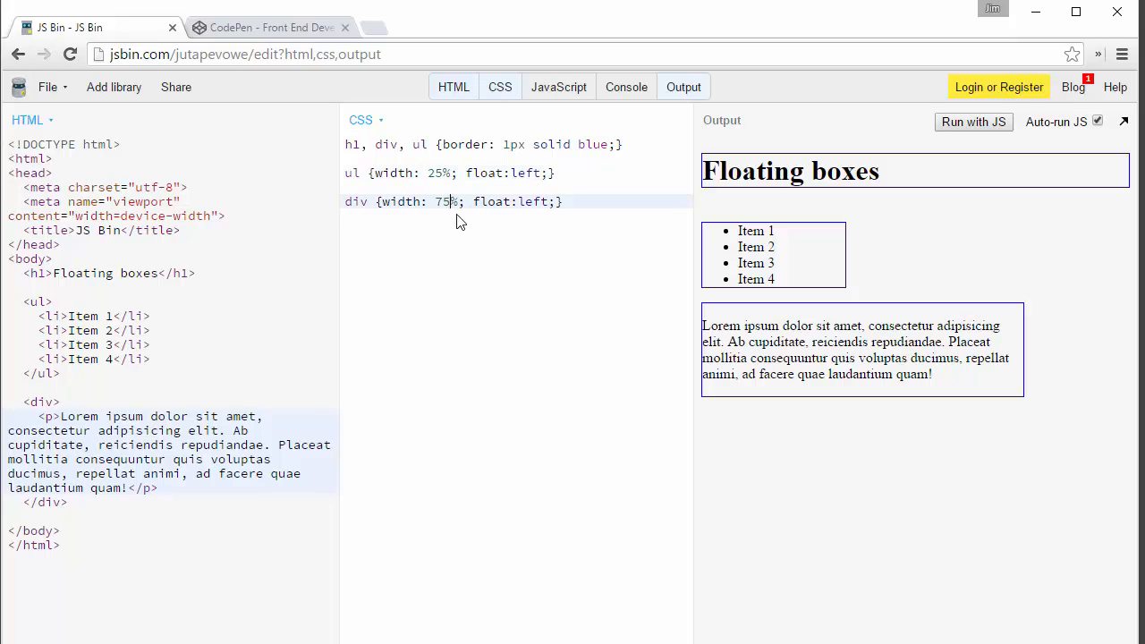
Step: Try div widths of 50, 75, 74, 73 and 70 percent in the CSS
key("BackSpace")
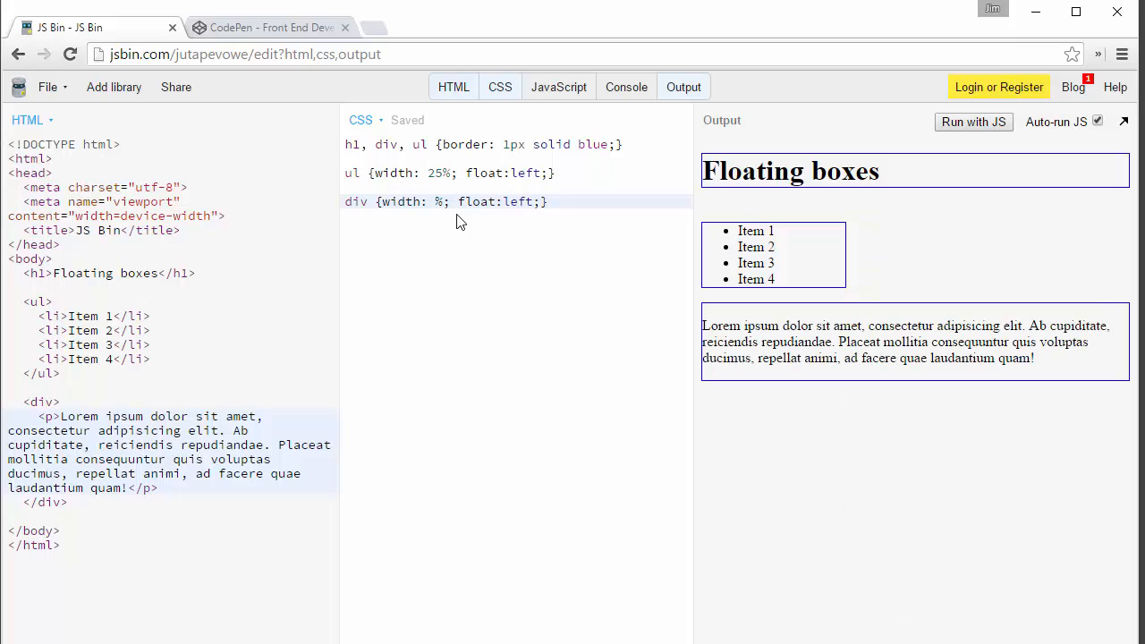
type("50")
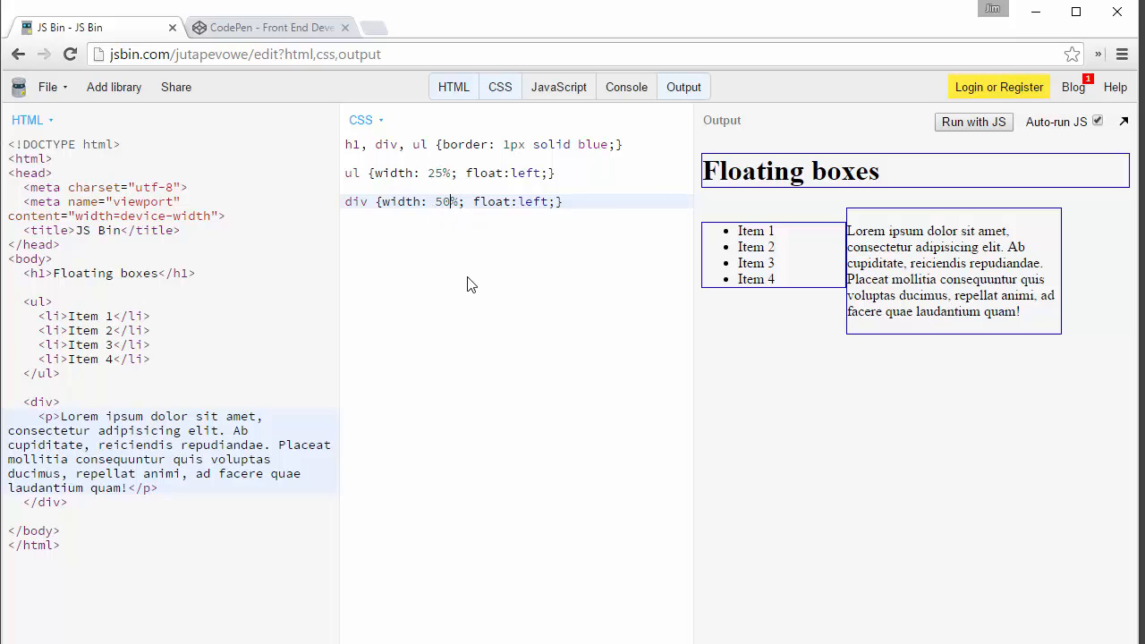
type("75")
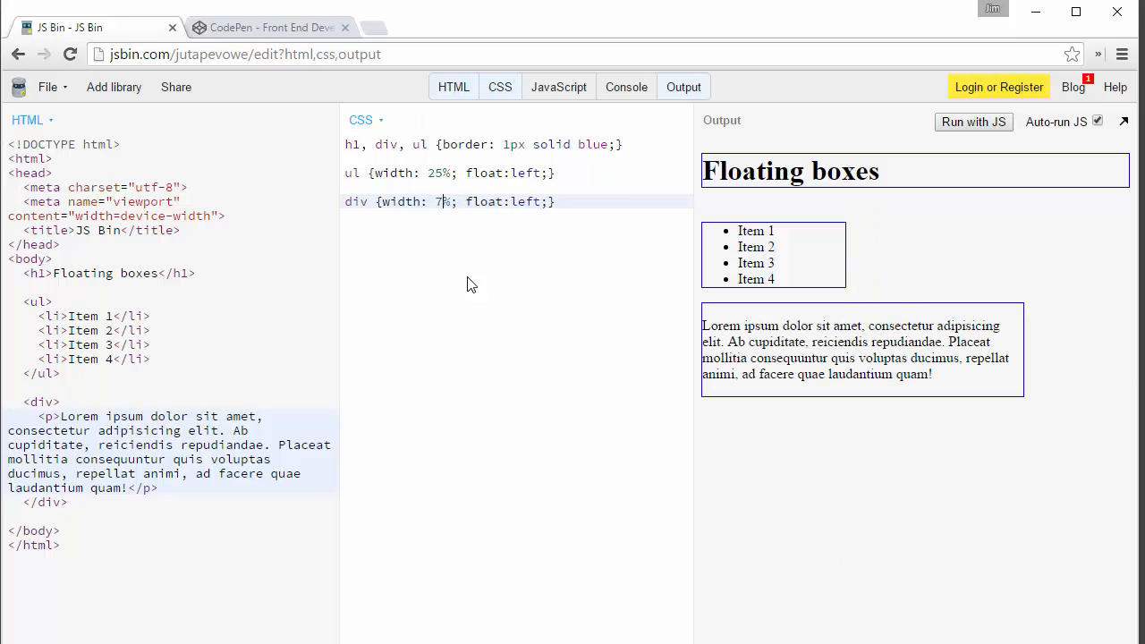
type("4")
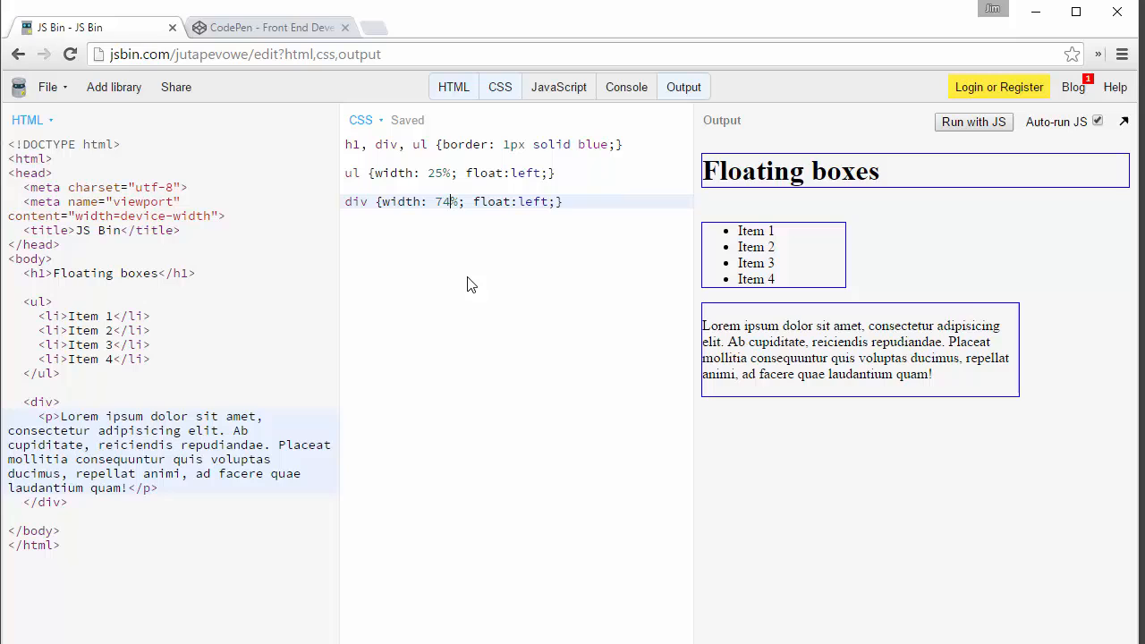
type("73")
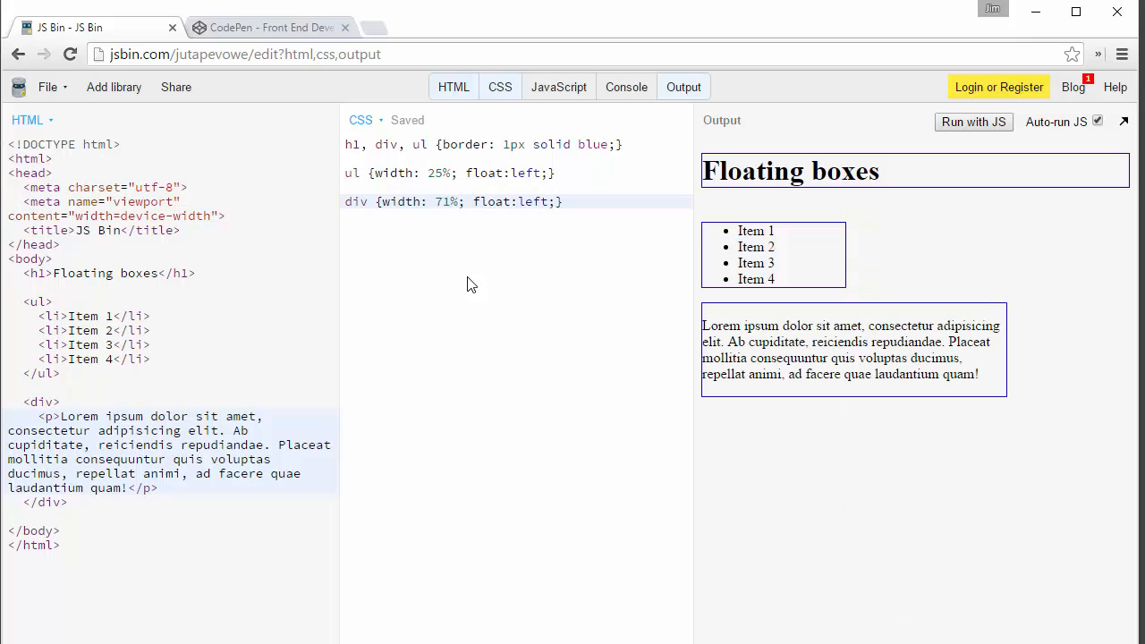
type("70")
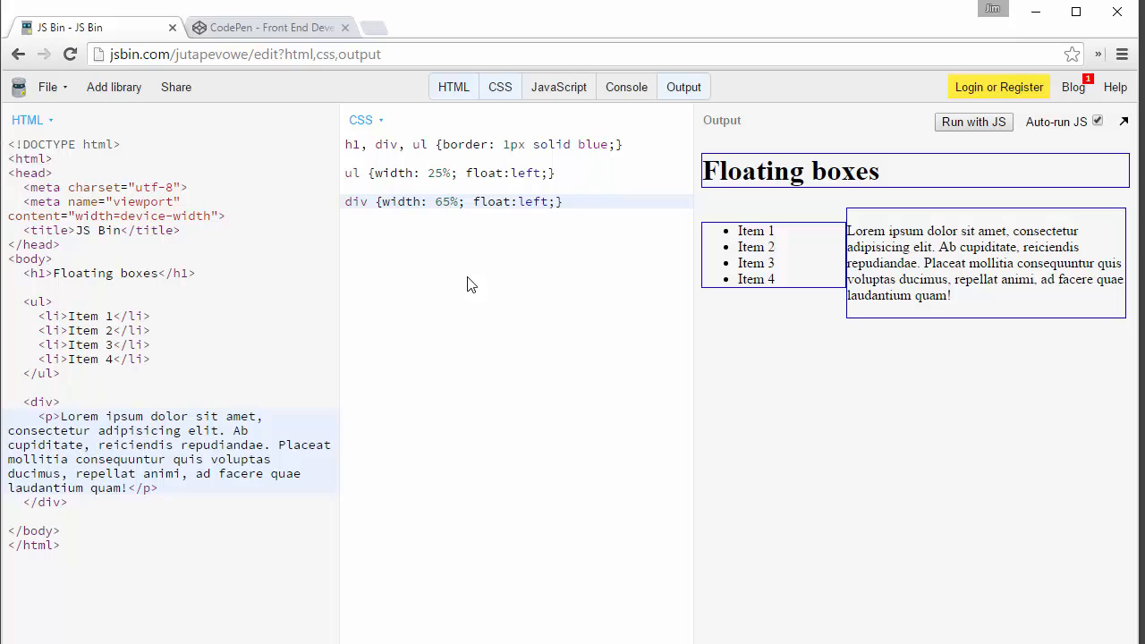
Step: Place the cursor in the div's 65% width value to edit it
left_click(448, 201)
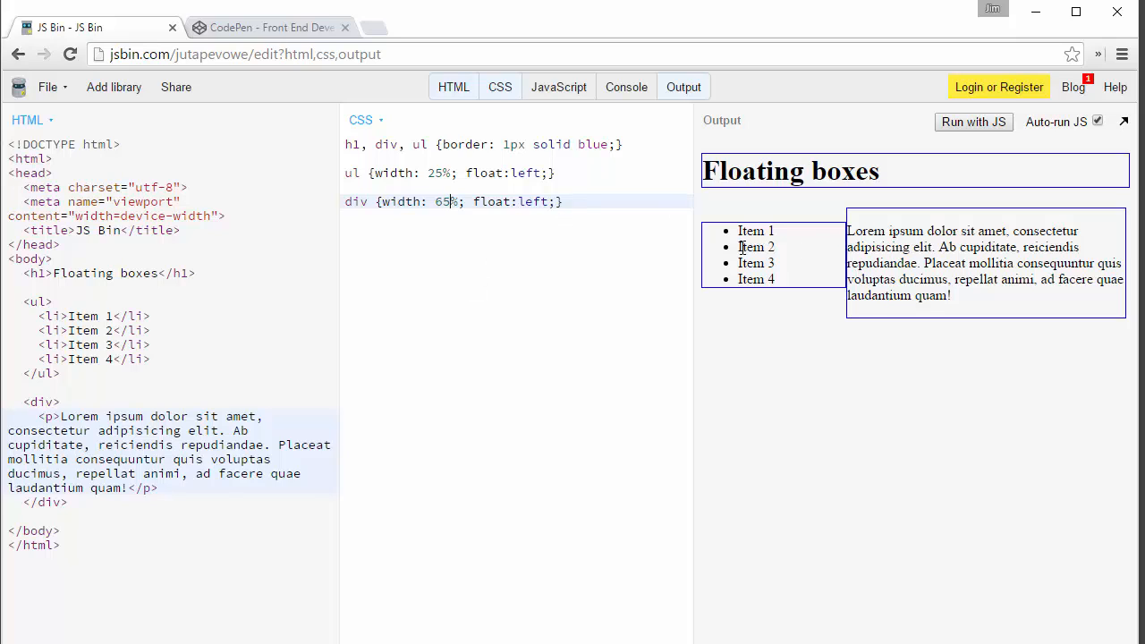
mouse_move(838, 249)
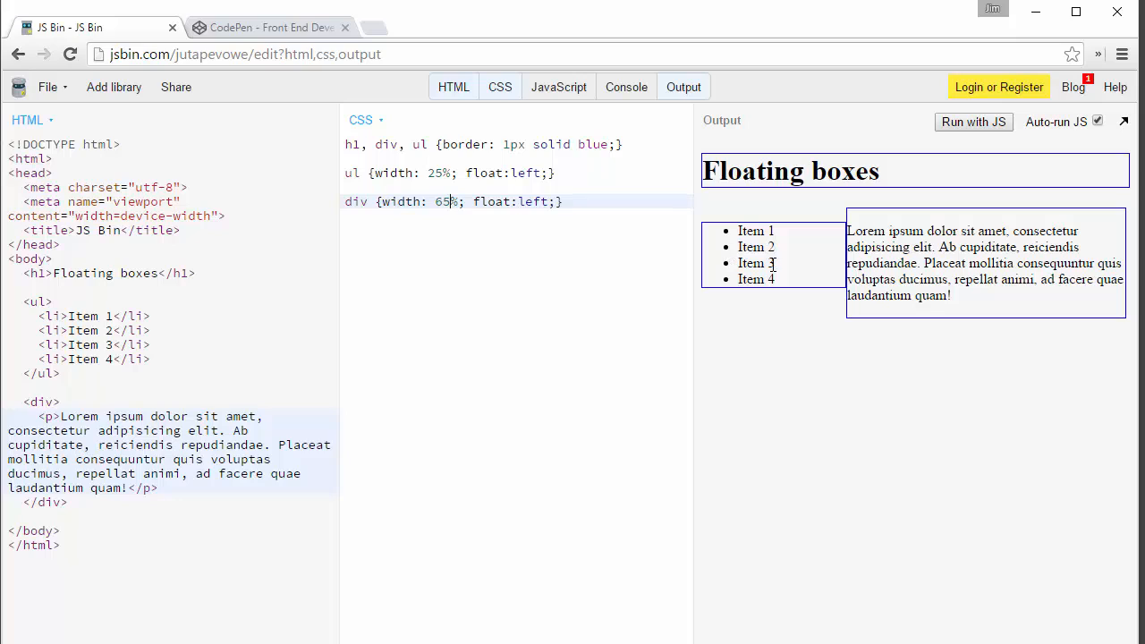
mouse_move(780, 270)
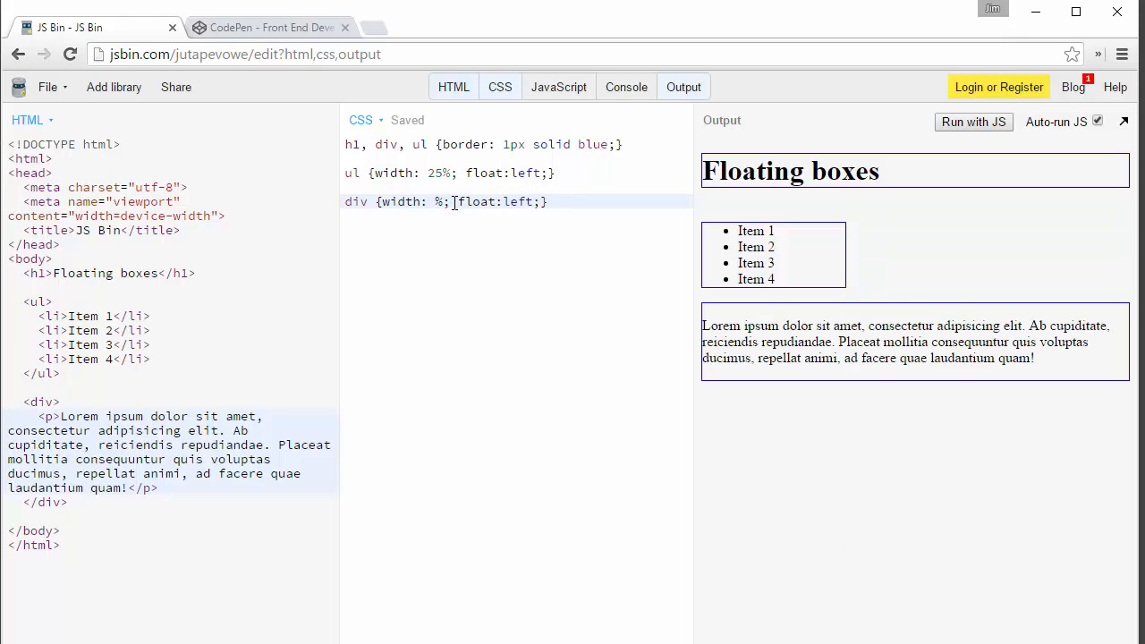
Step: Restore the div width to 75% and add box-sizing: border-box to the ul rule
type("75")
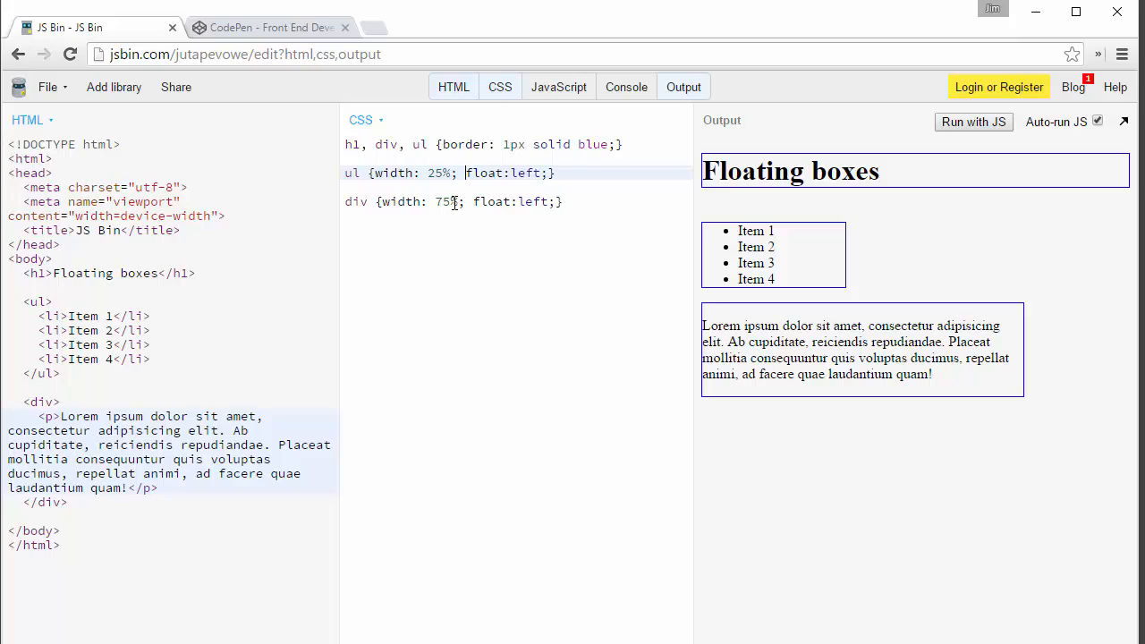
type("box-si")
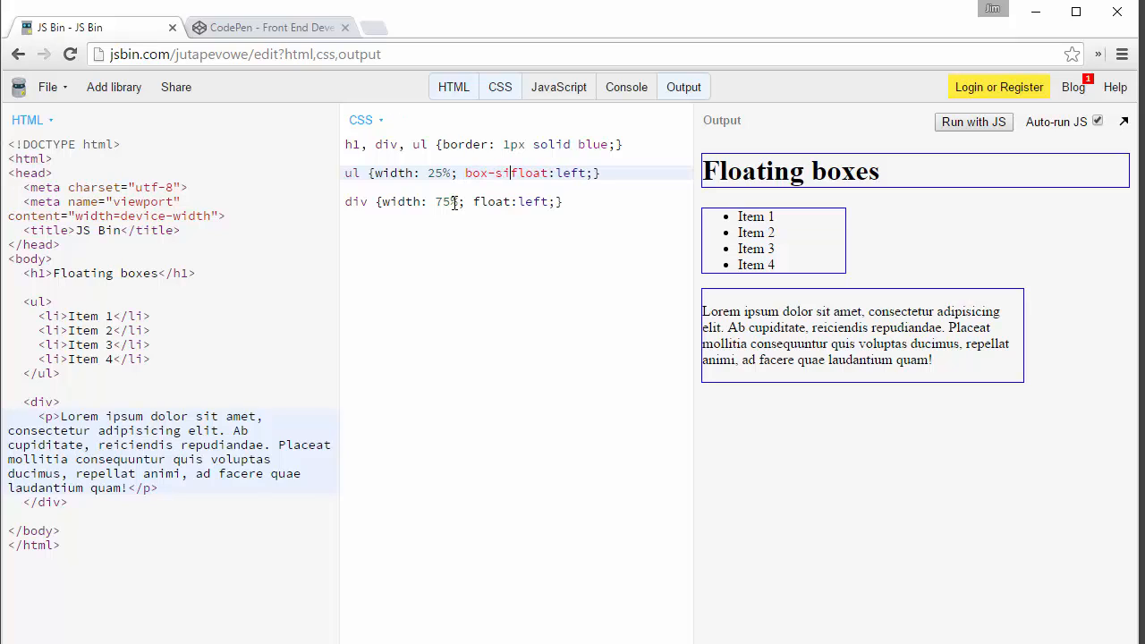
type("izing:")
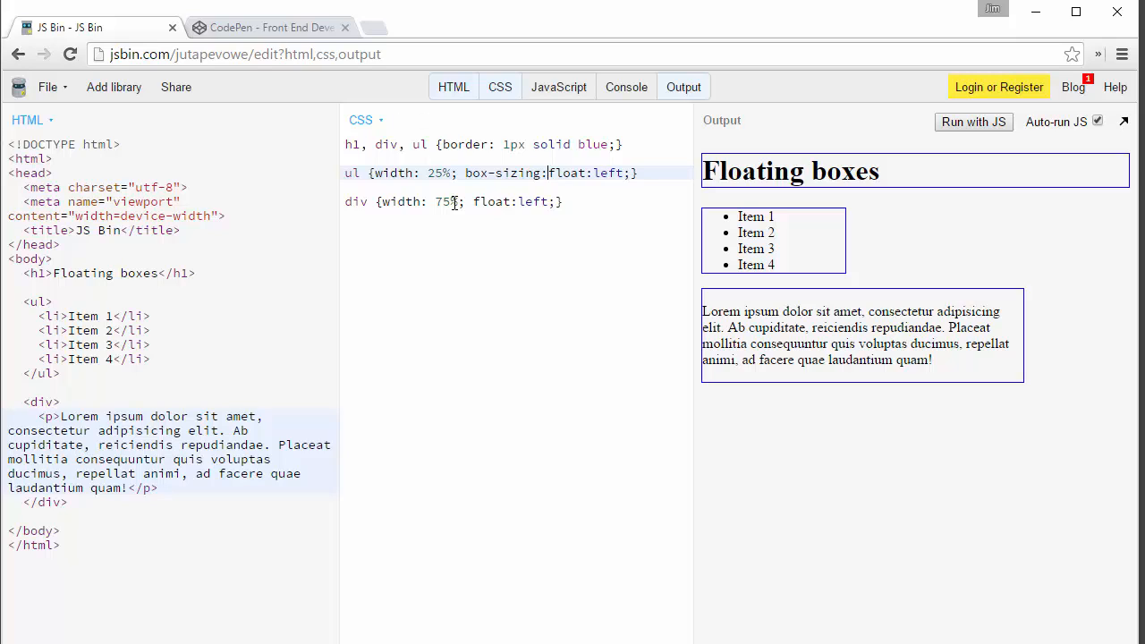
type("border-box;")
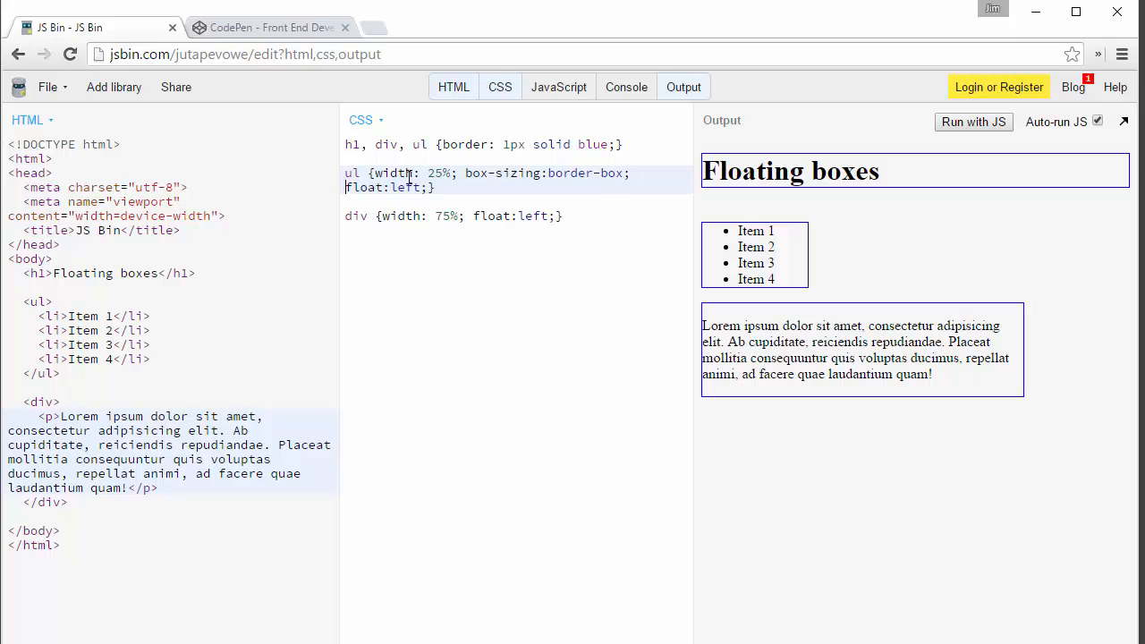
mouse_move(767, 233)
type("0")
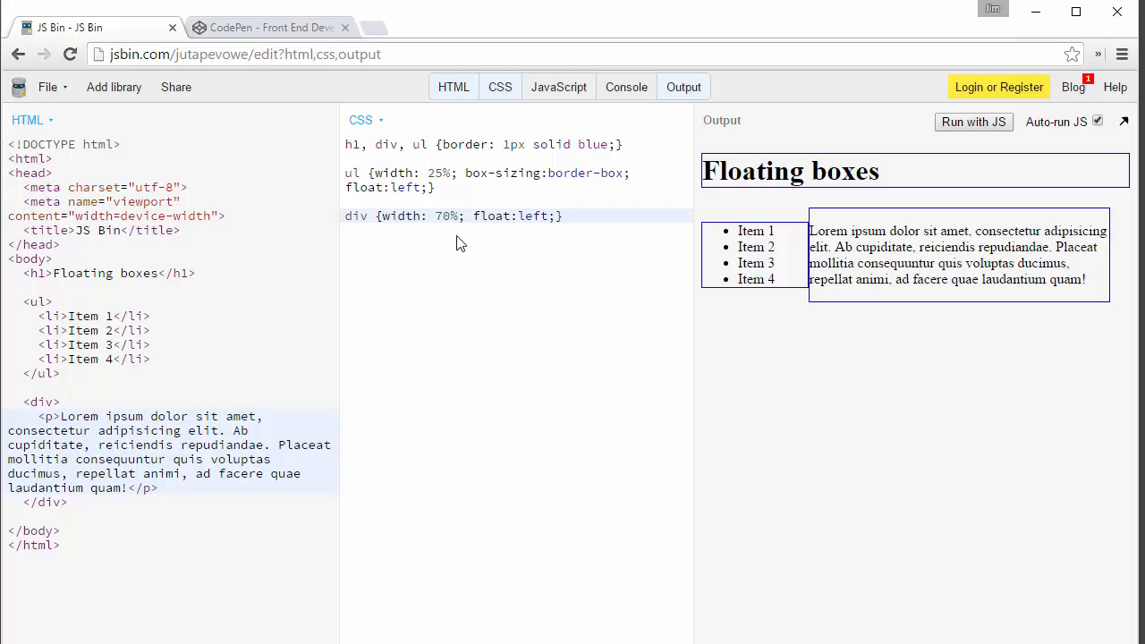
mouse_move(456, 235)
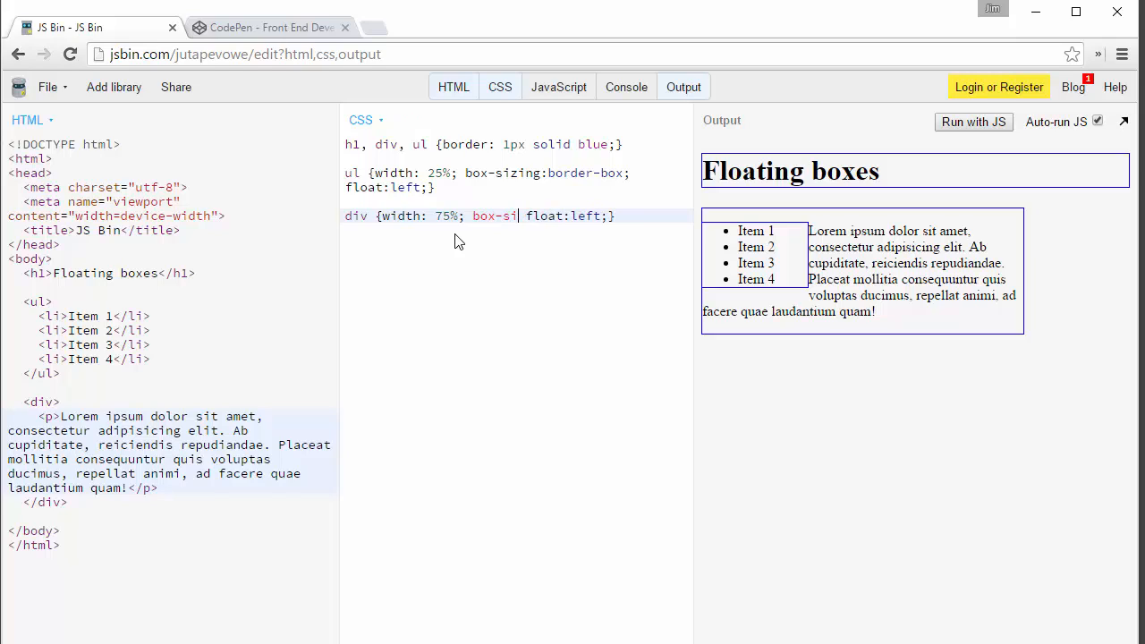
Step: Add box-sizing: border-box to the div rule and highlight its 75% width
type("zing:border")
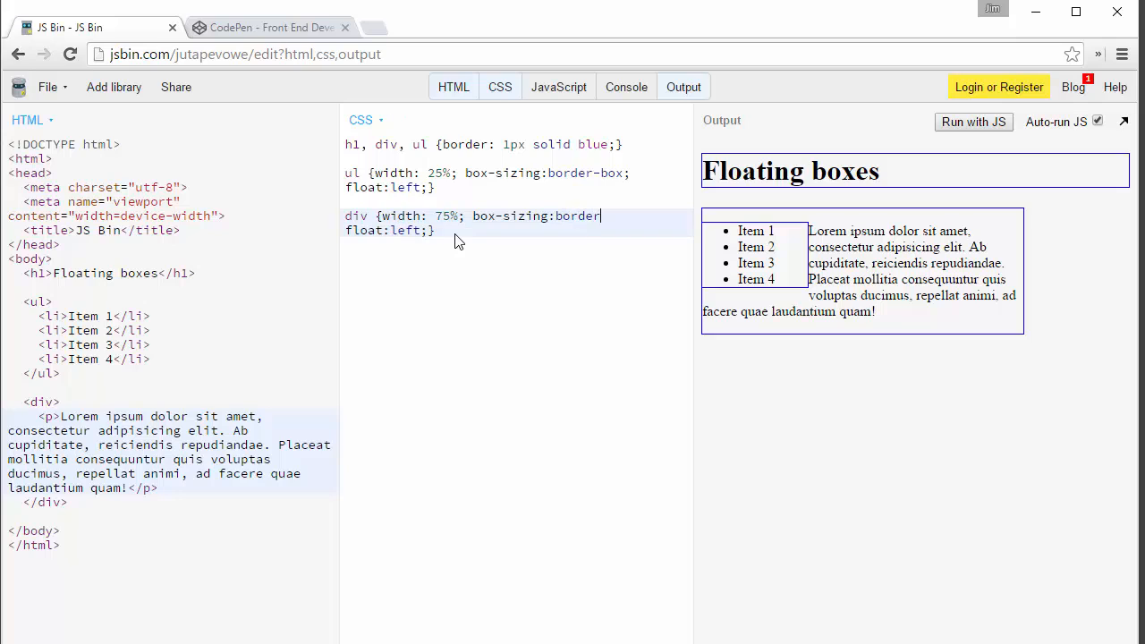
type("-box;")
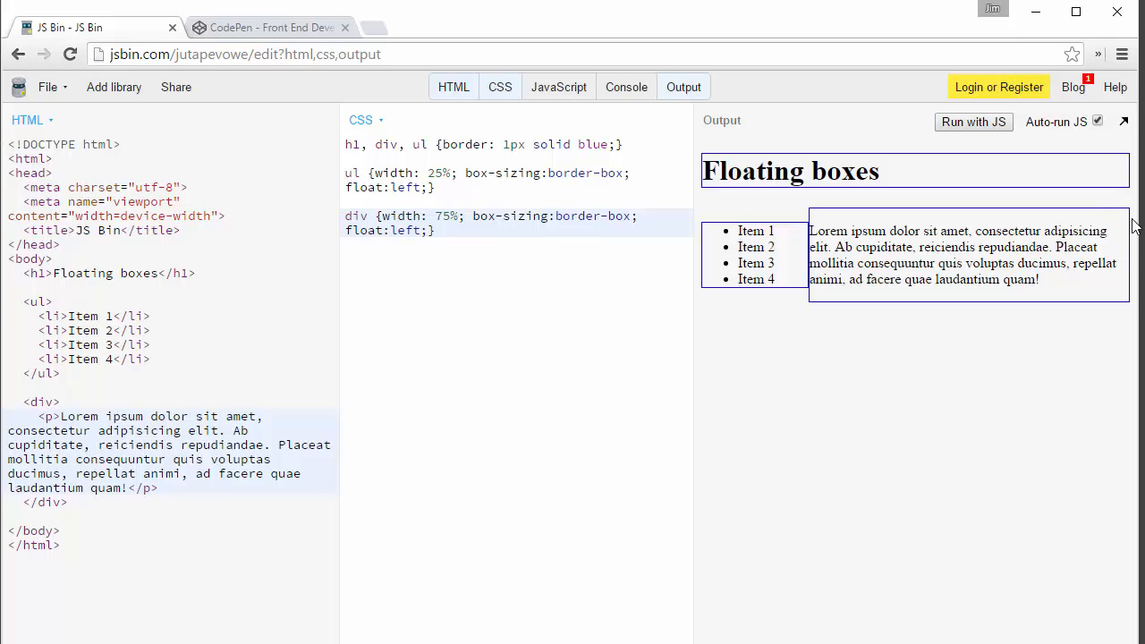
mouse_move(1134, 193)
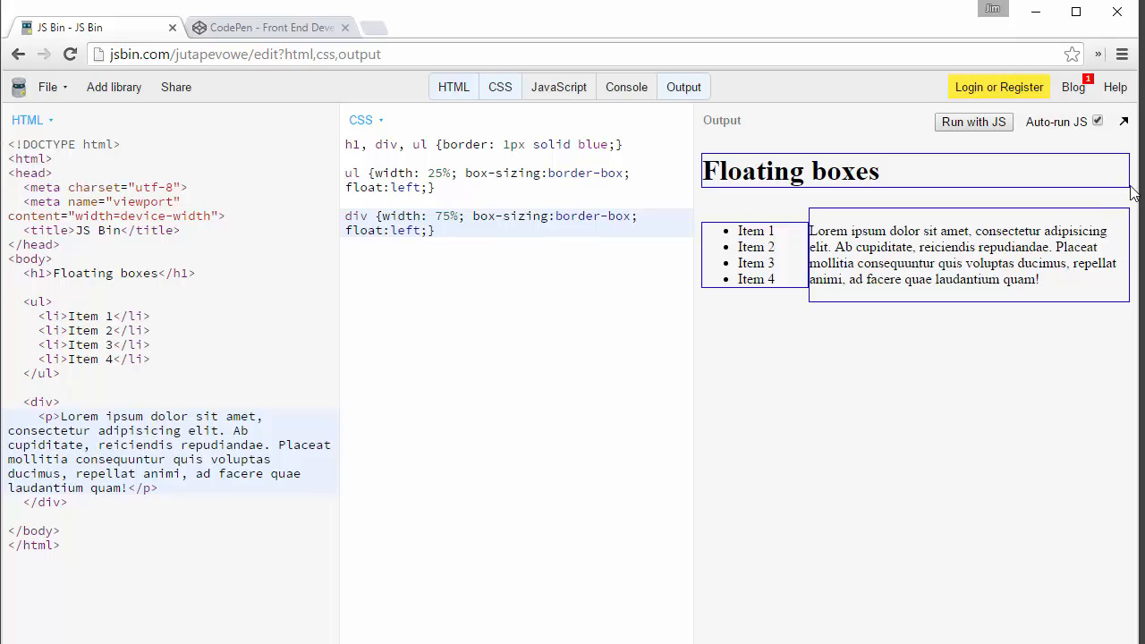
mouse_move(811, 226)
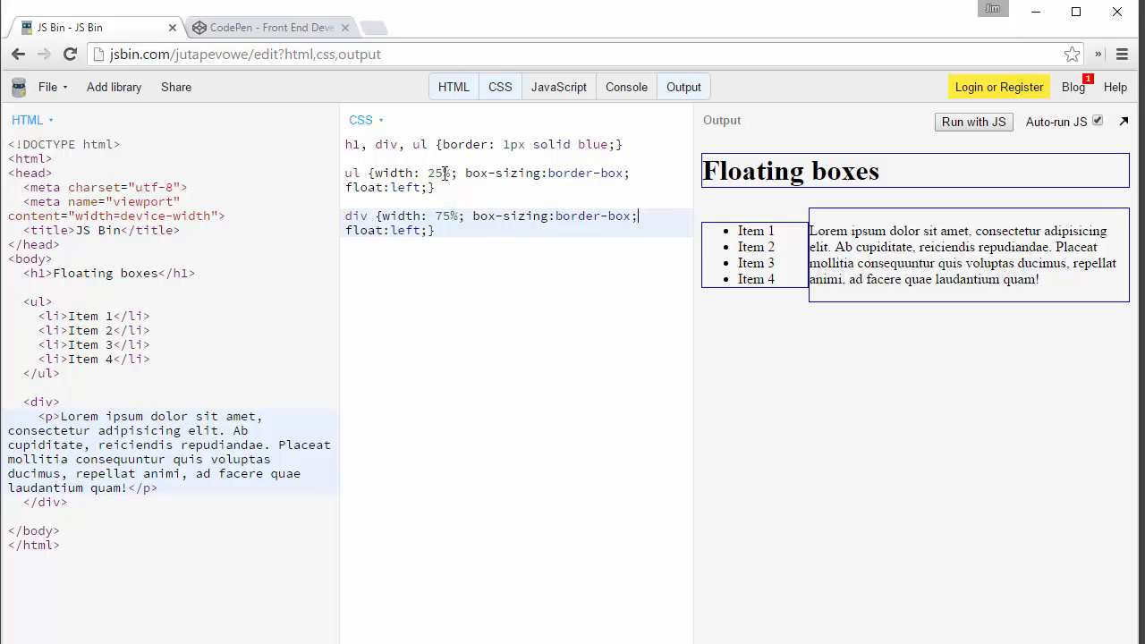
double_click(448, 216)
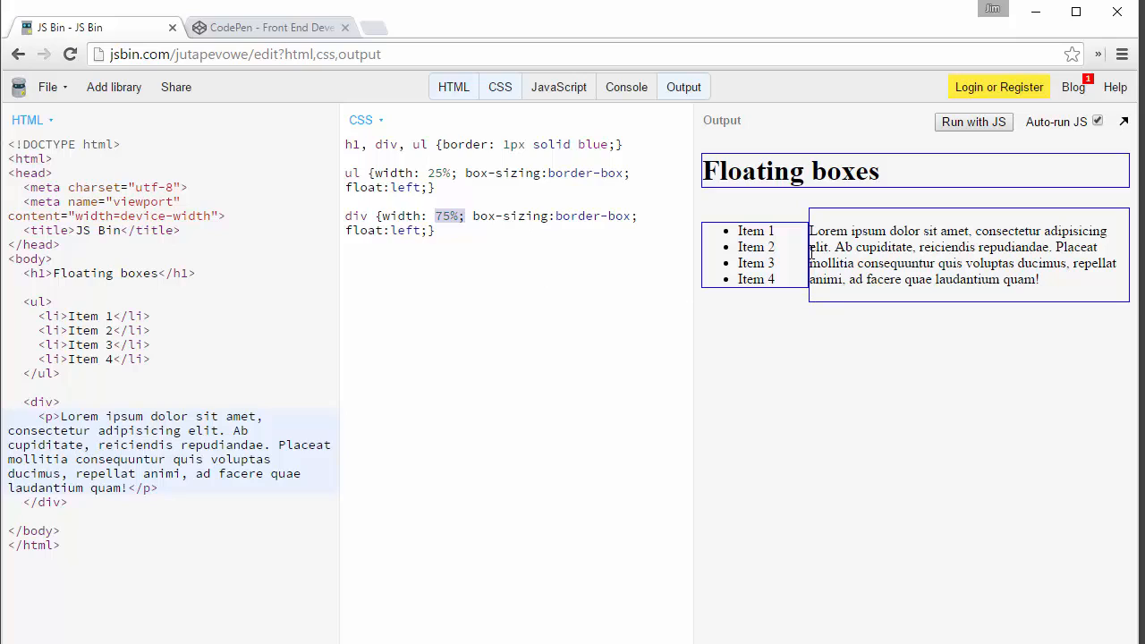
mouse_move(782, 298)
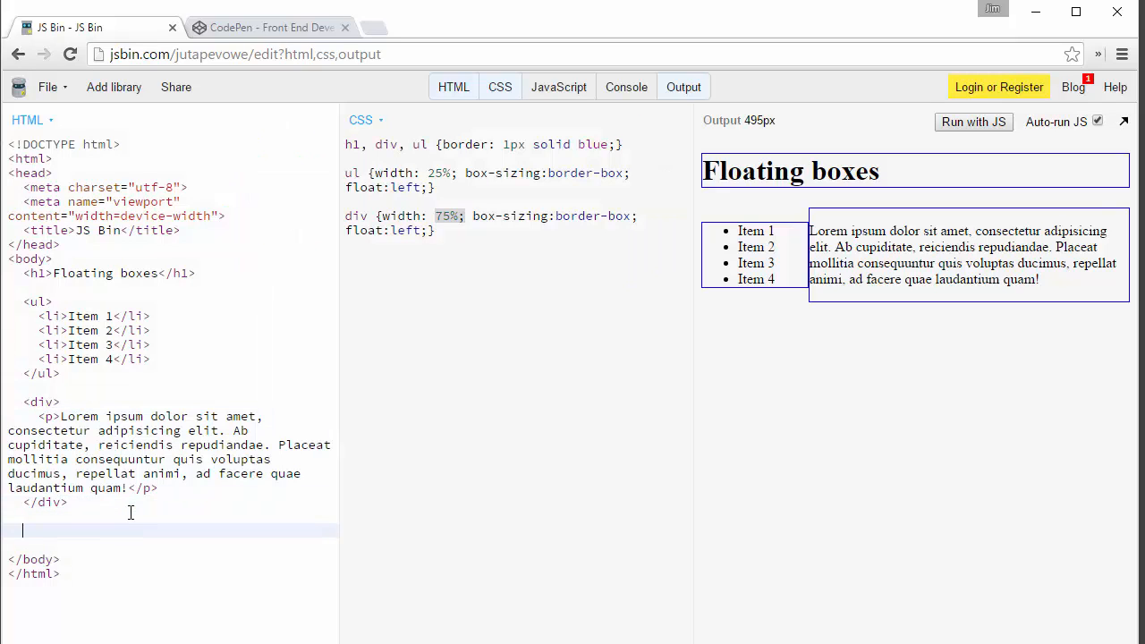
Step: Add a footer element reading "Thanks for your business." after the div
type("footer")
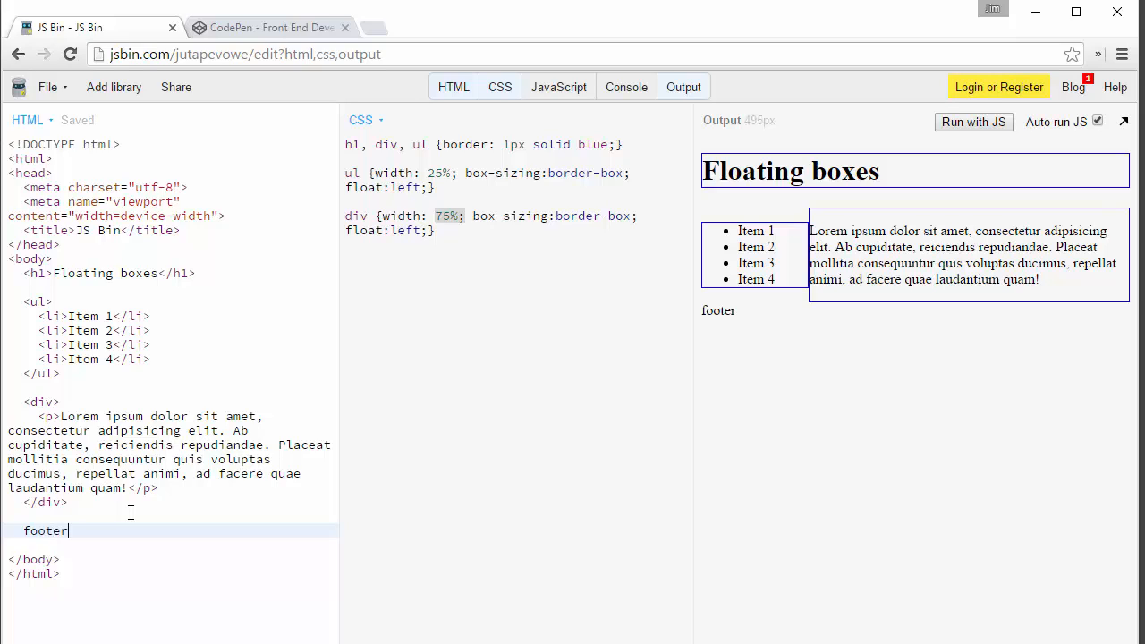
type("<footer></footer>")
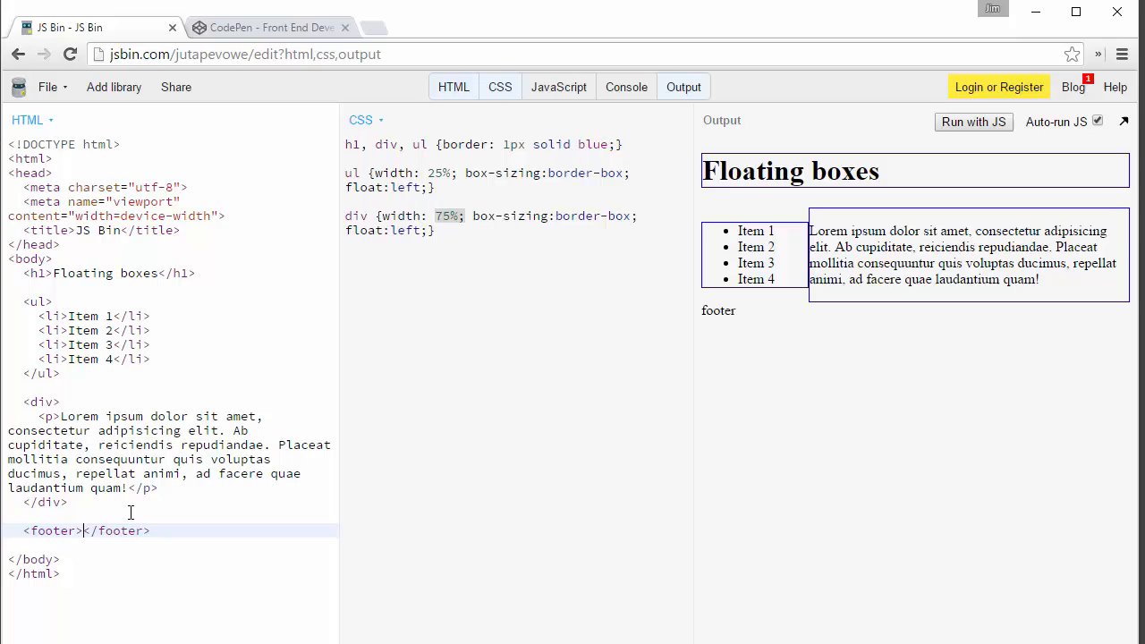
type("Thn")
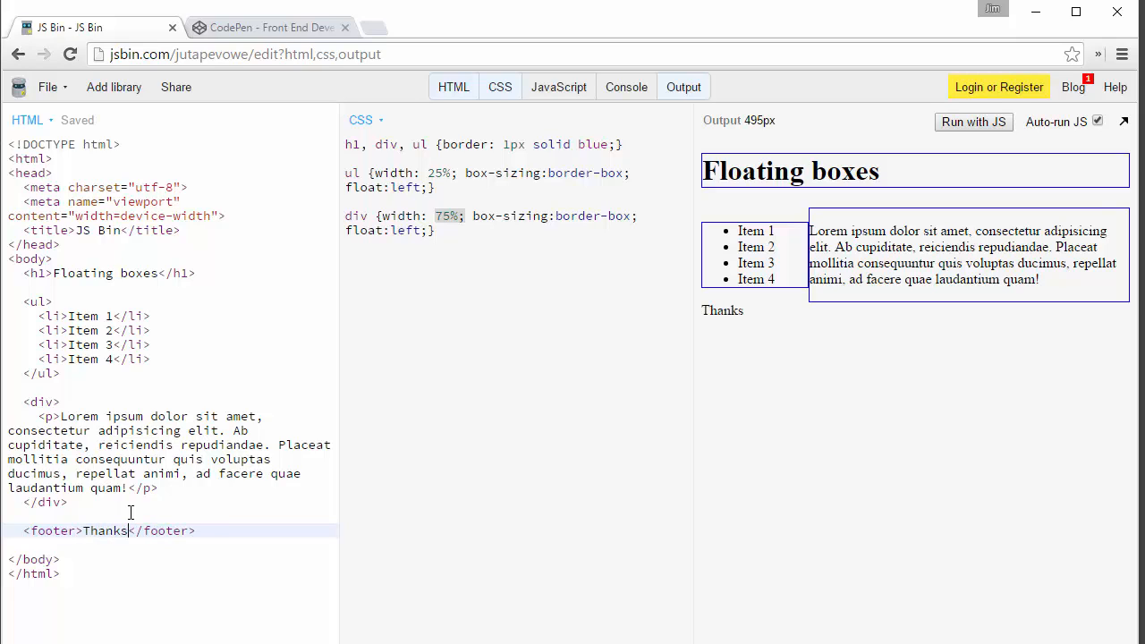
type("for your business.")
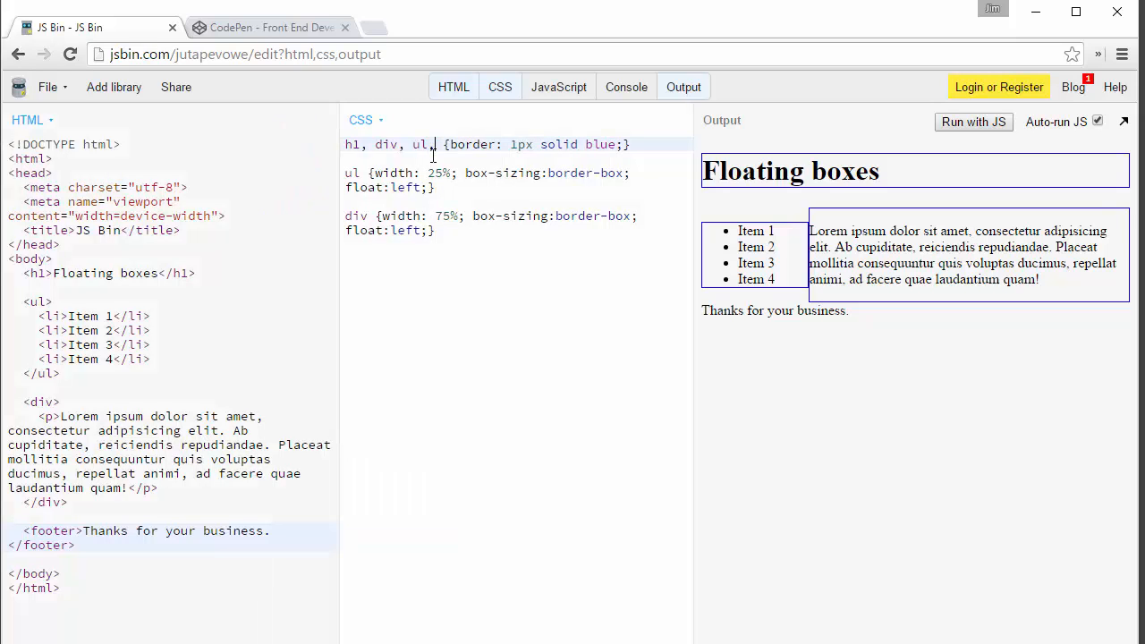
Step: Add footer to the h1, div, ul selector list of the 1px solid blue border rule
type("f")
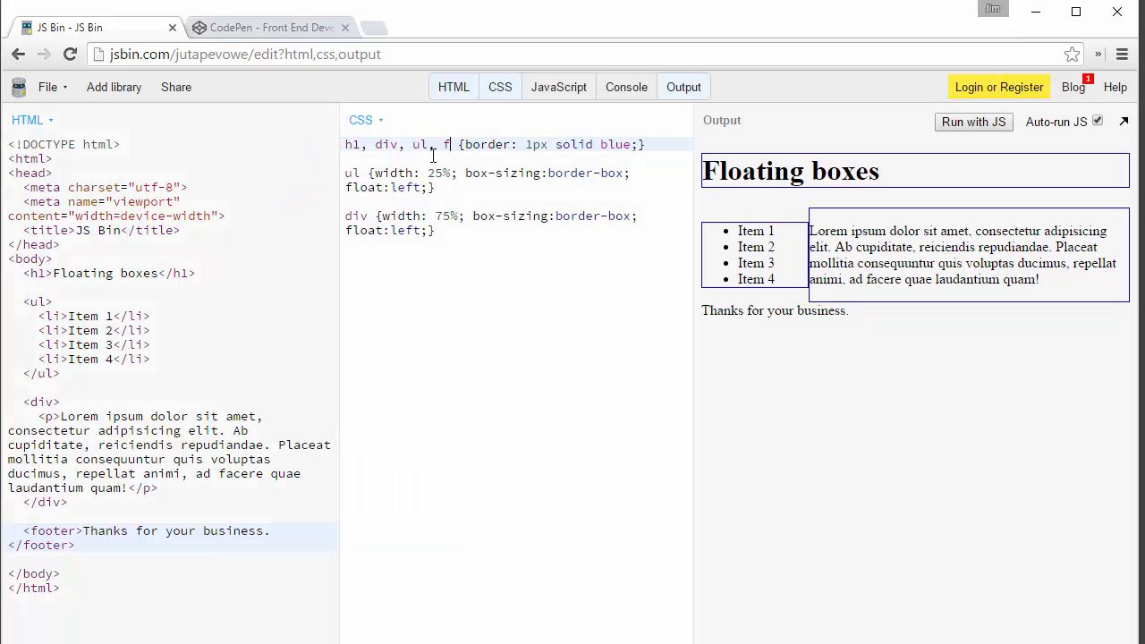
type("ooter")
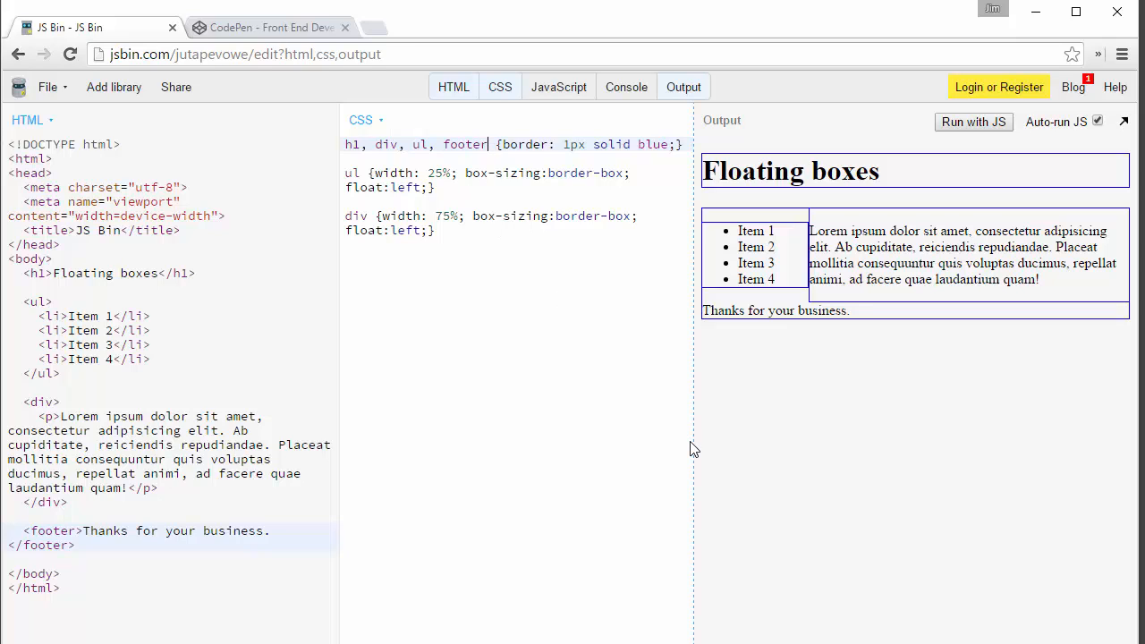
mouse_move(759, 408)
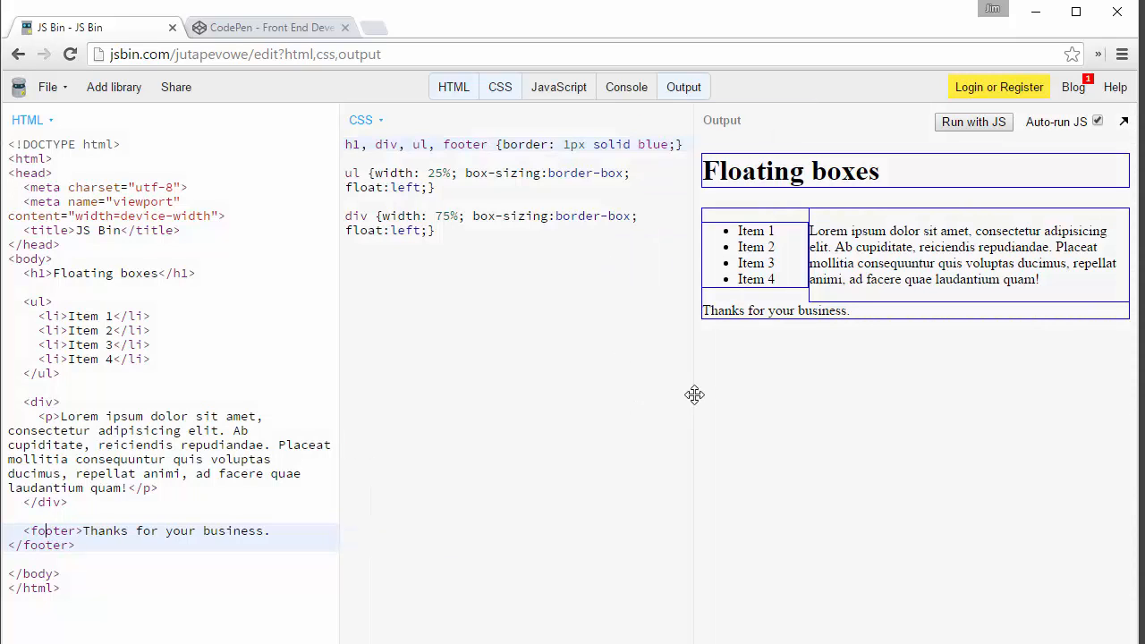
mouse_move(749, 326)
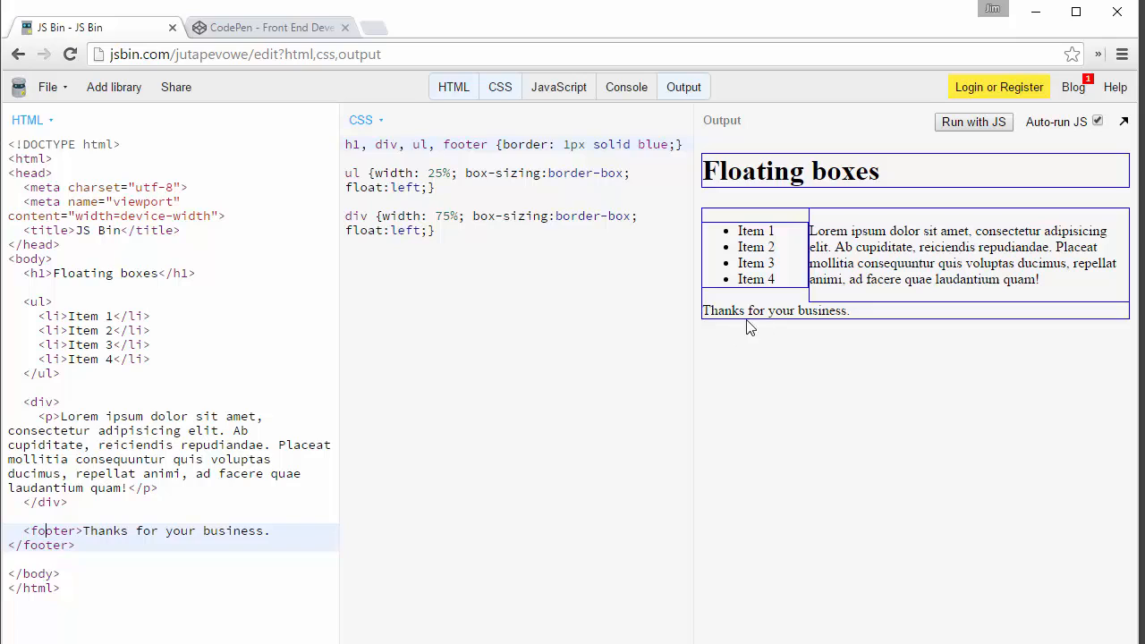
mouse_move(708, 284)
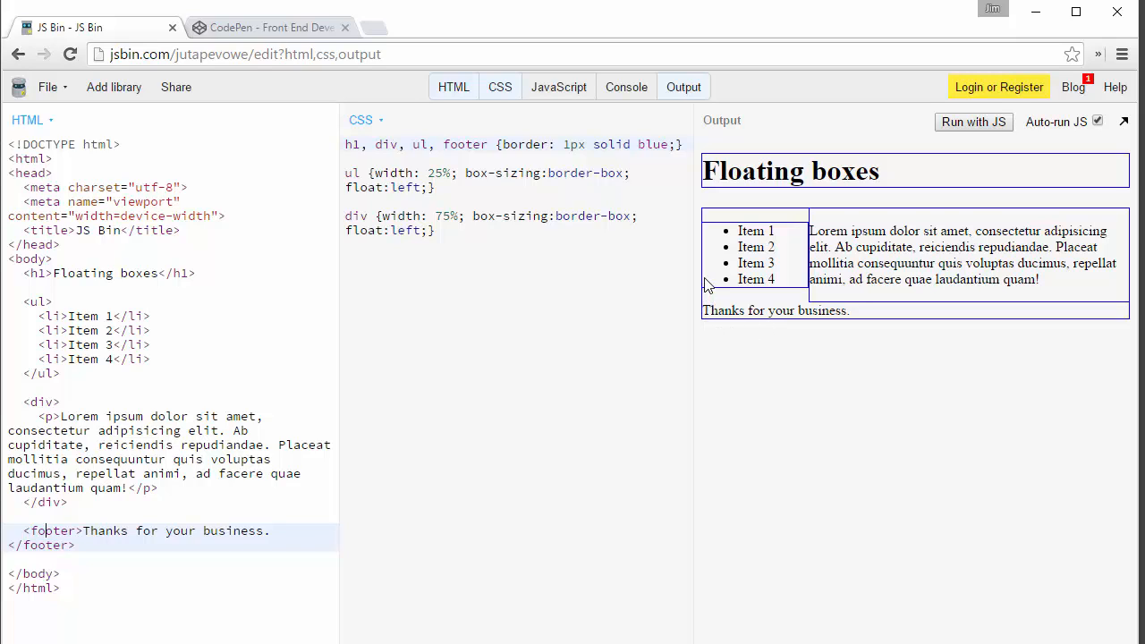
mouse_move(1130, 225)
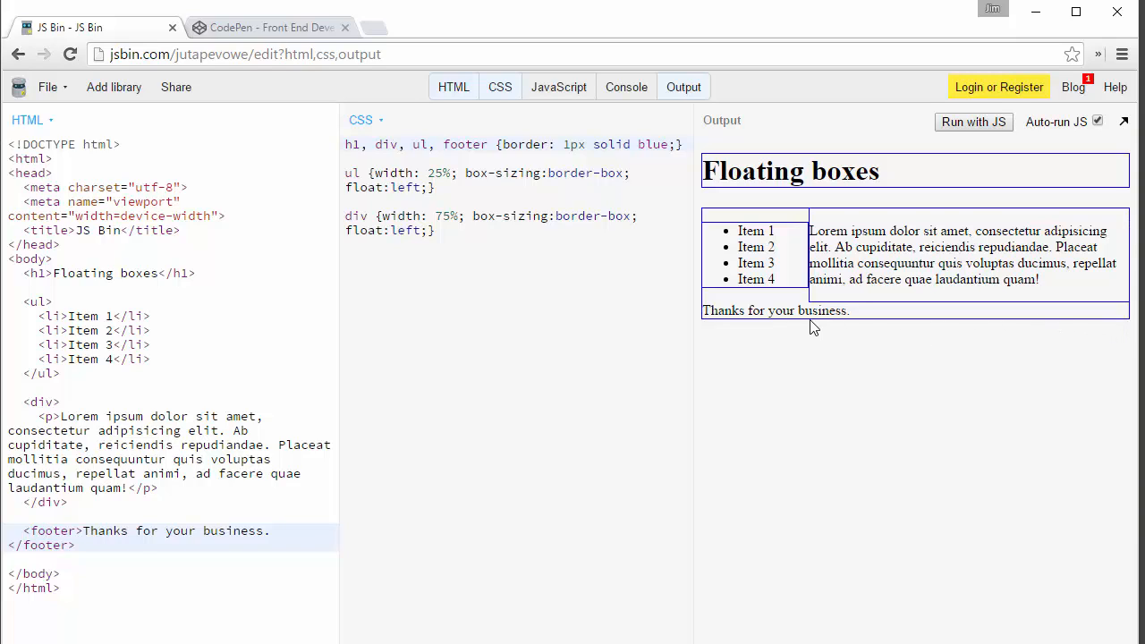
mouse_move(922, 229)
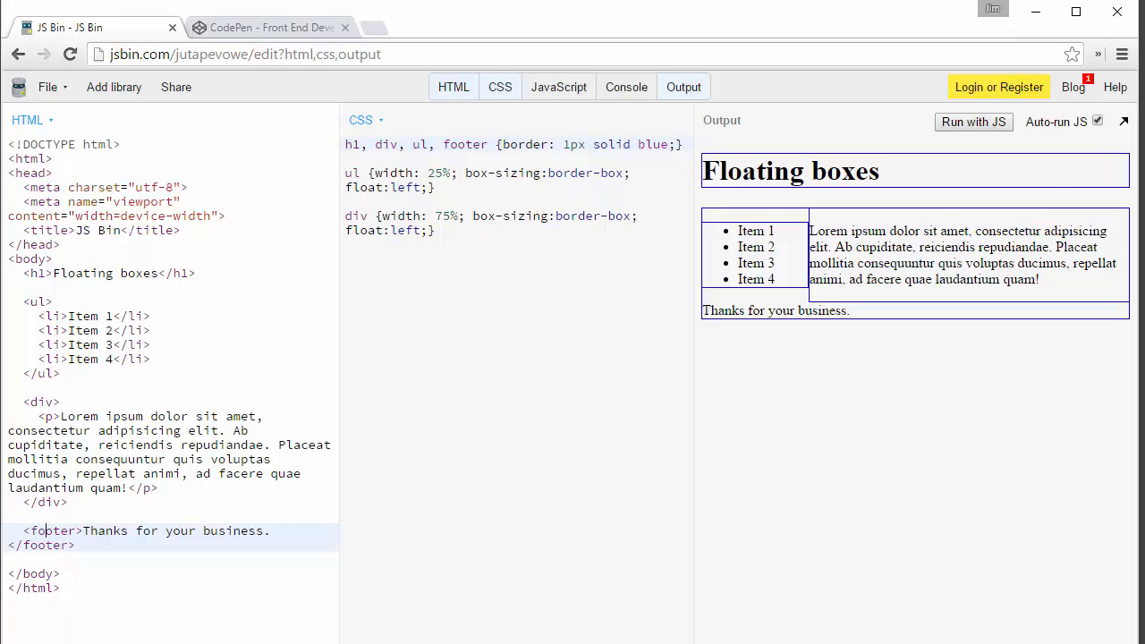
mouse_move(833, 375)
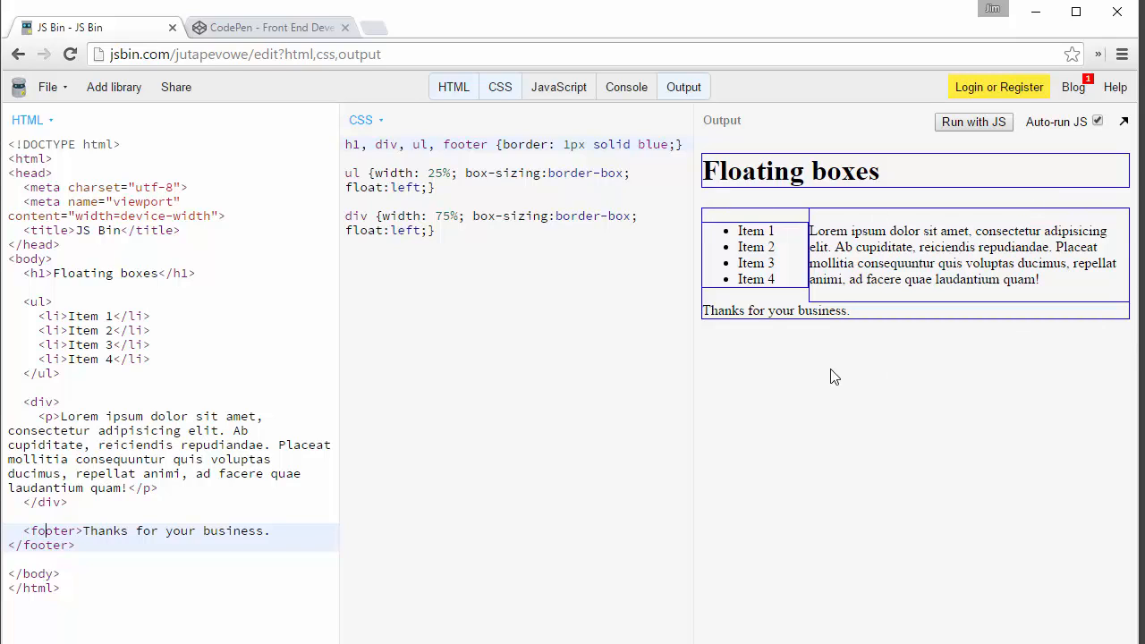
left_click(165, 578)
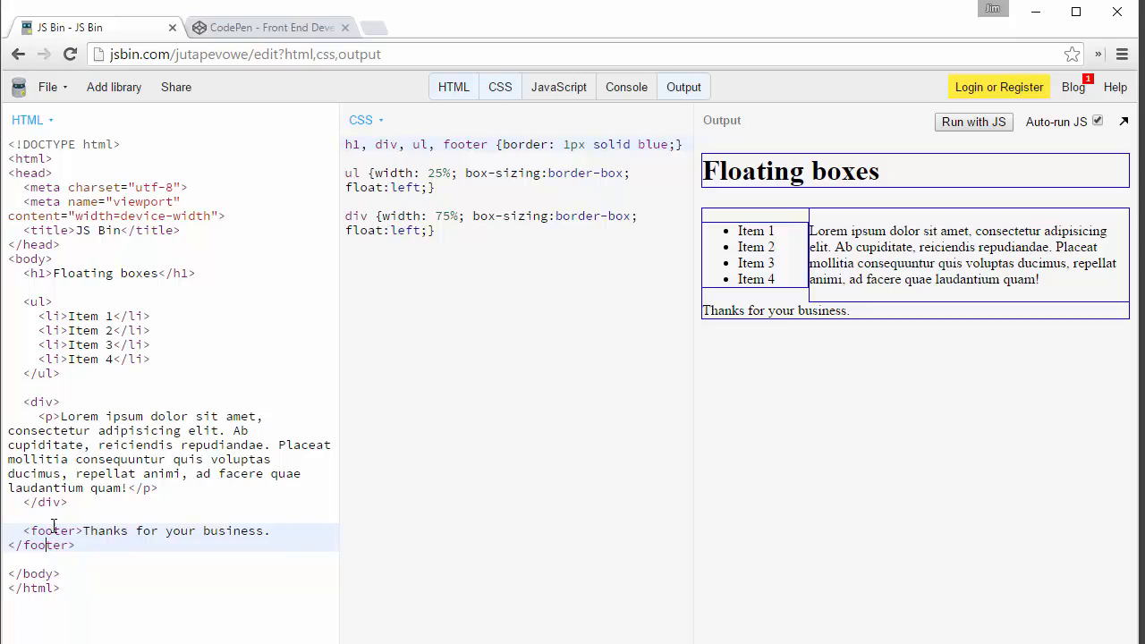
left_click(50, 501)
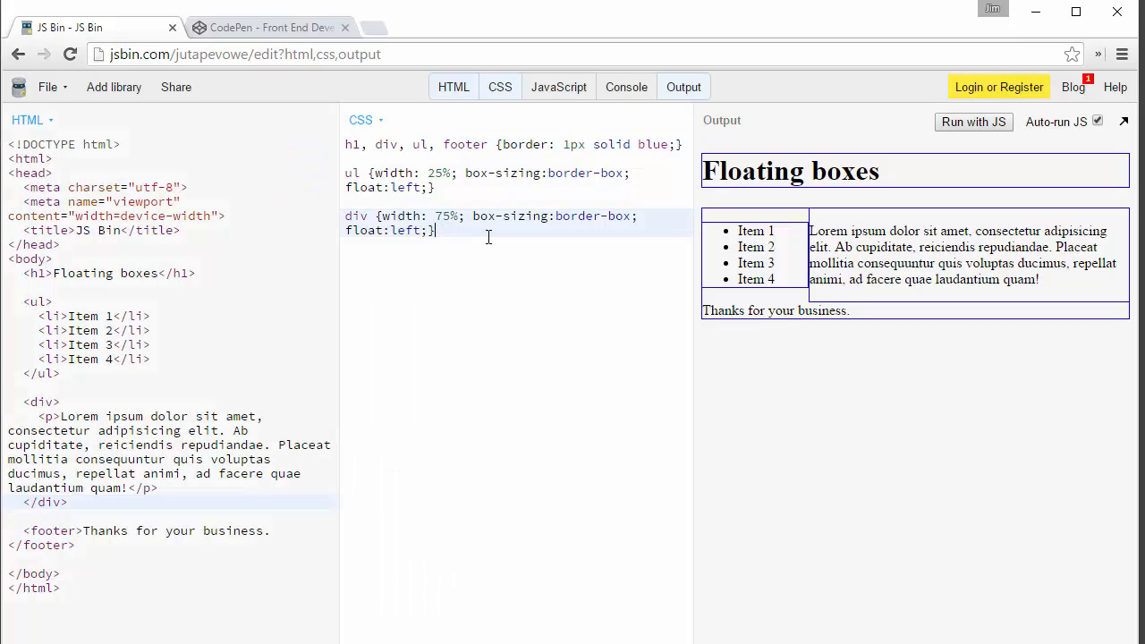
Step: Add a new CSS rule footer { clear: both; }
type("f")
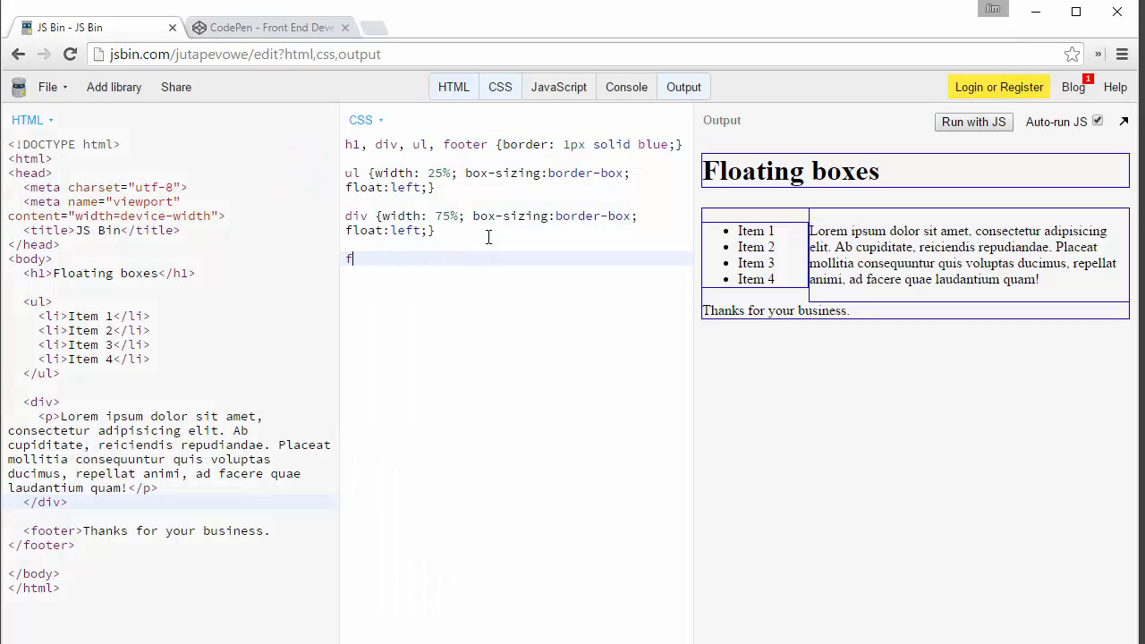
type("ooter")
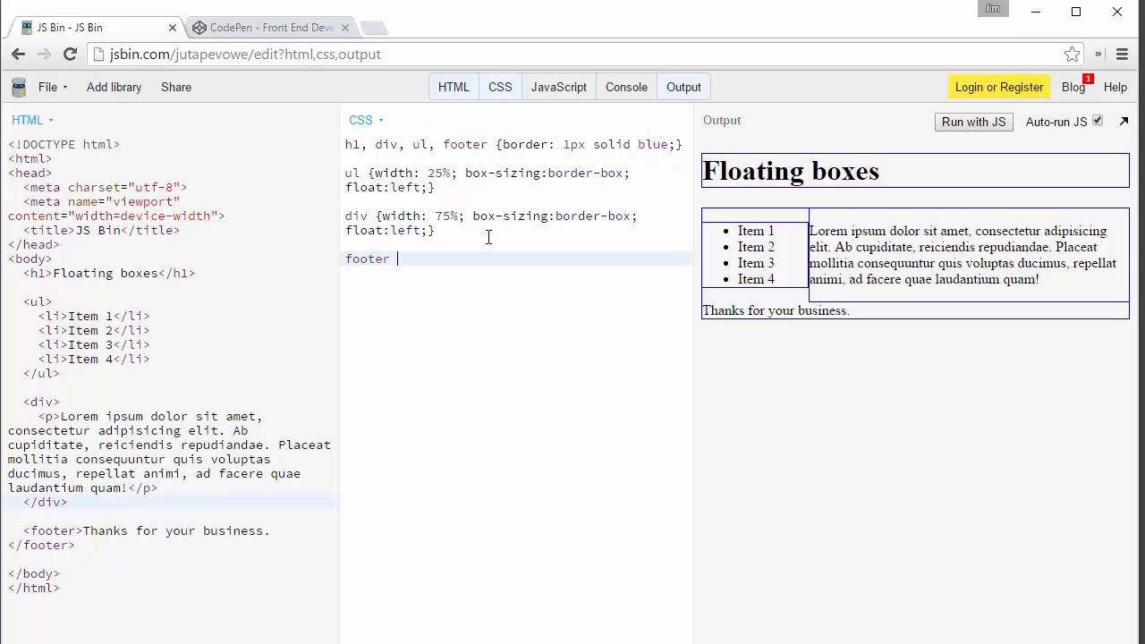
type("{}")
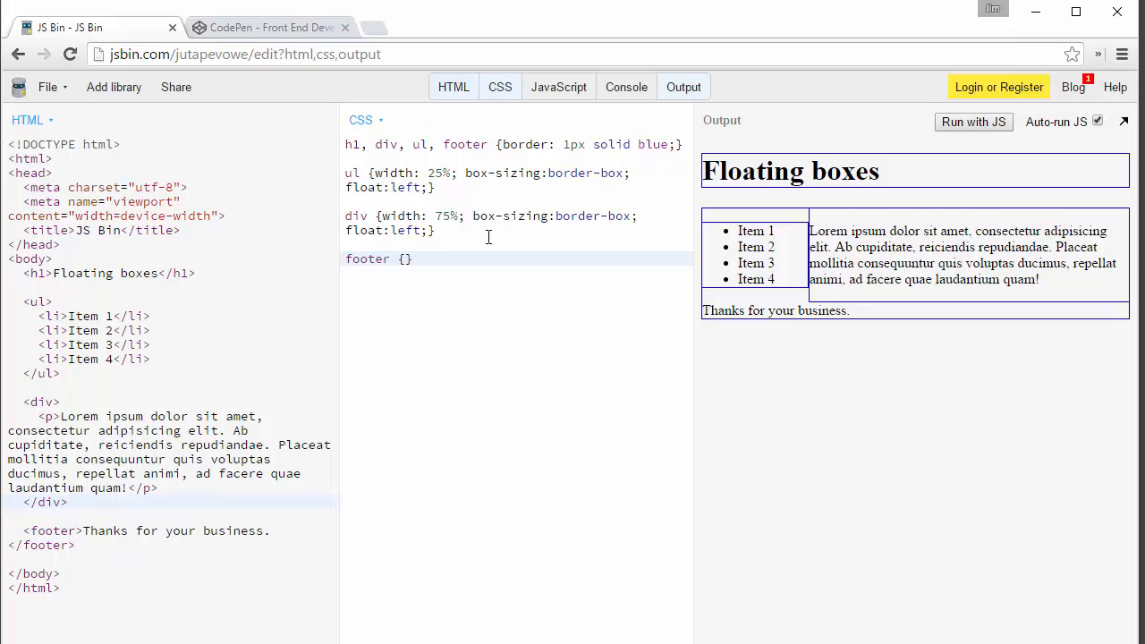
type("clear:both;")
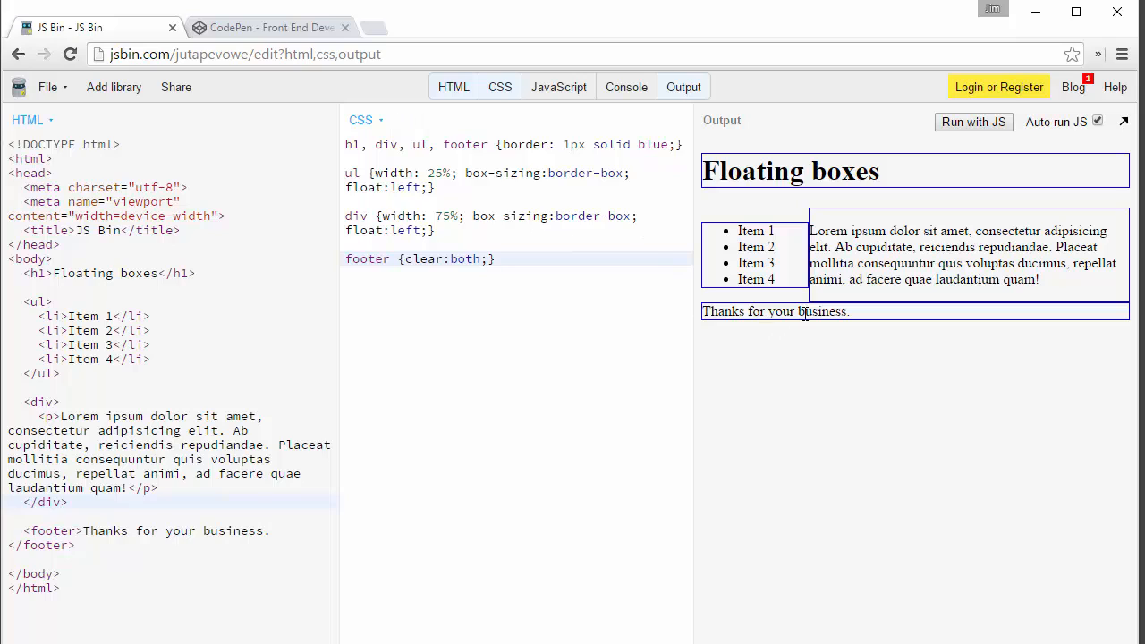
mouse_move(742, 305)
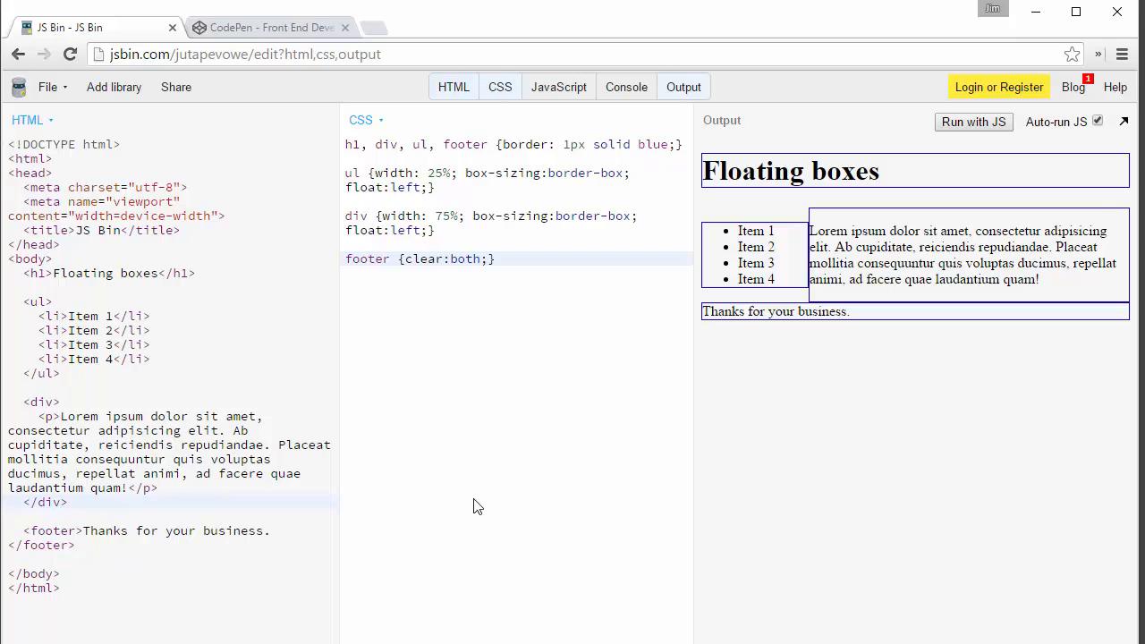
left_click(489, 258)
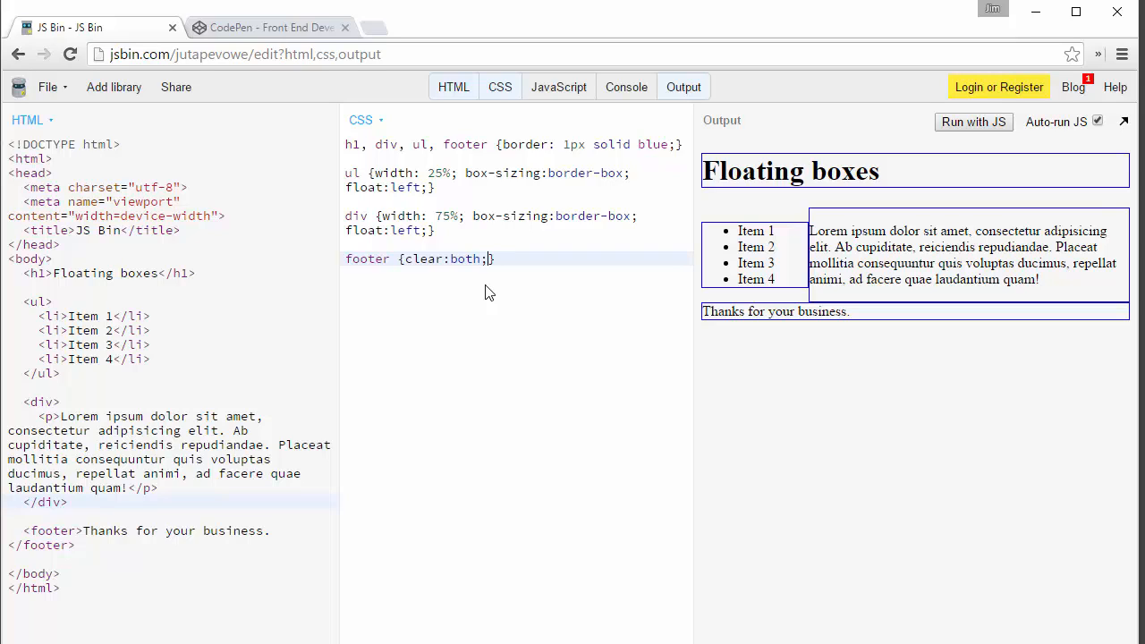
mouse_move(513, 284)
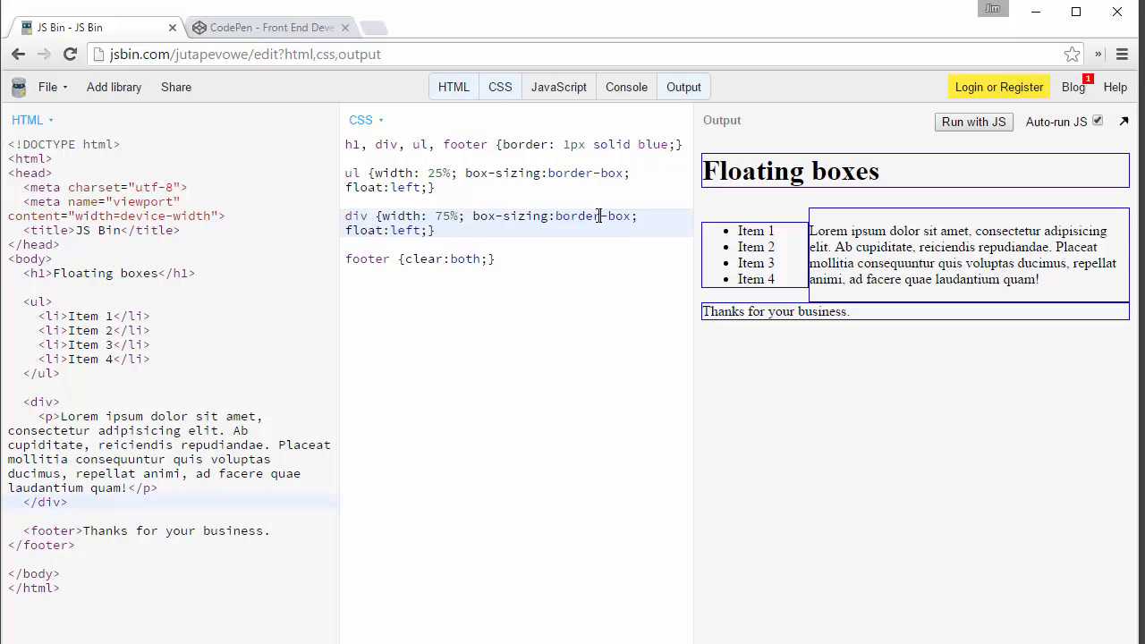
double_click(577, 216)
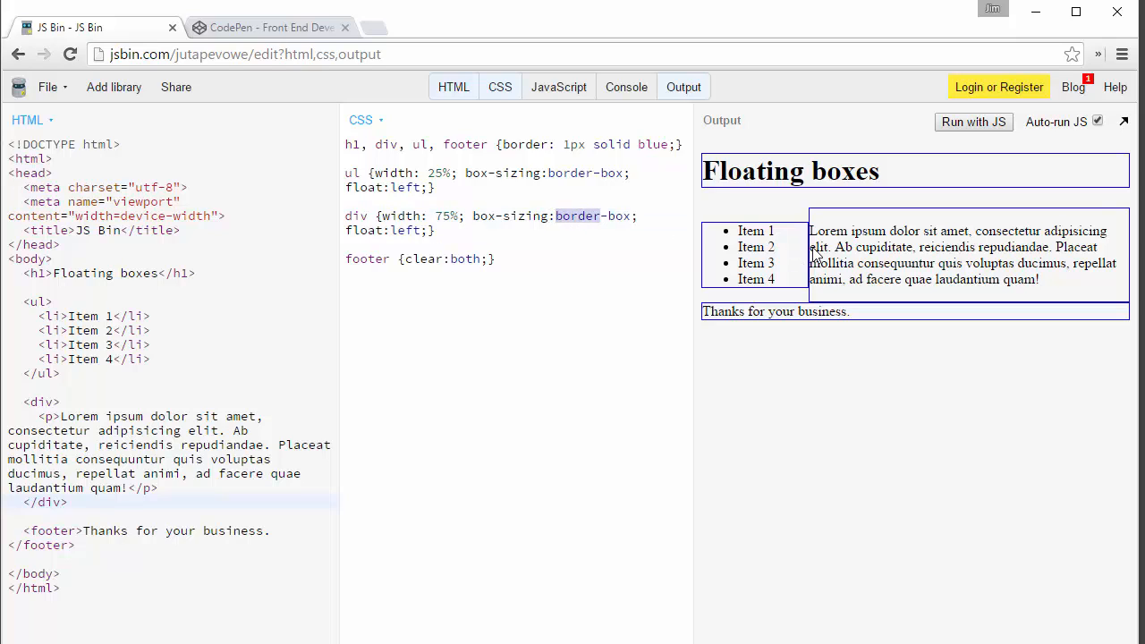
mouse_move(803, 267)
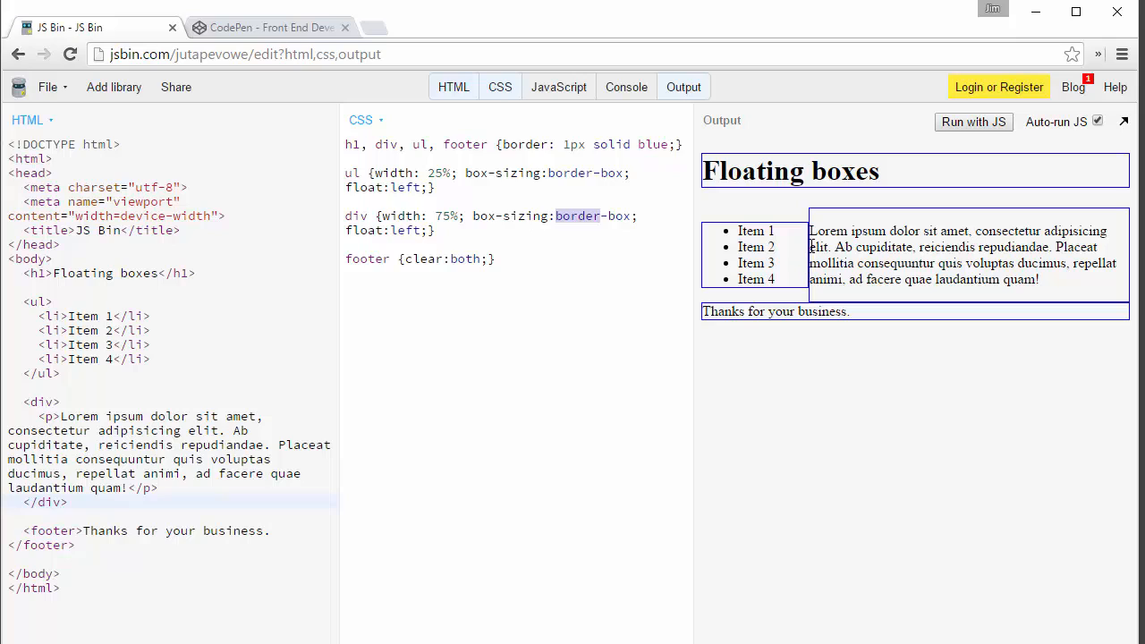
mouse_move(1136, 257)
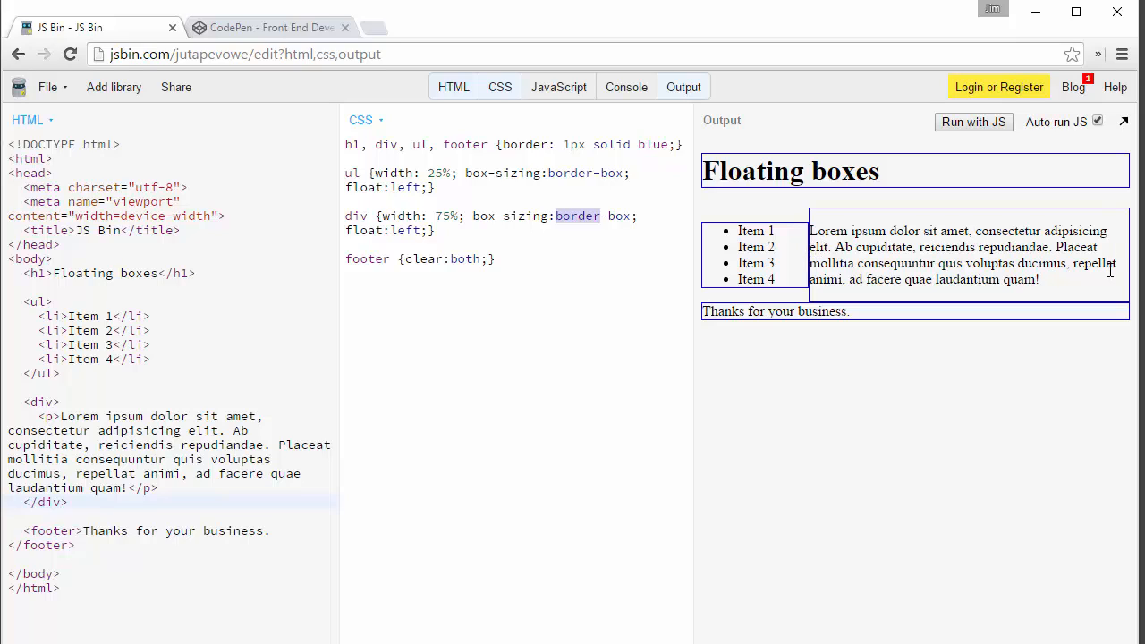
mouse_move(1125, 270)
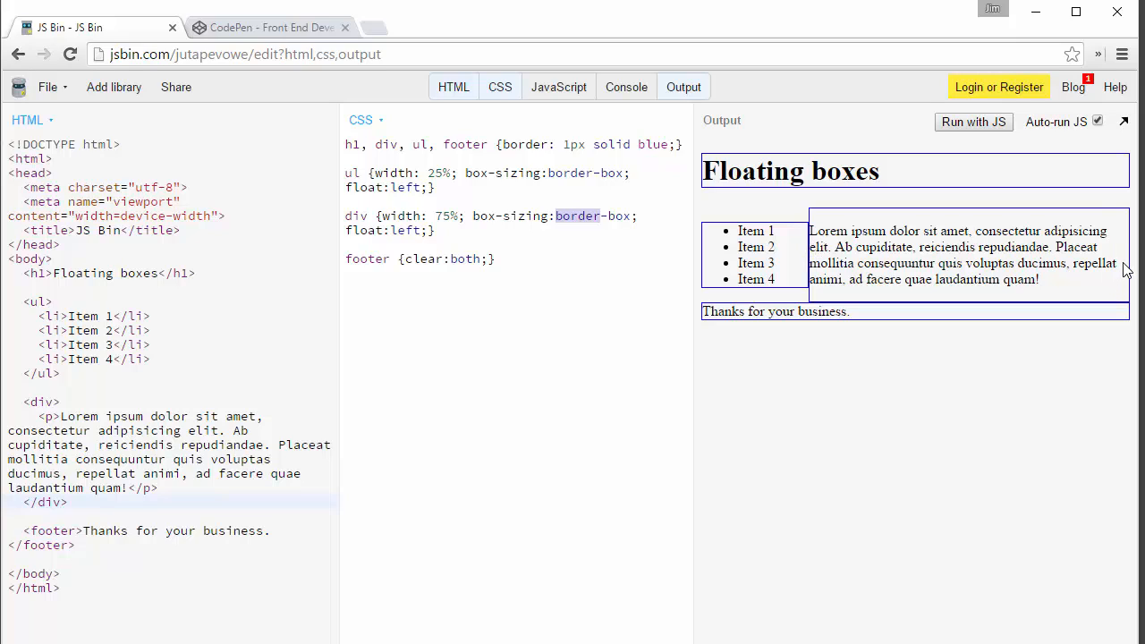
mouse_move(1026, 252)
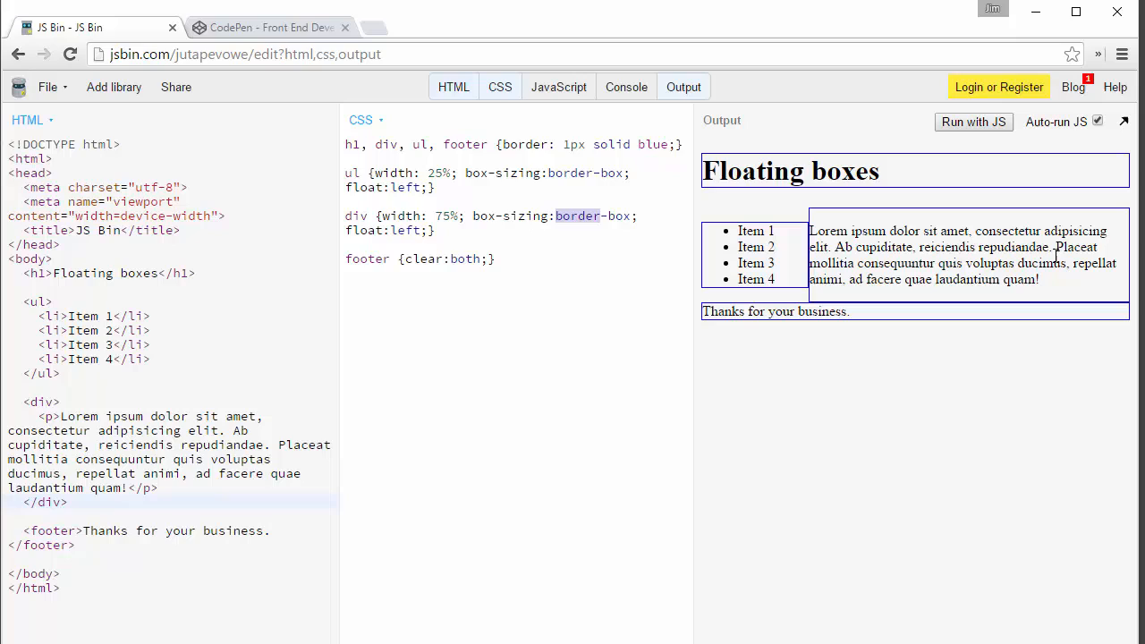
mouse_move(1112, 258)
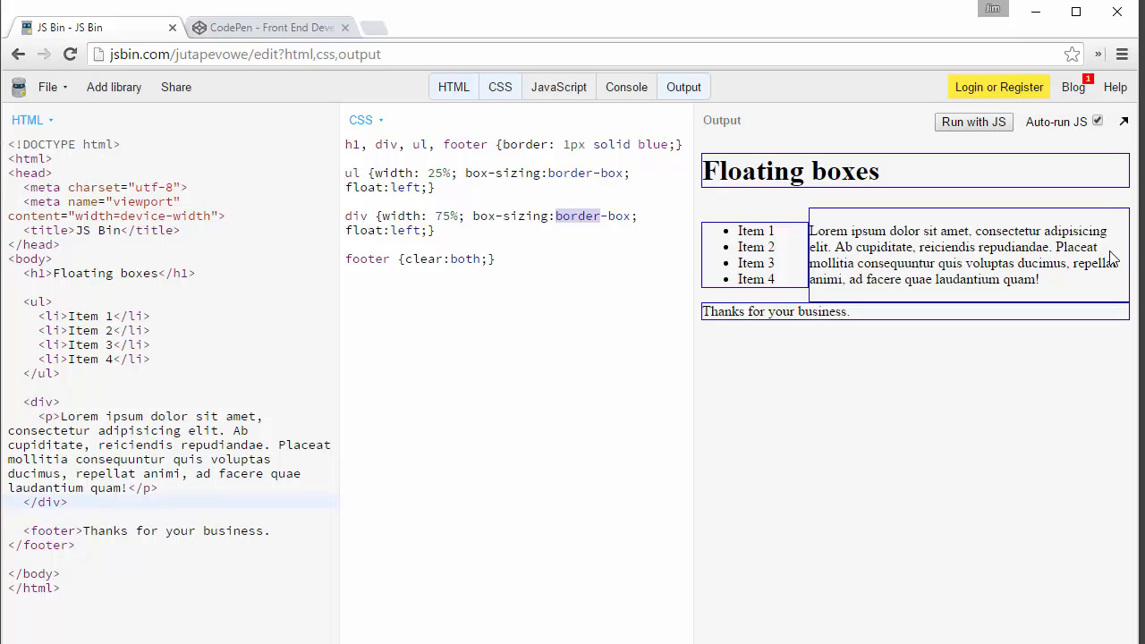
mouse_move(1125, 218)
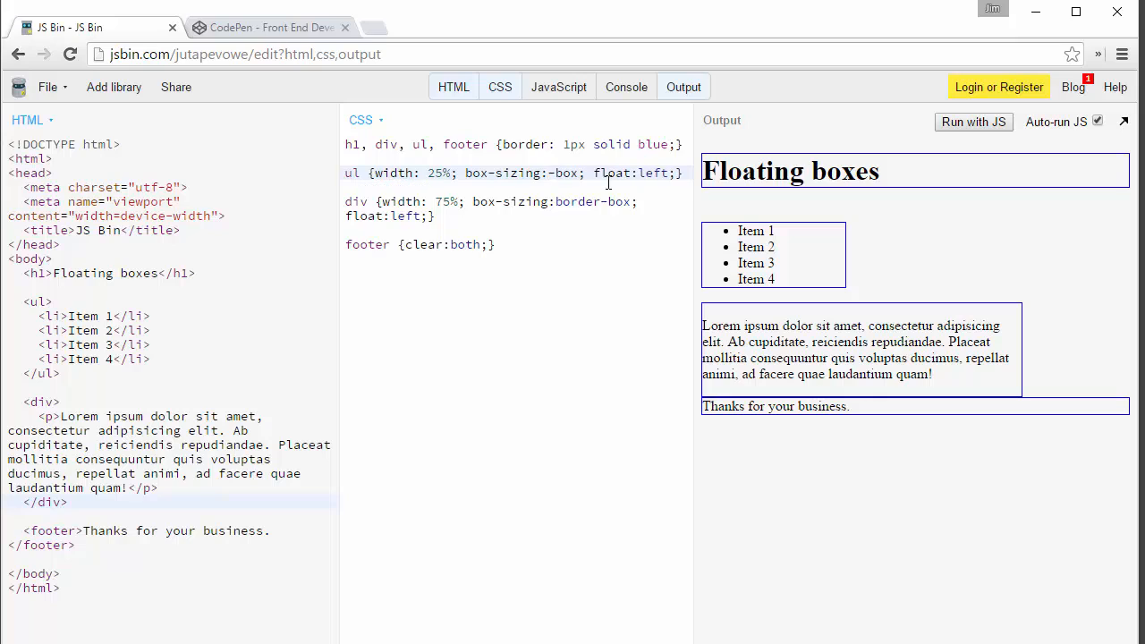
Step: Change box-sizing to content-box, then begin restoring the ul to border-box
type("content")
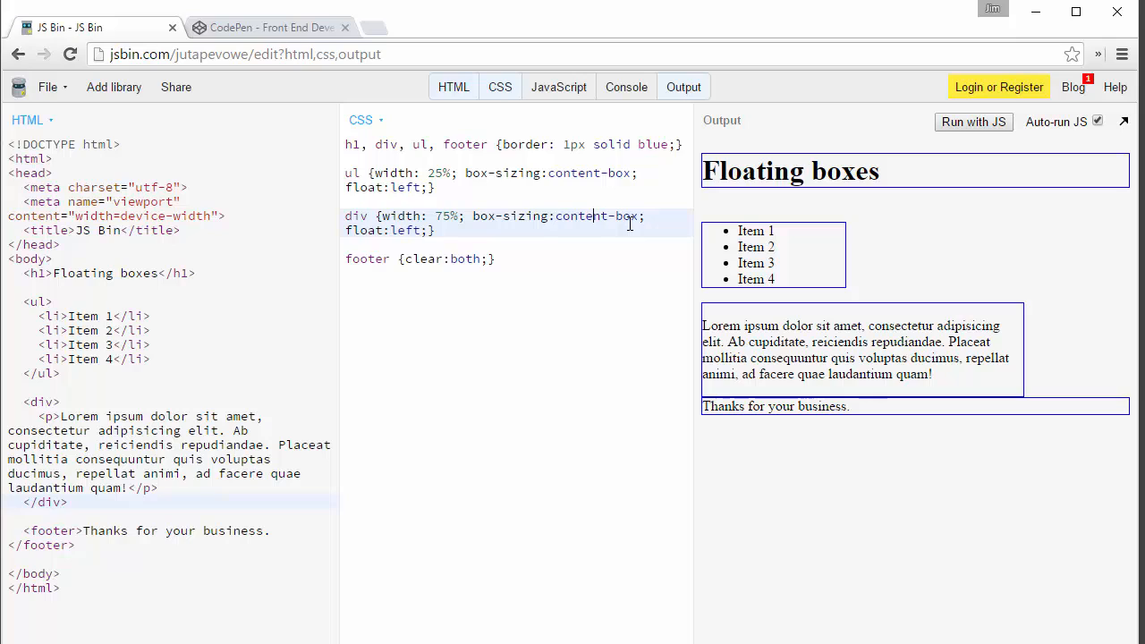
mouse_move(532, 215)
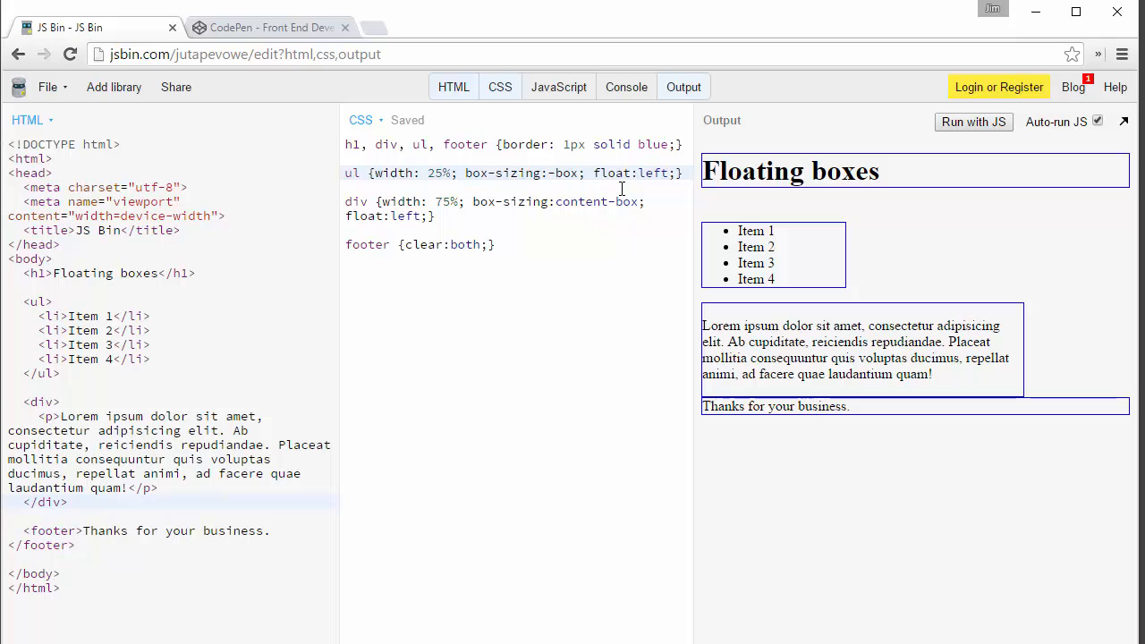
type("bord")
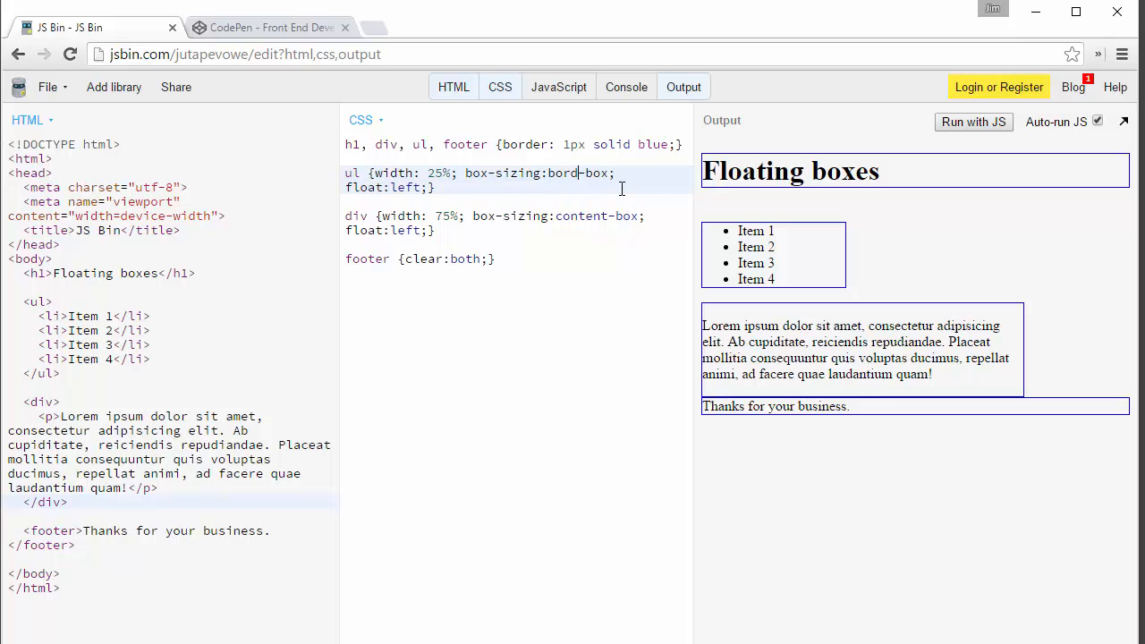